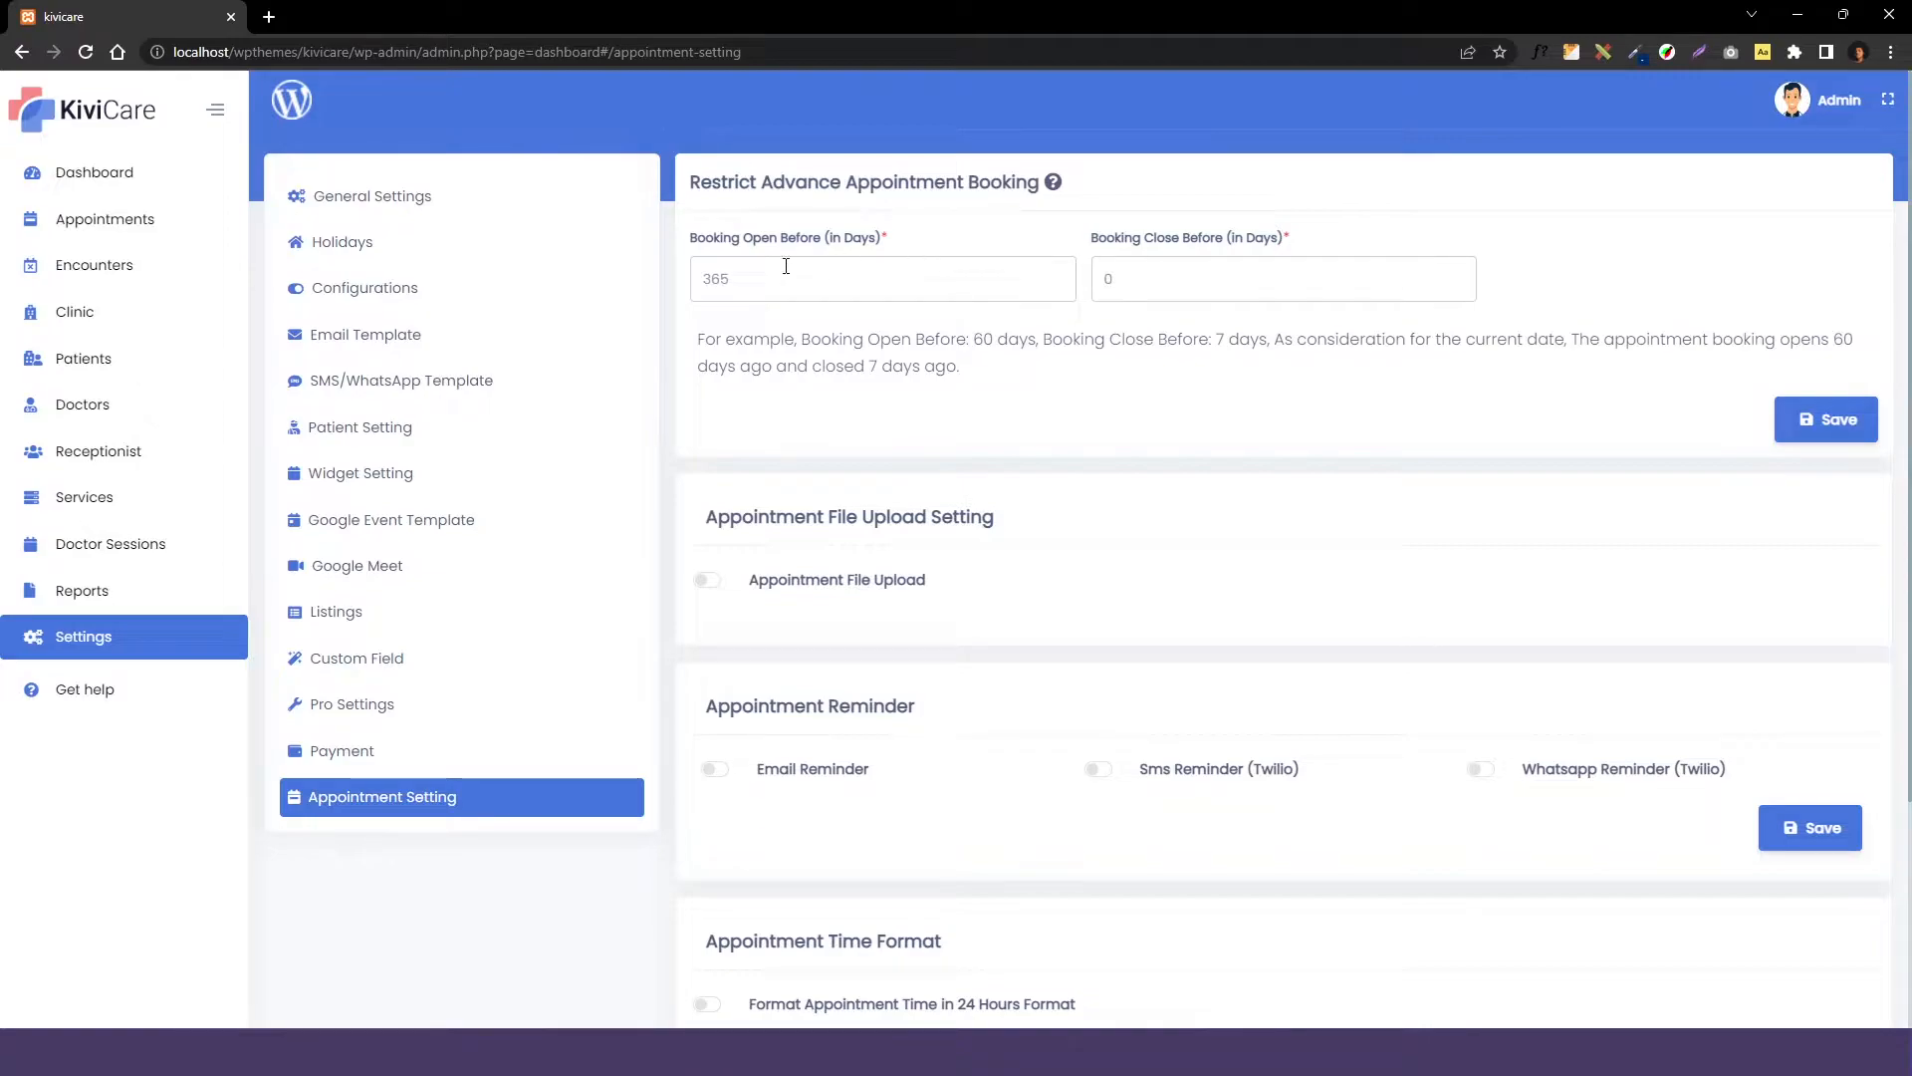
mouse_move(857, 256)
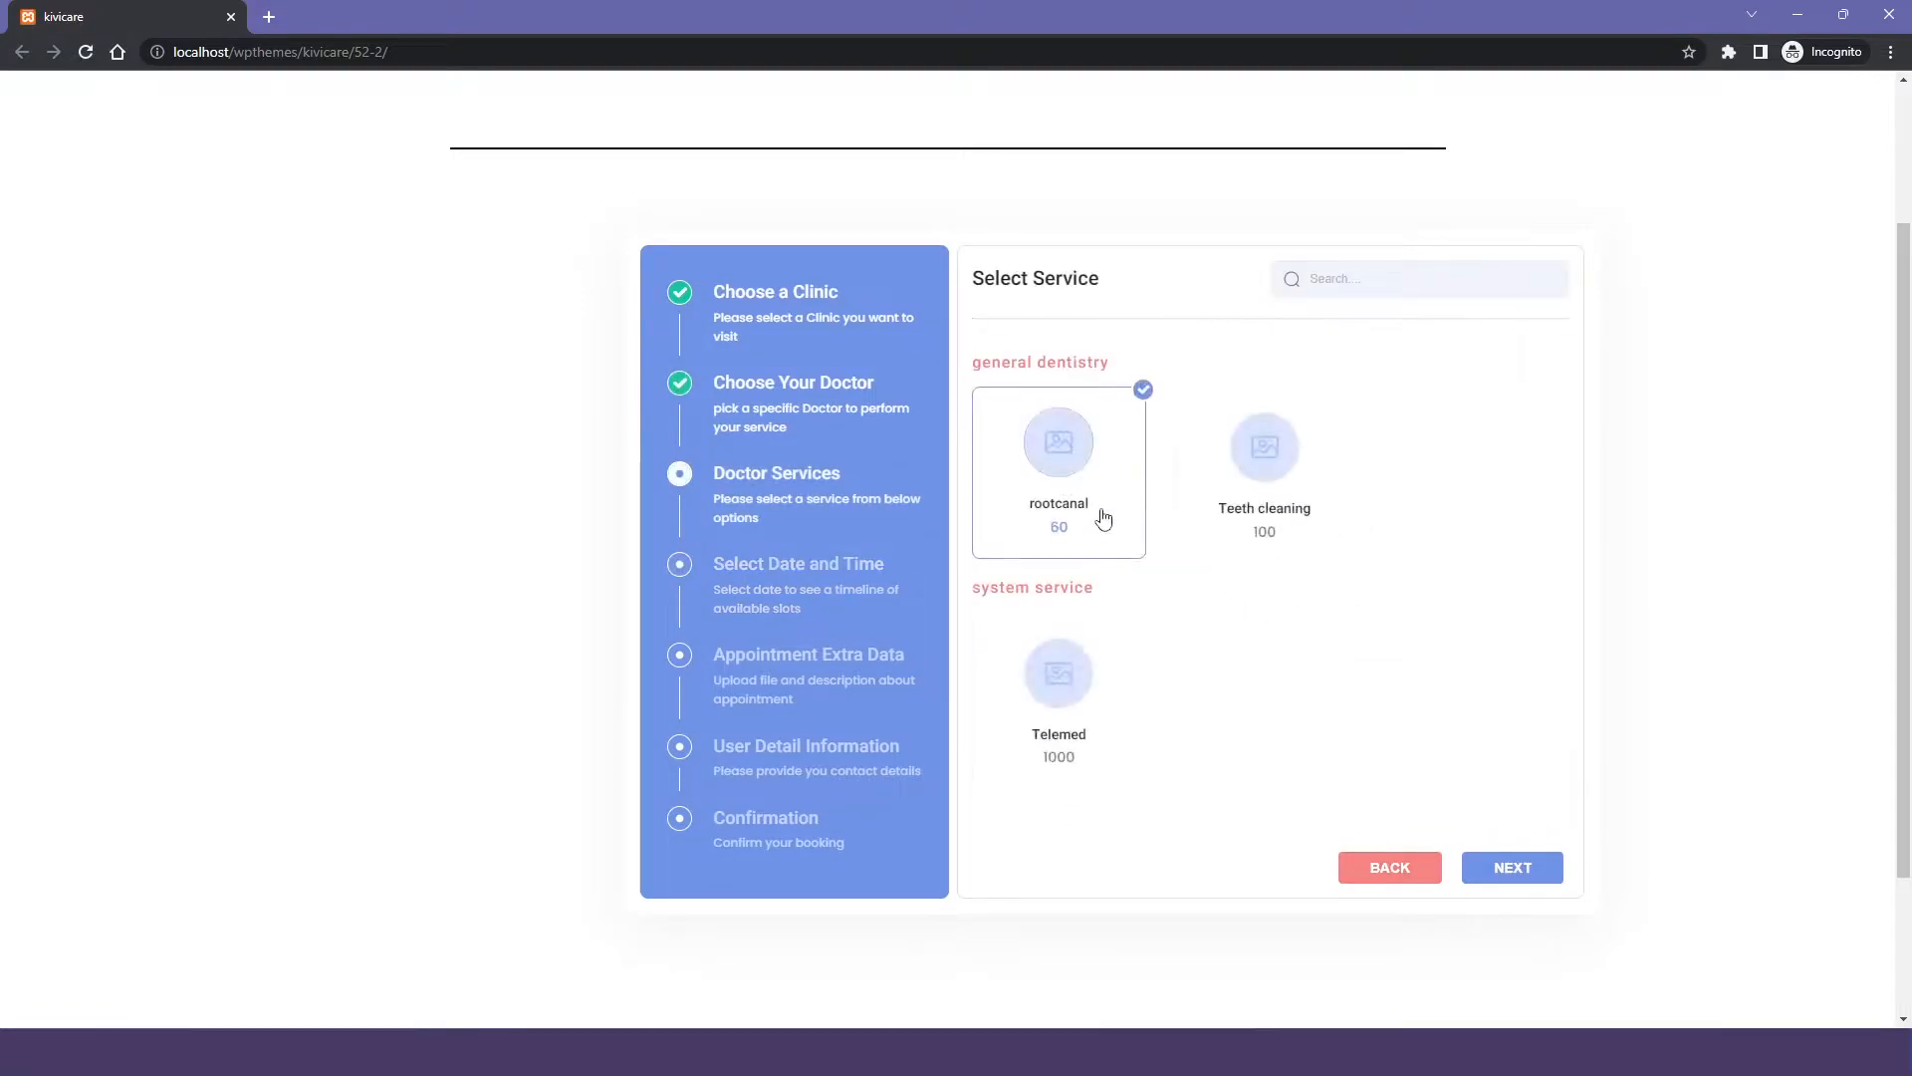
Advance the widget to the date step, browse to October, then return to appointment settings.
click(1511, 867)
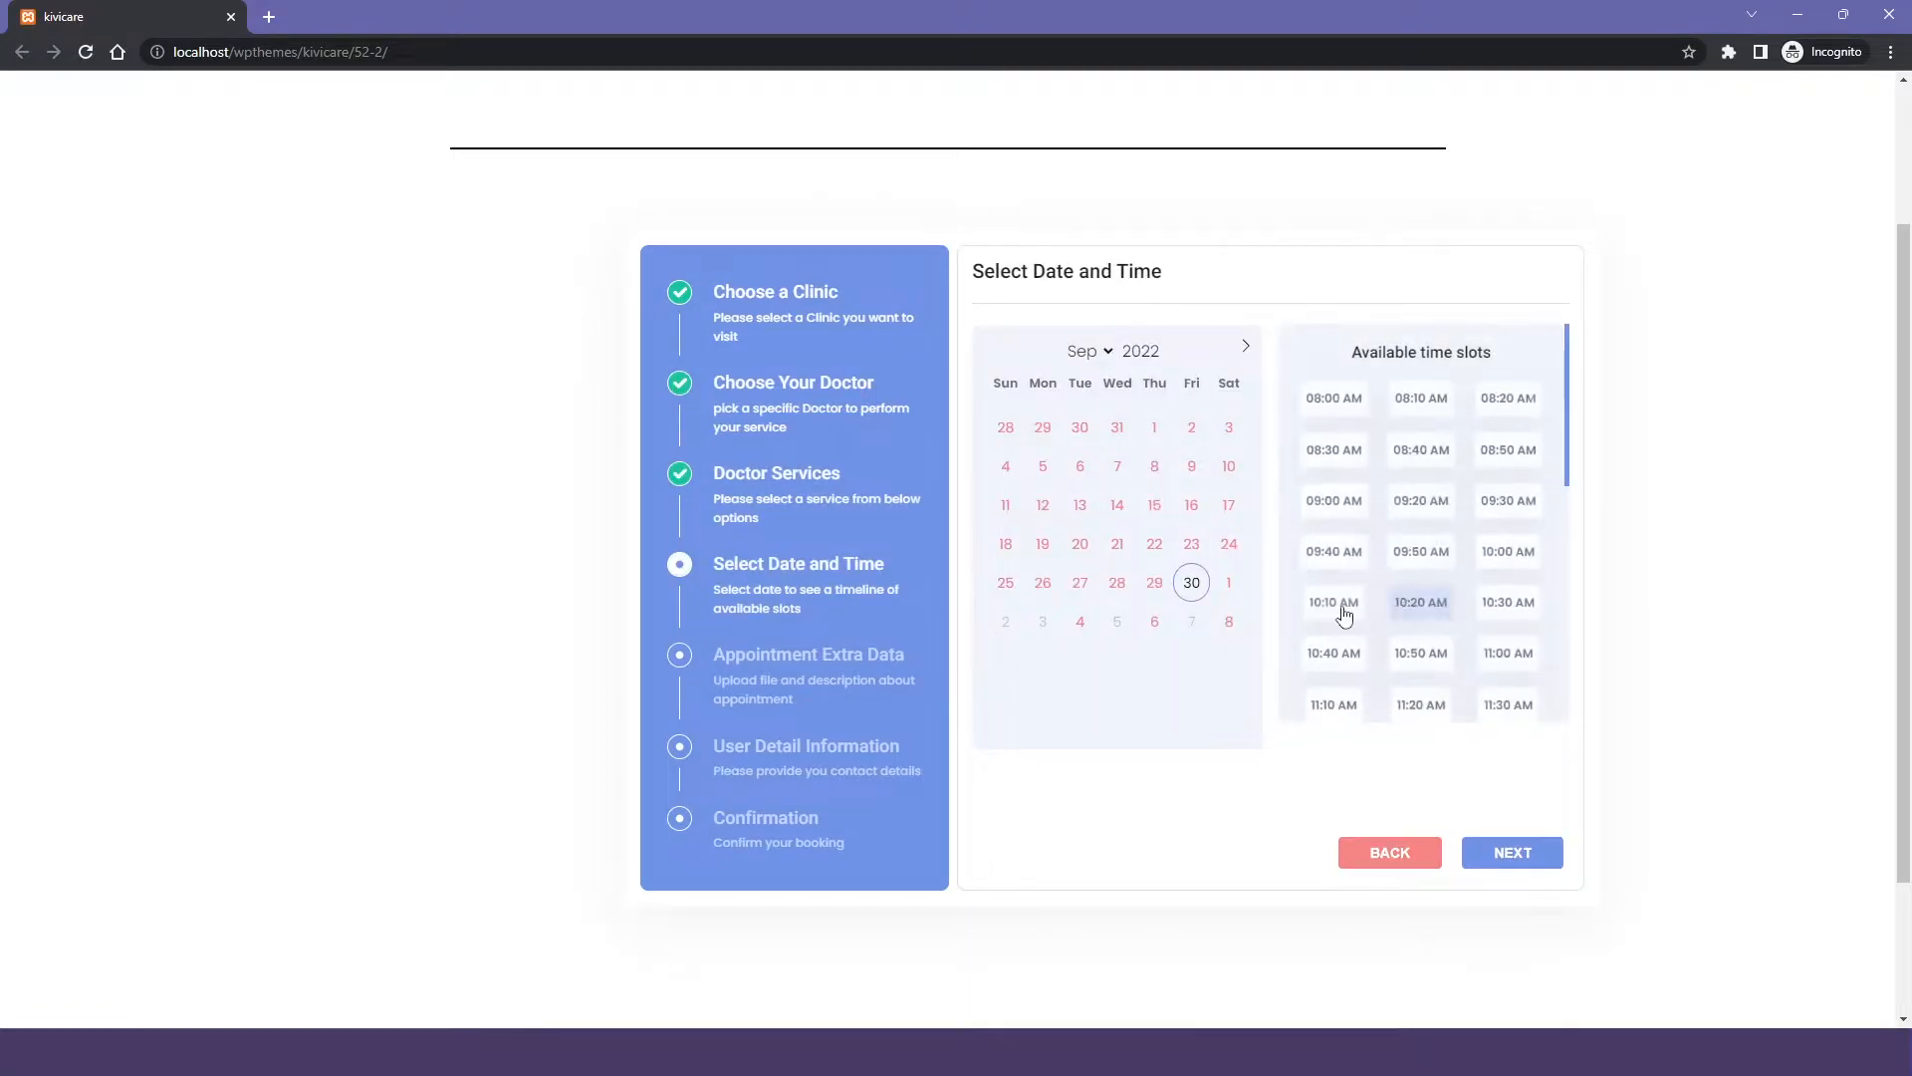
scroll(down, 3)
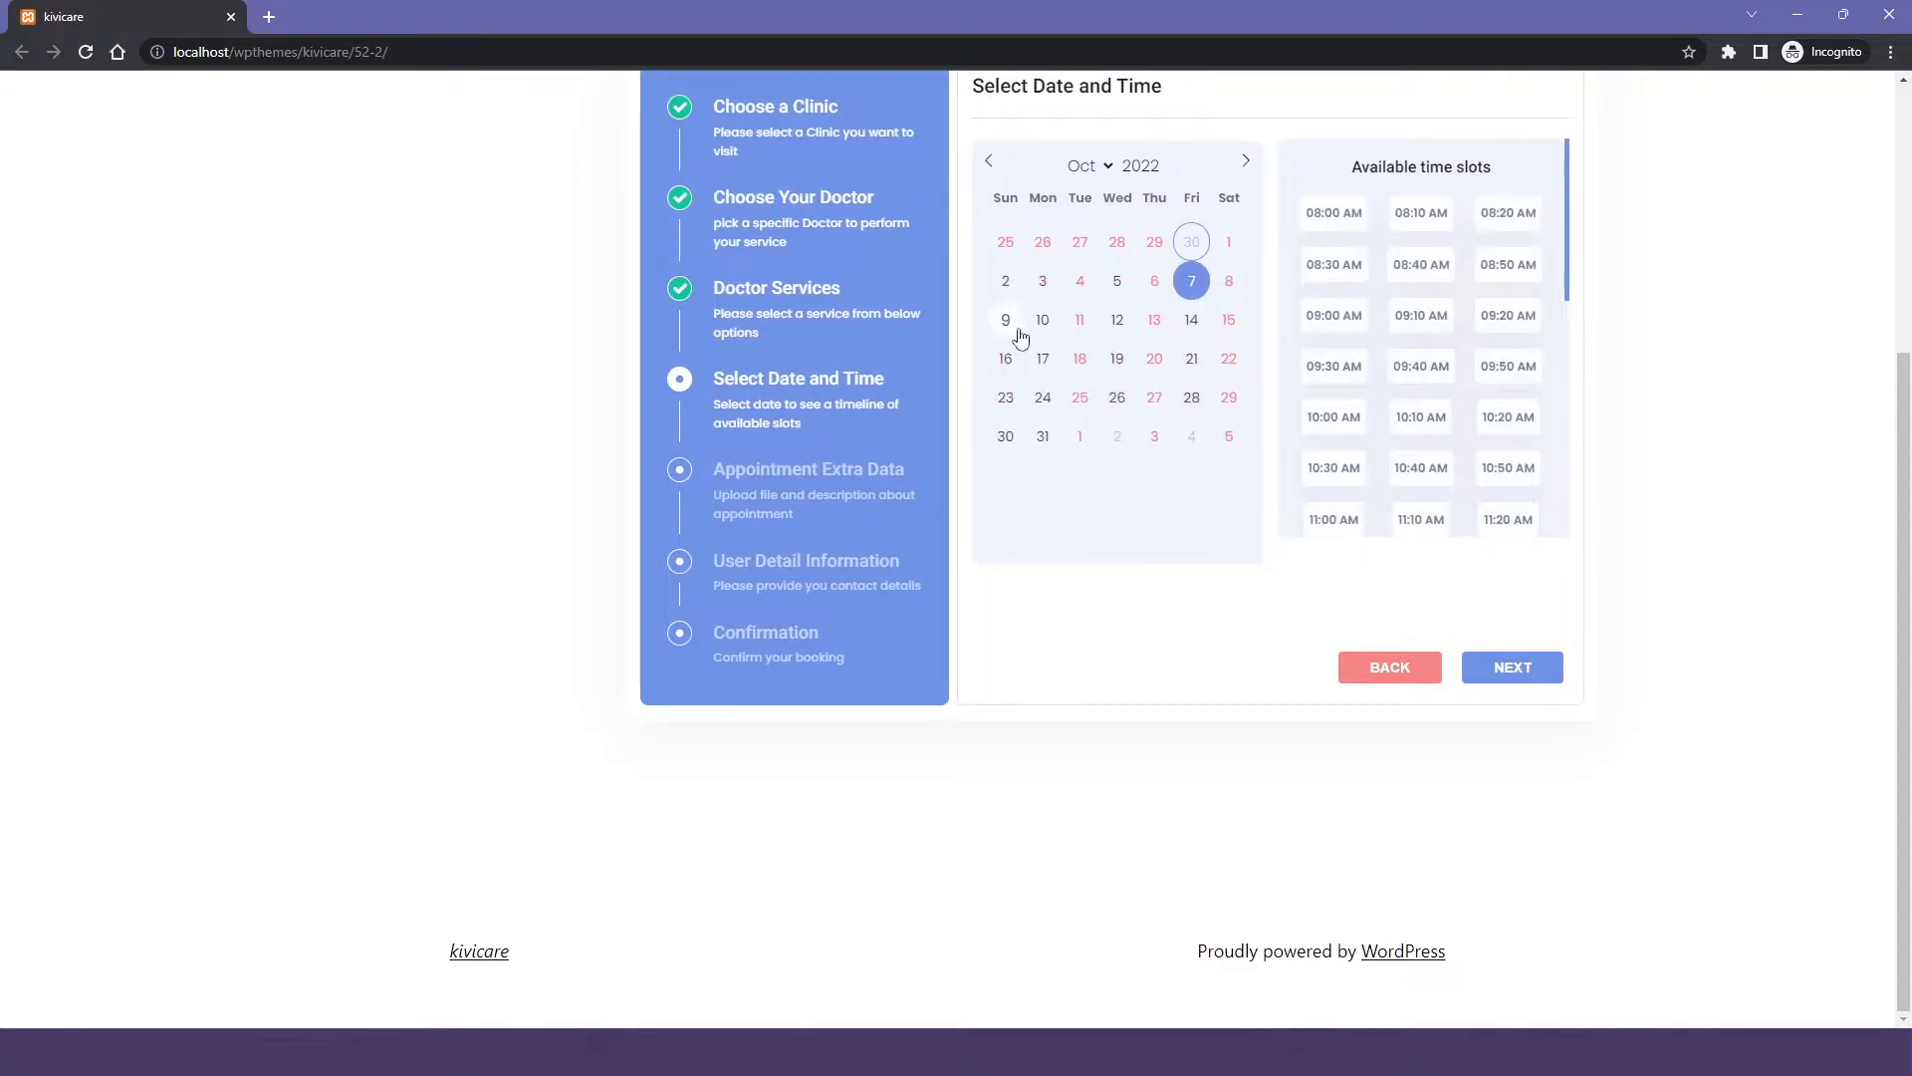
mouse_move(1201, 449)
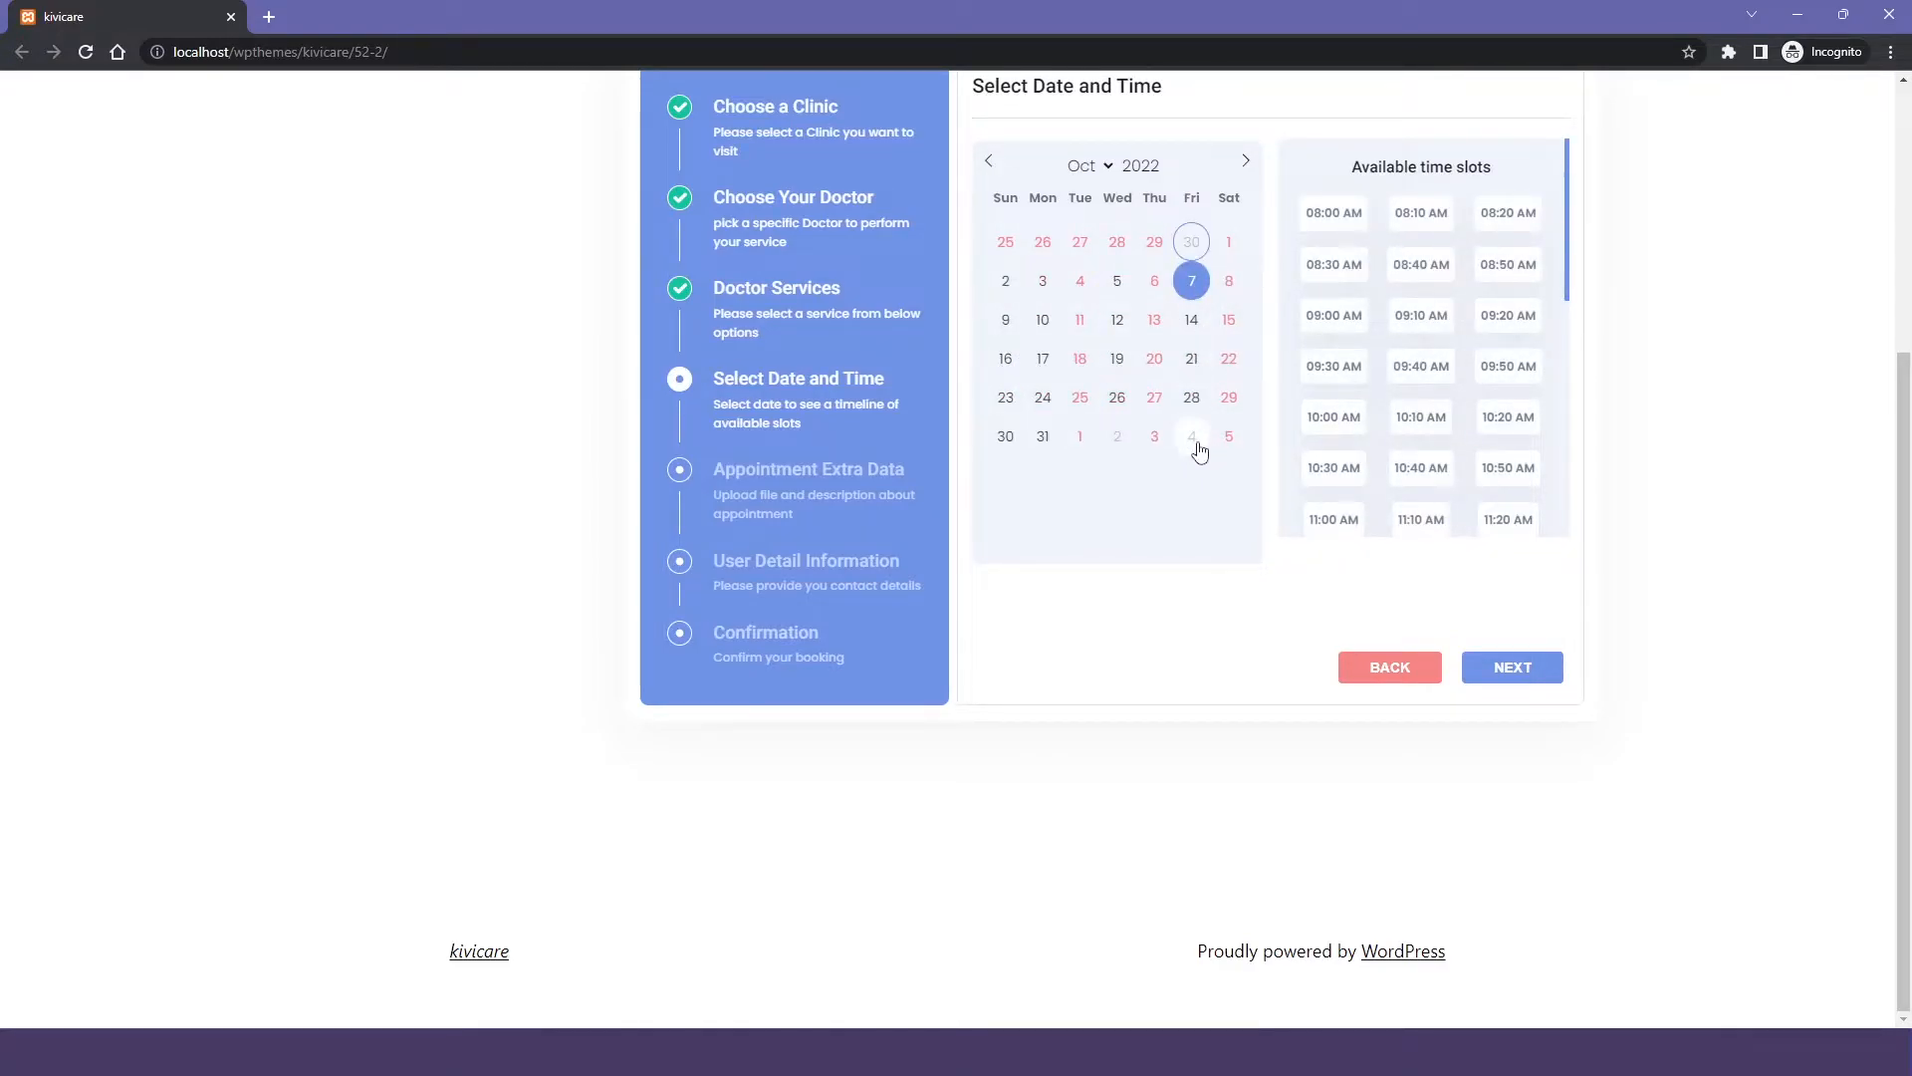
click(1191, 435)
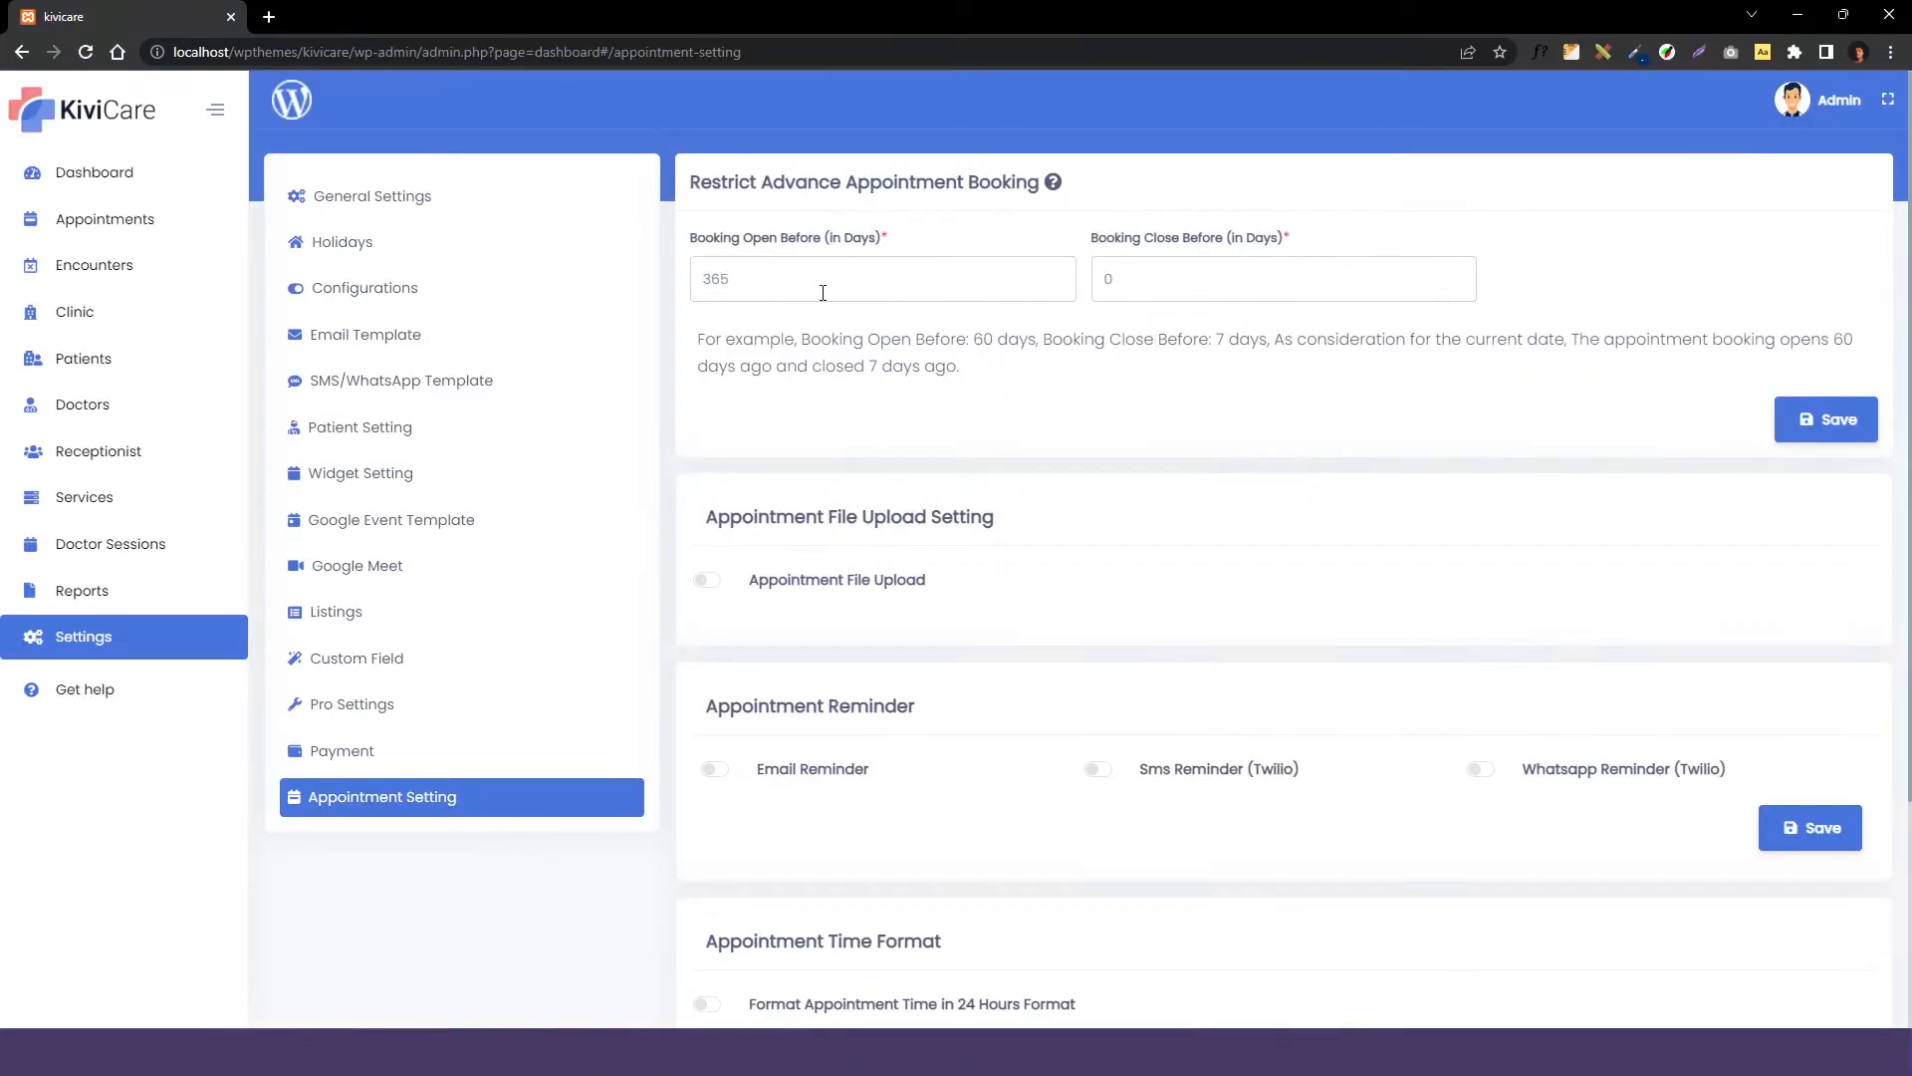
Enter 3 days for Booking Close Before.
click(882, 278)
text(10)
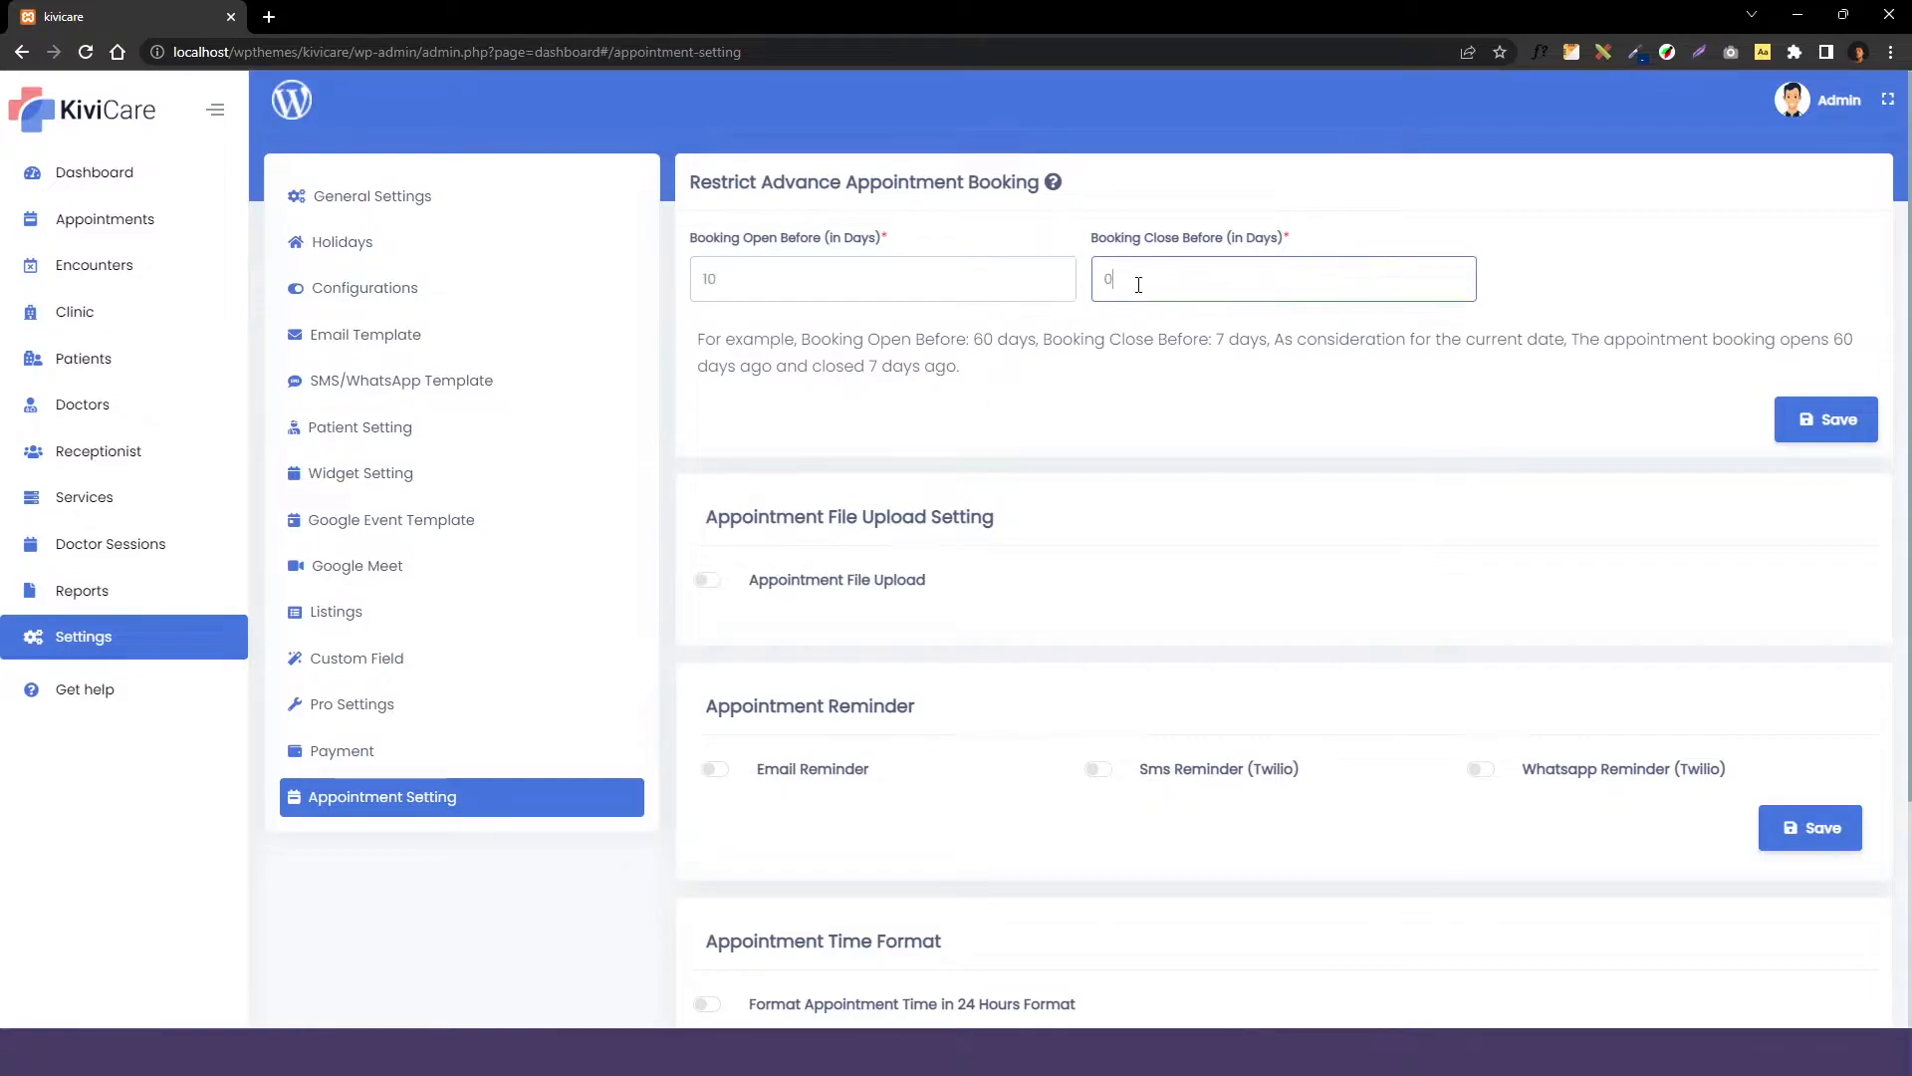
text(3)
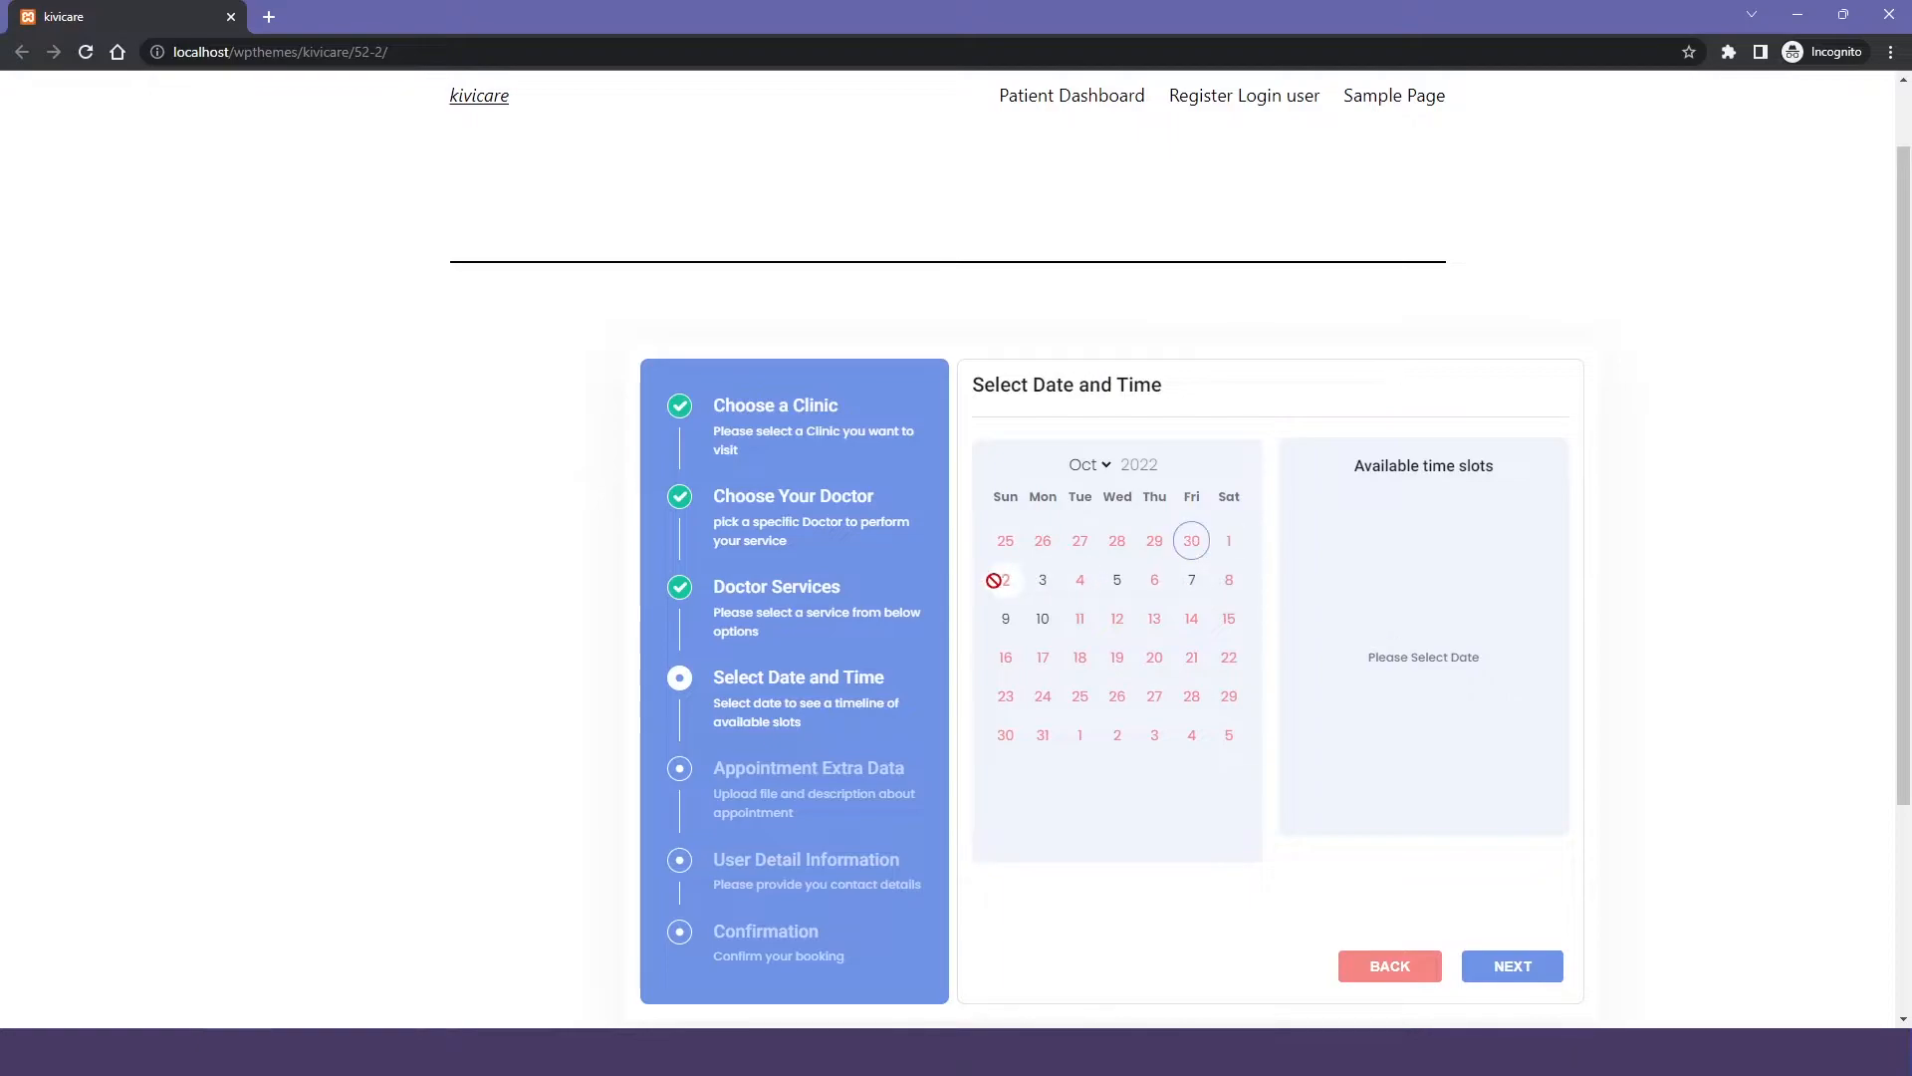
Check time slots for October 3 and October 7, then return to appointment settings.
click(1043, 580)
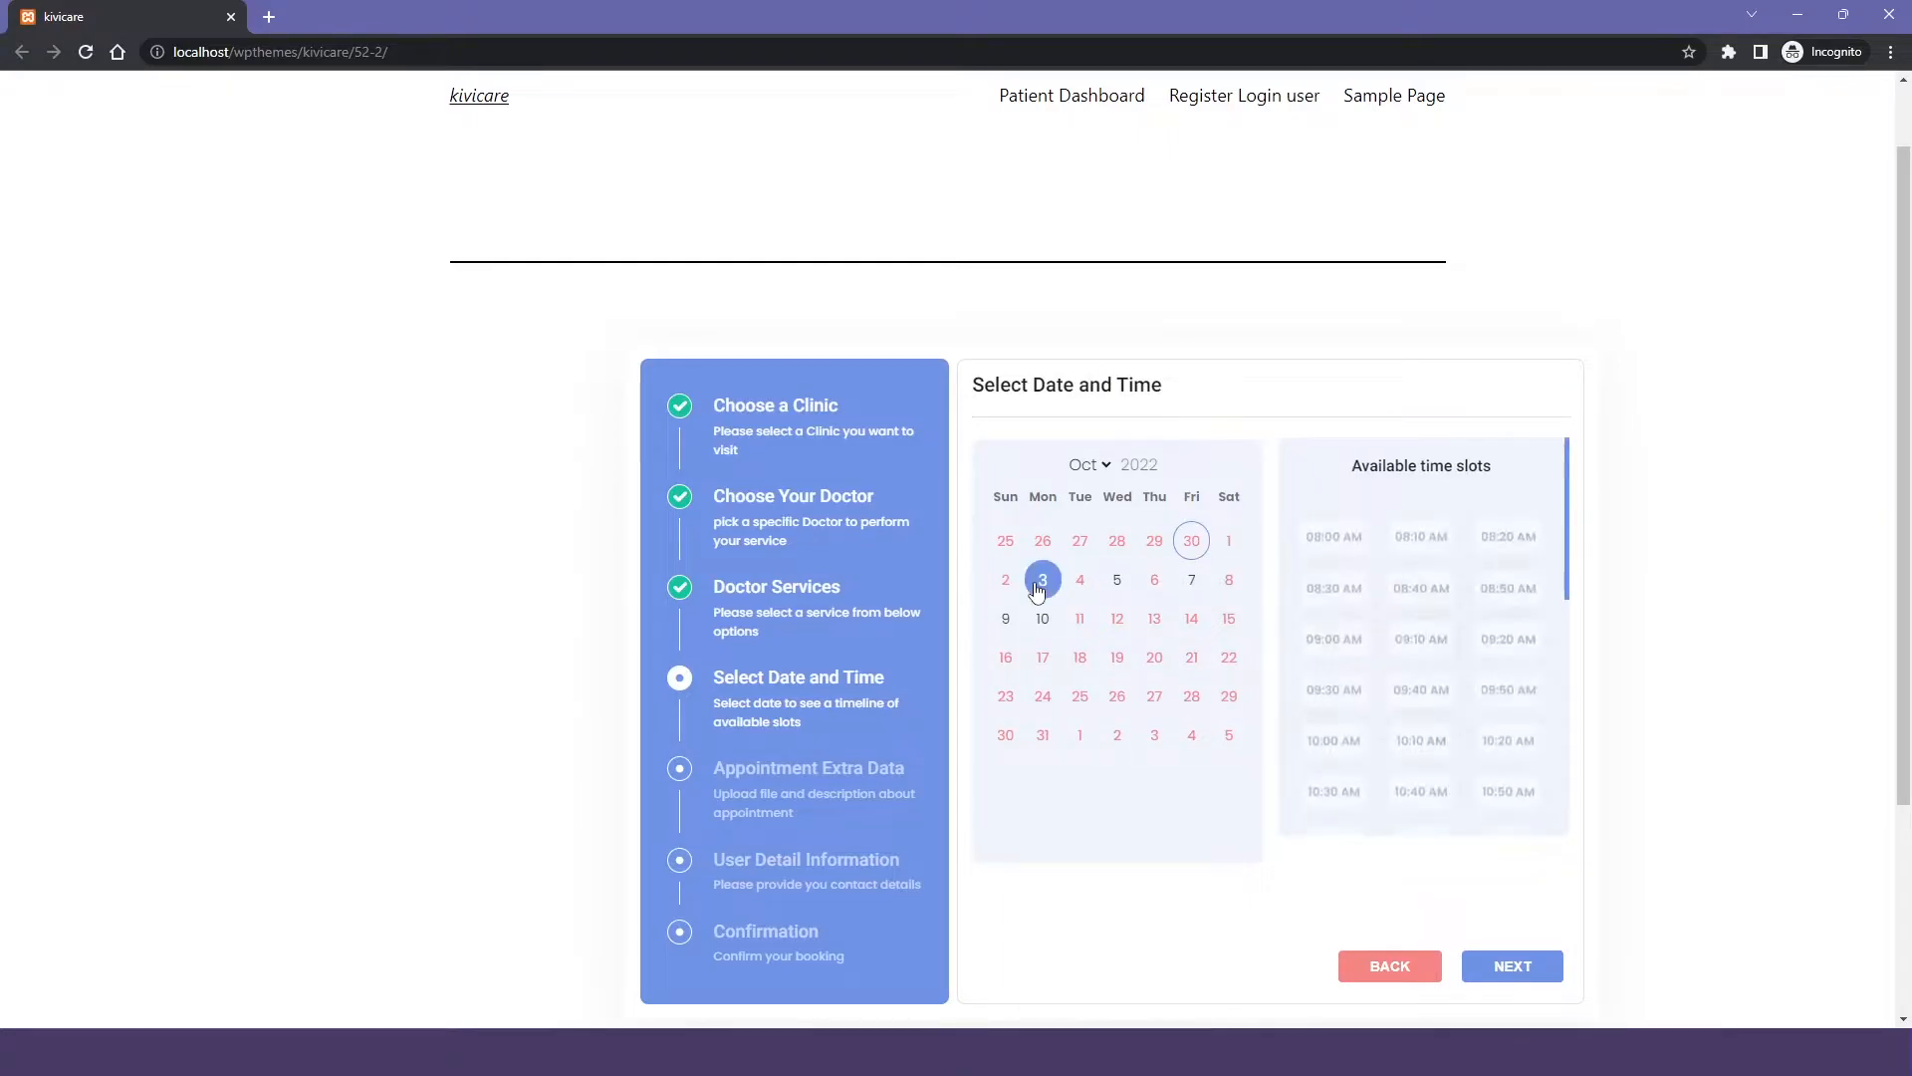
click(1191, 580)
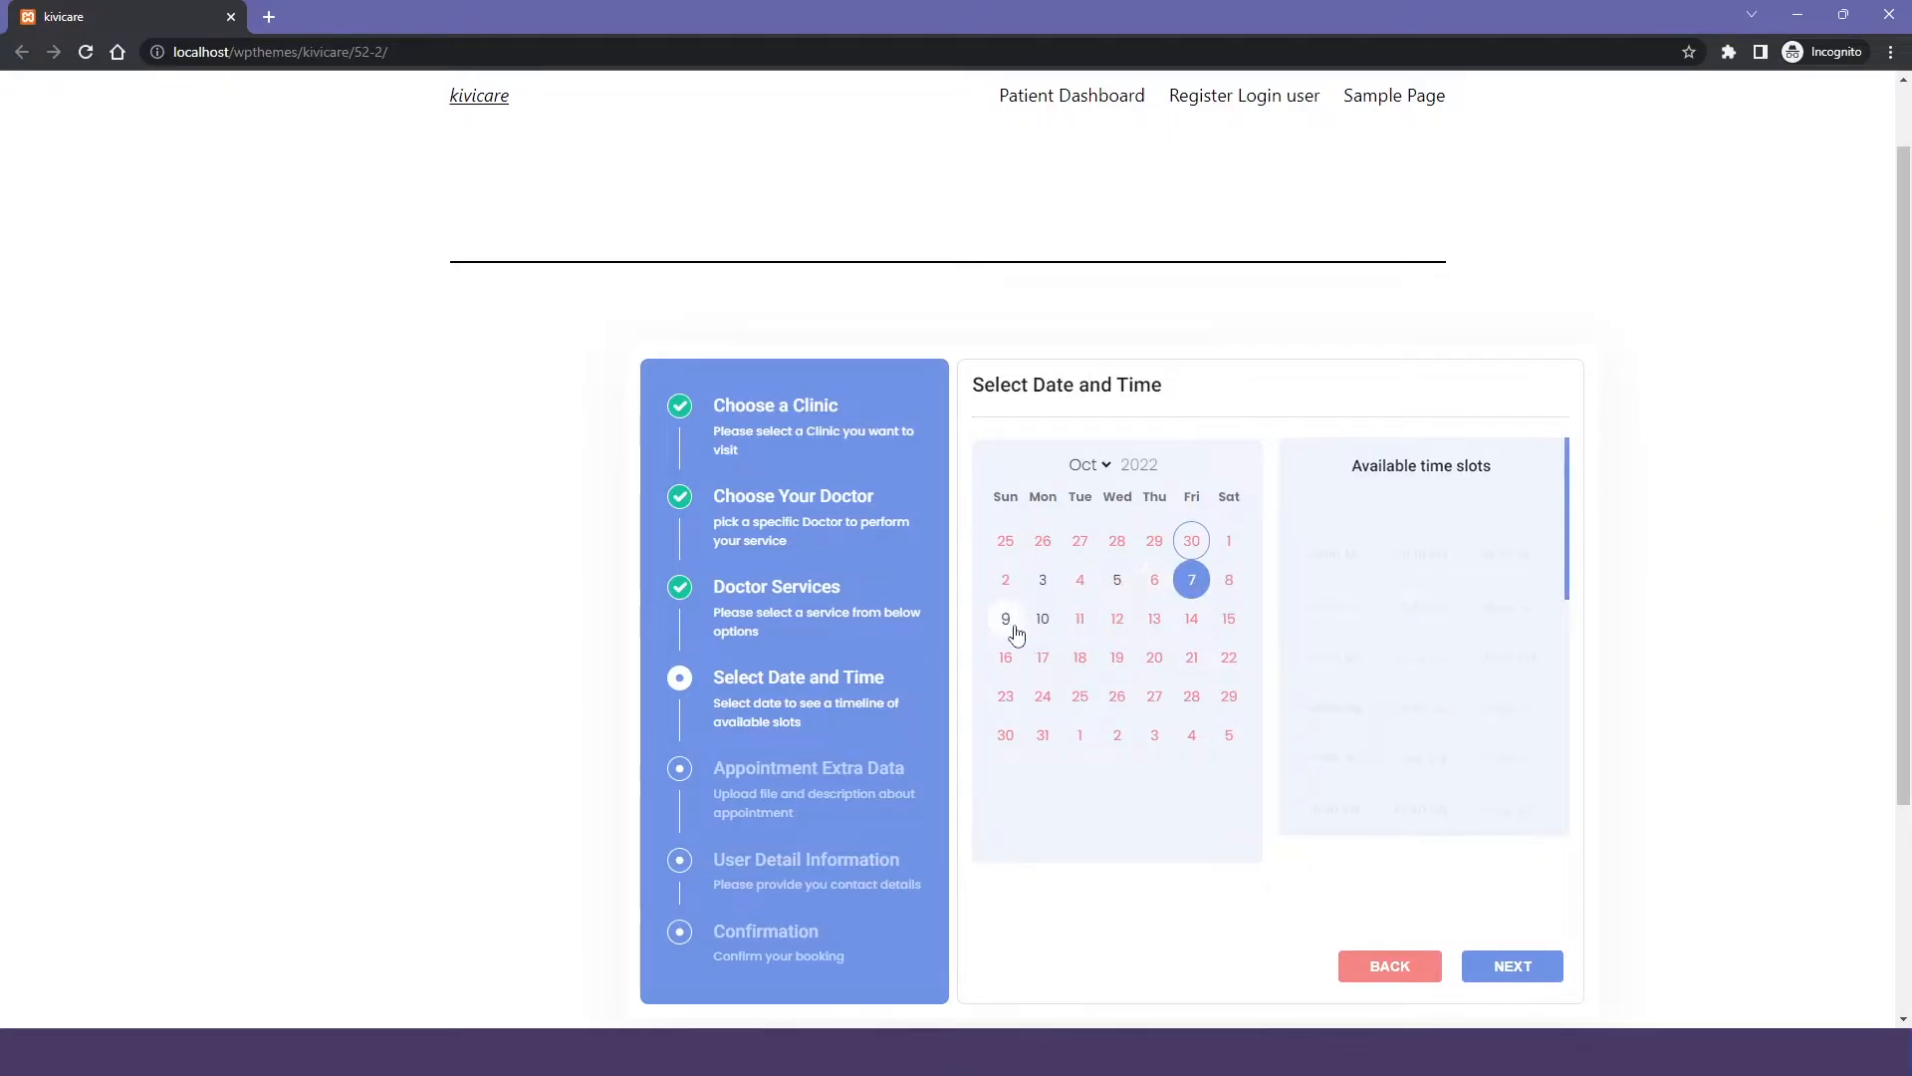
click(1005, 618)
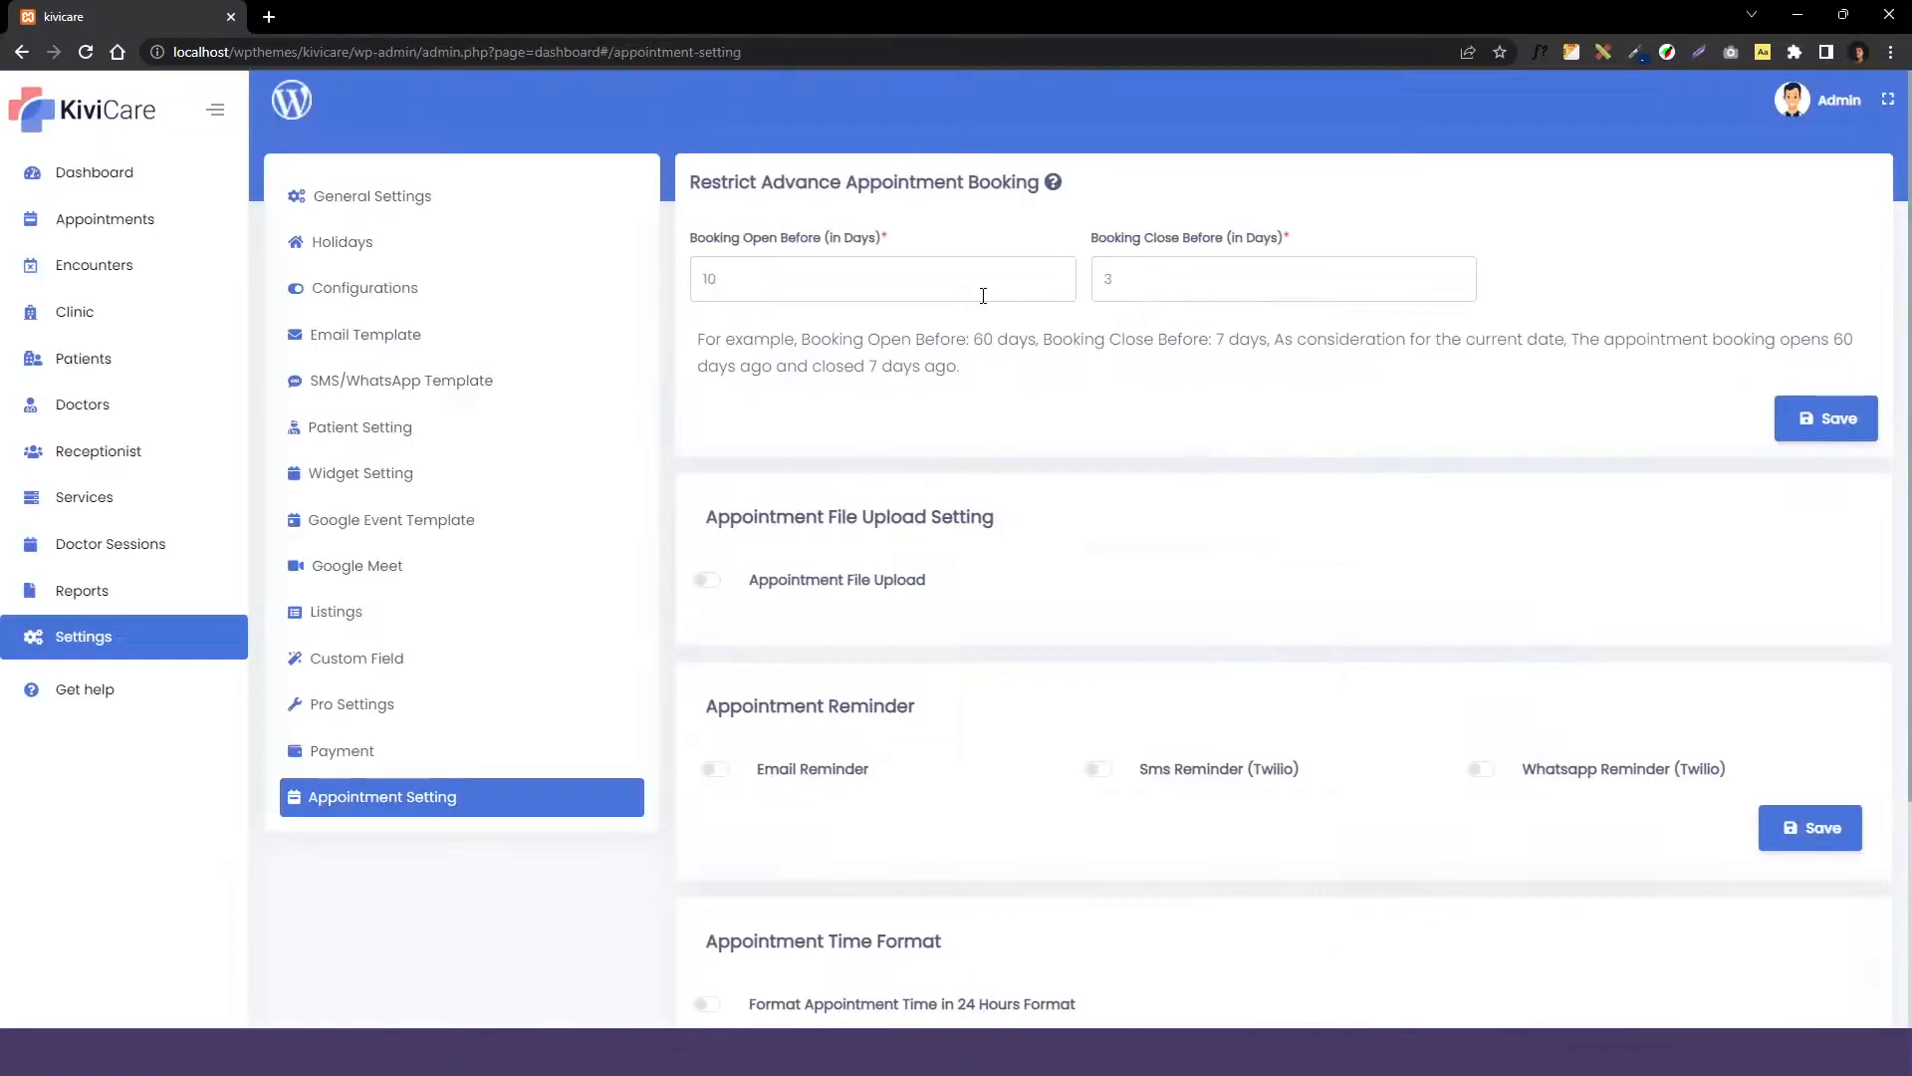
Restore Booking Open Before to 365 and Booking Close Before to 0, and save.
text(365)
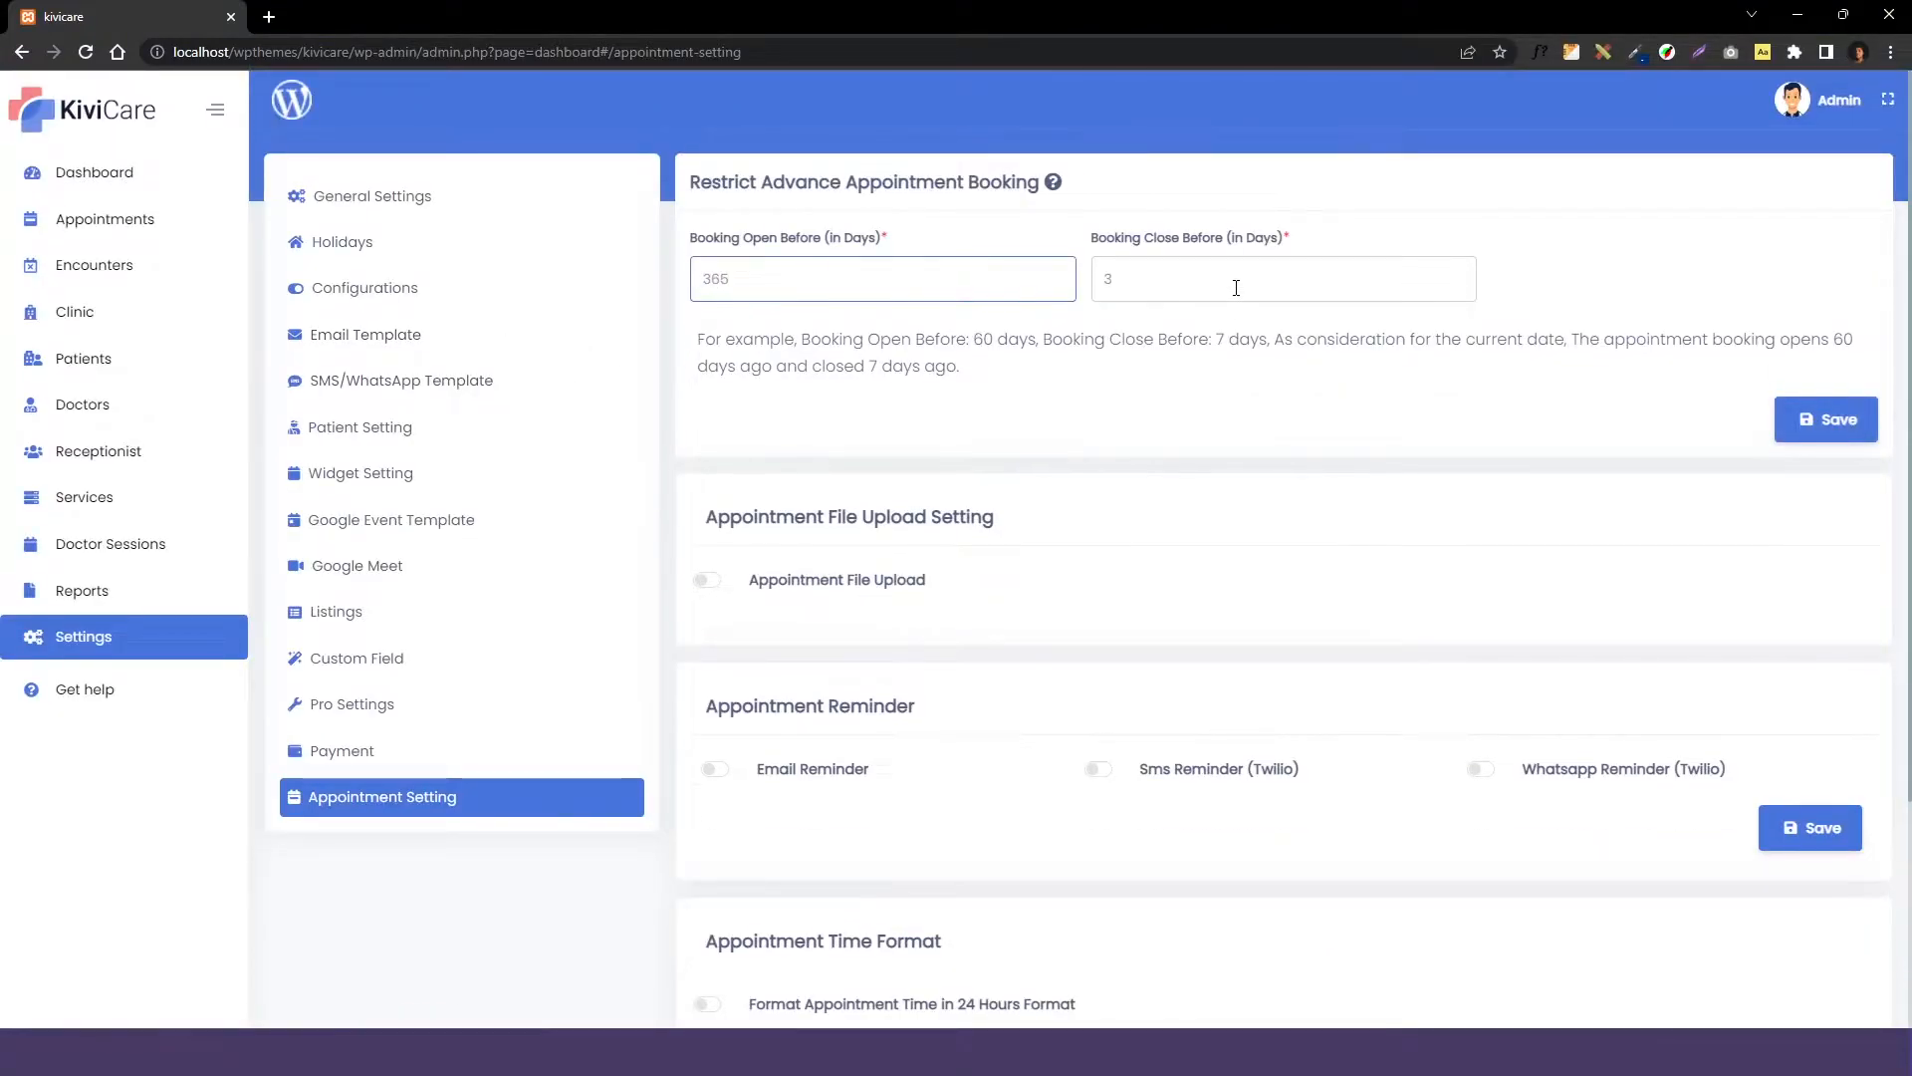
text(0)
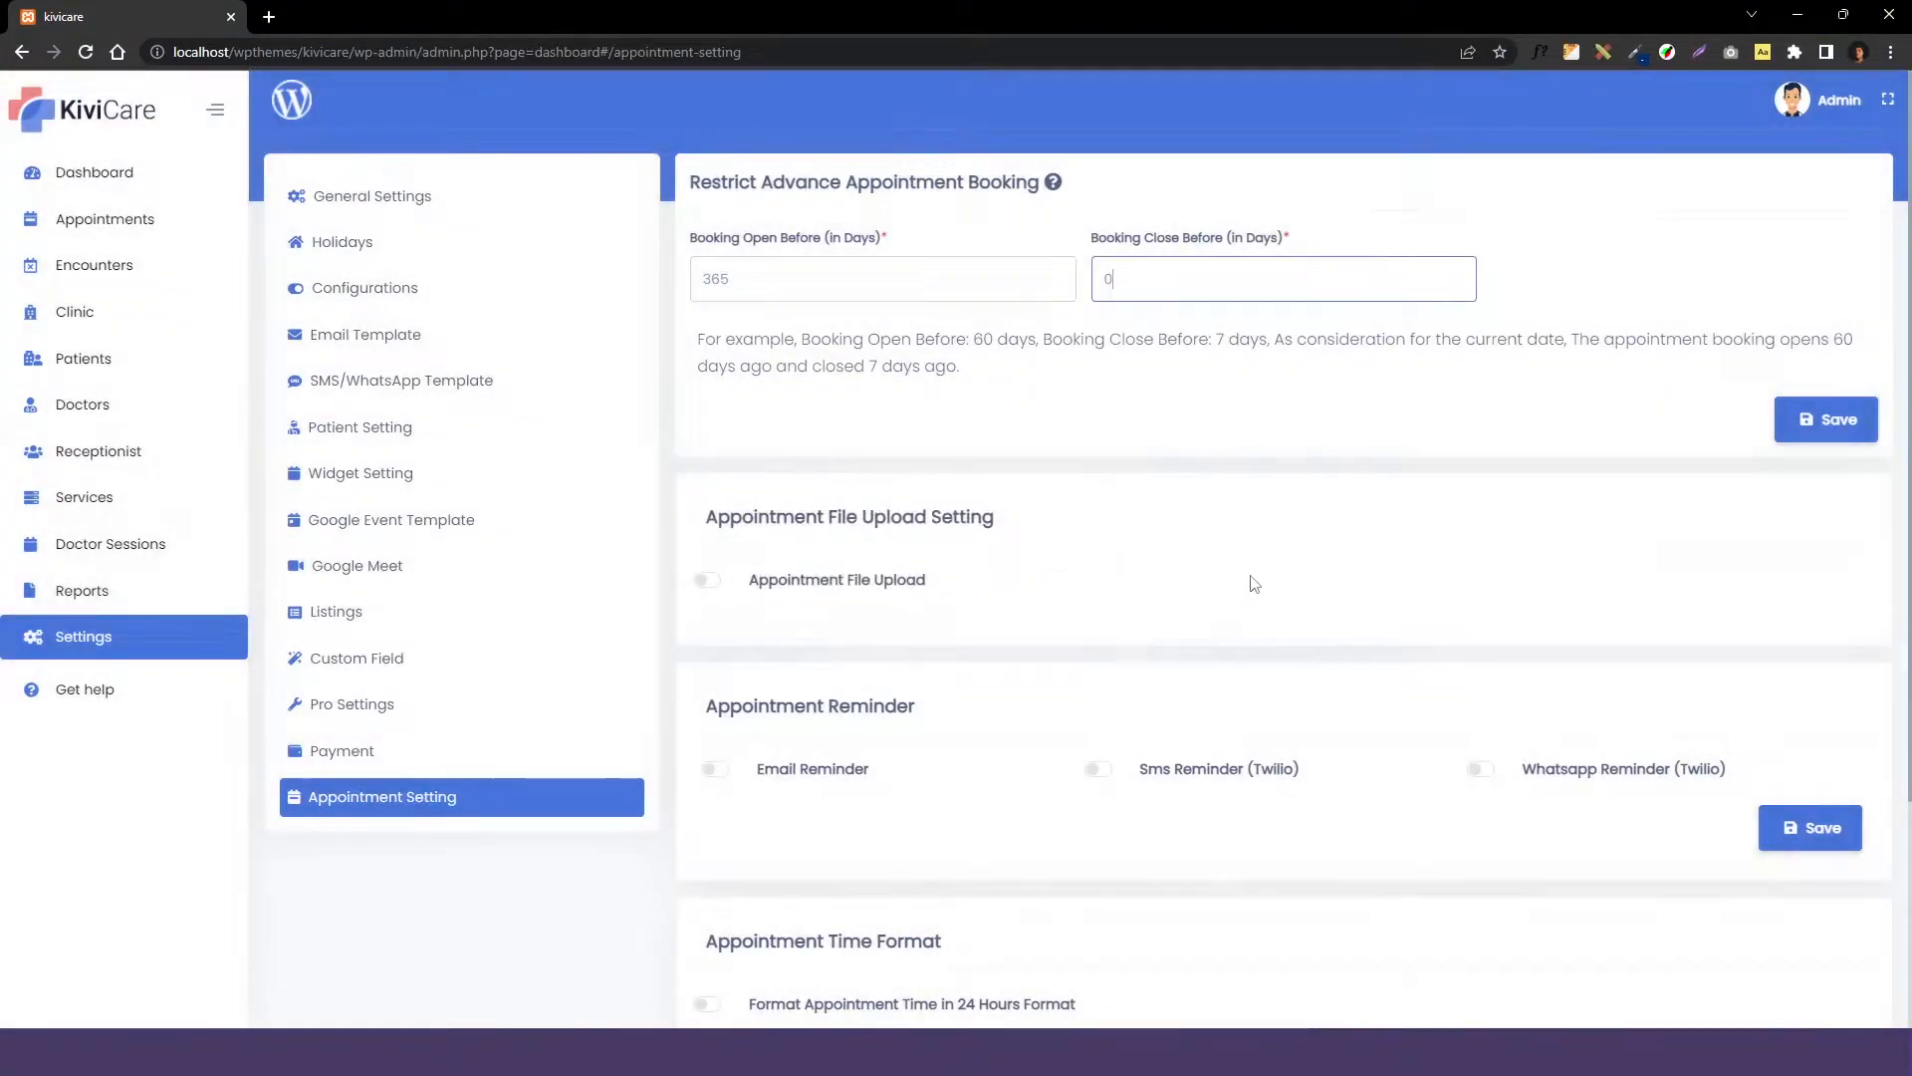
click(1826, 419)
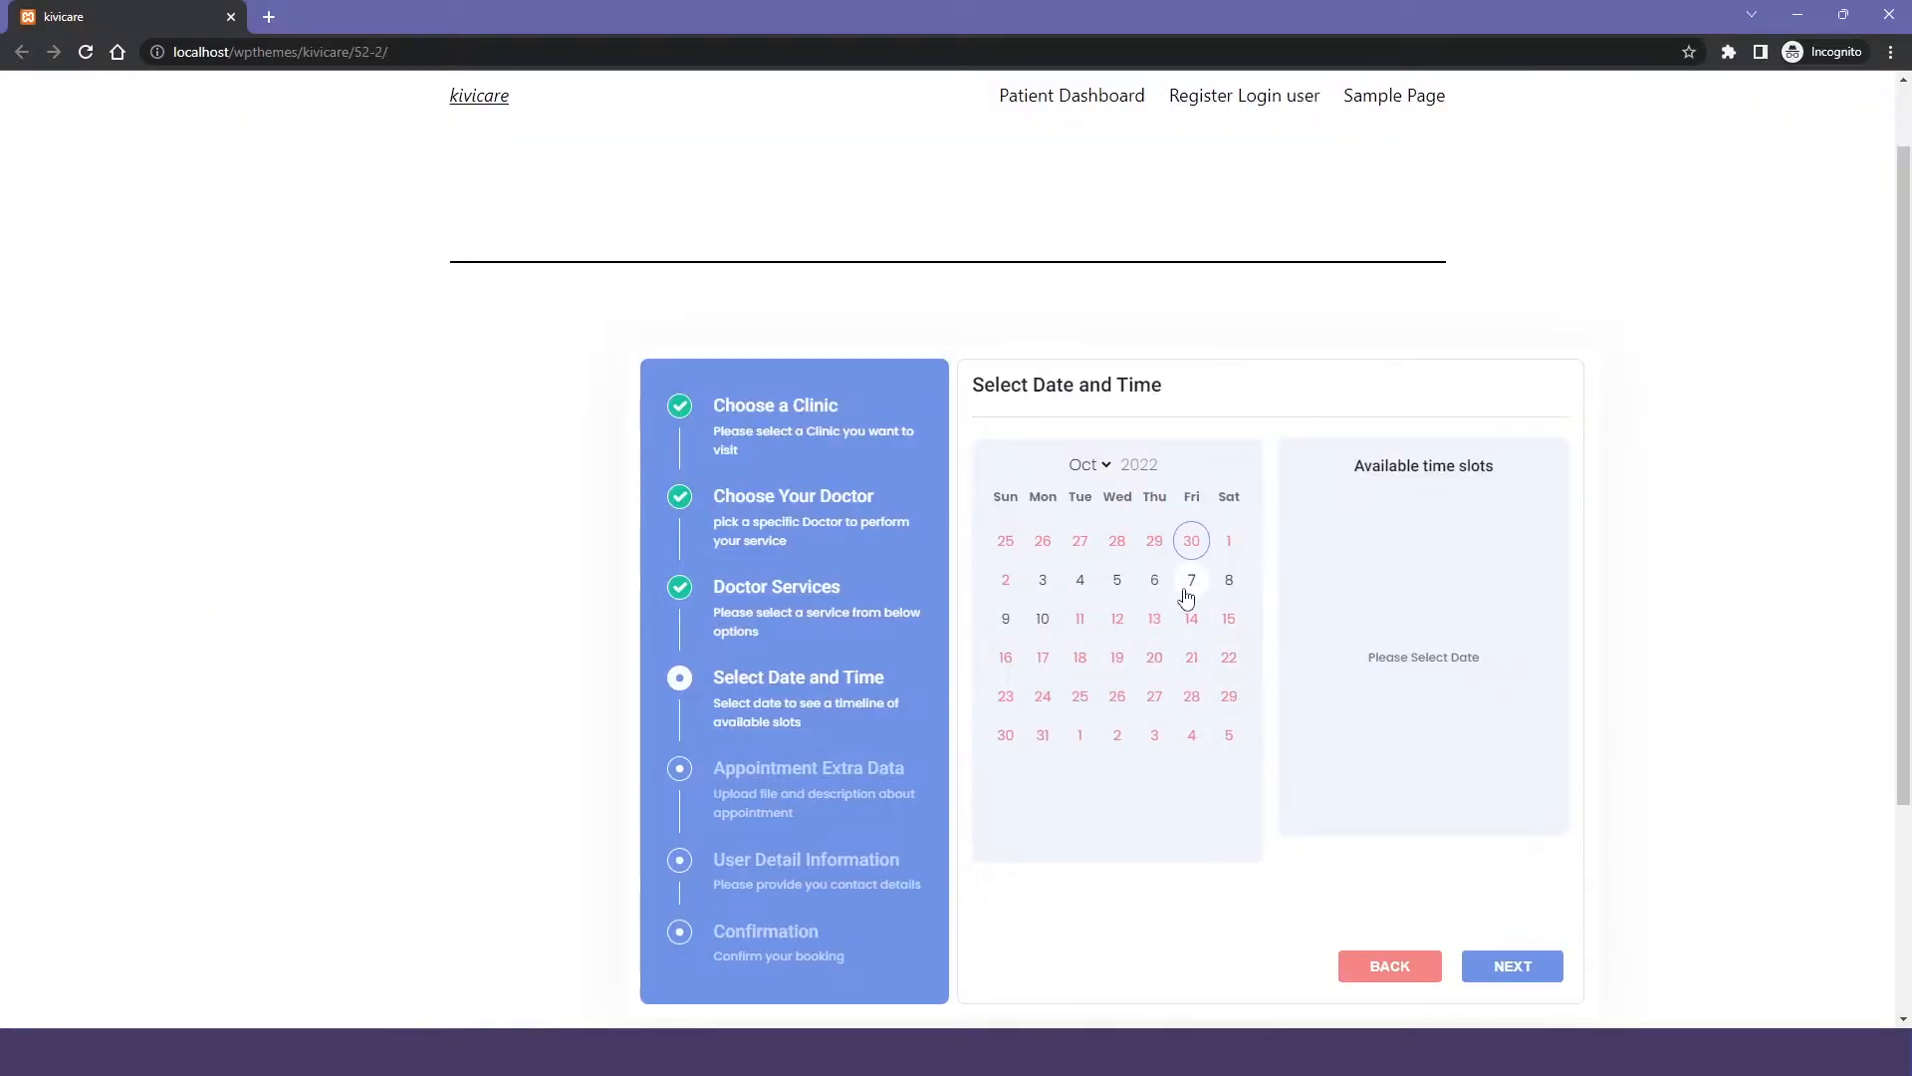
Reopen the reloaded widget's date step from September 30, then return to appointment settings.
click(1512, 965)
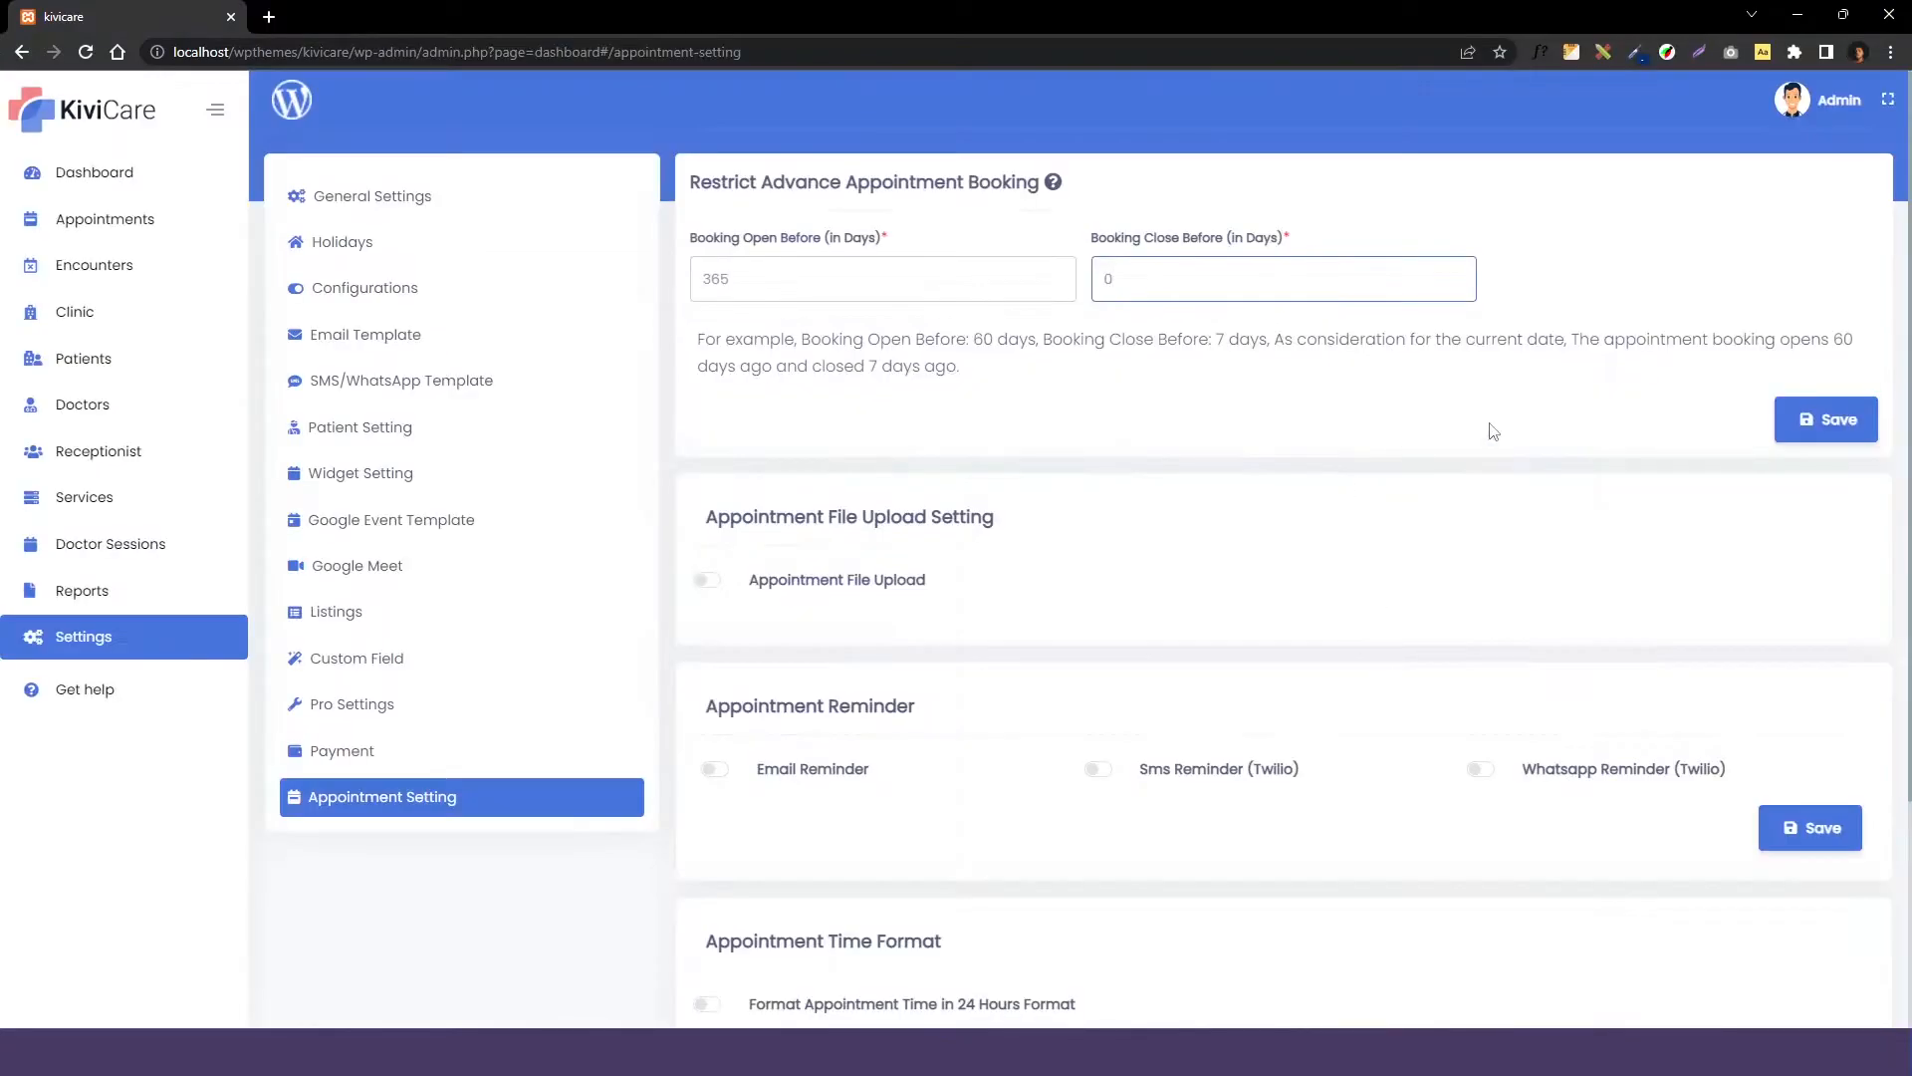
click(706, 579)
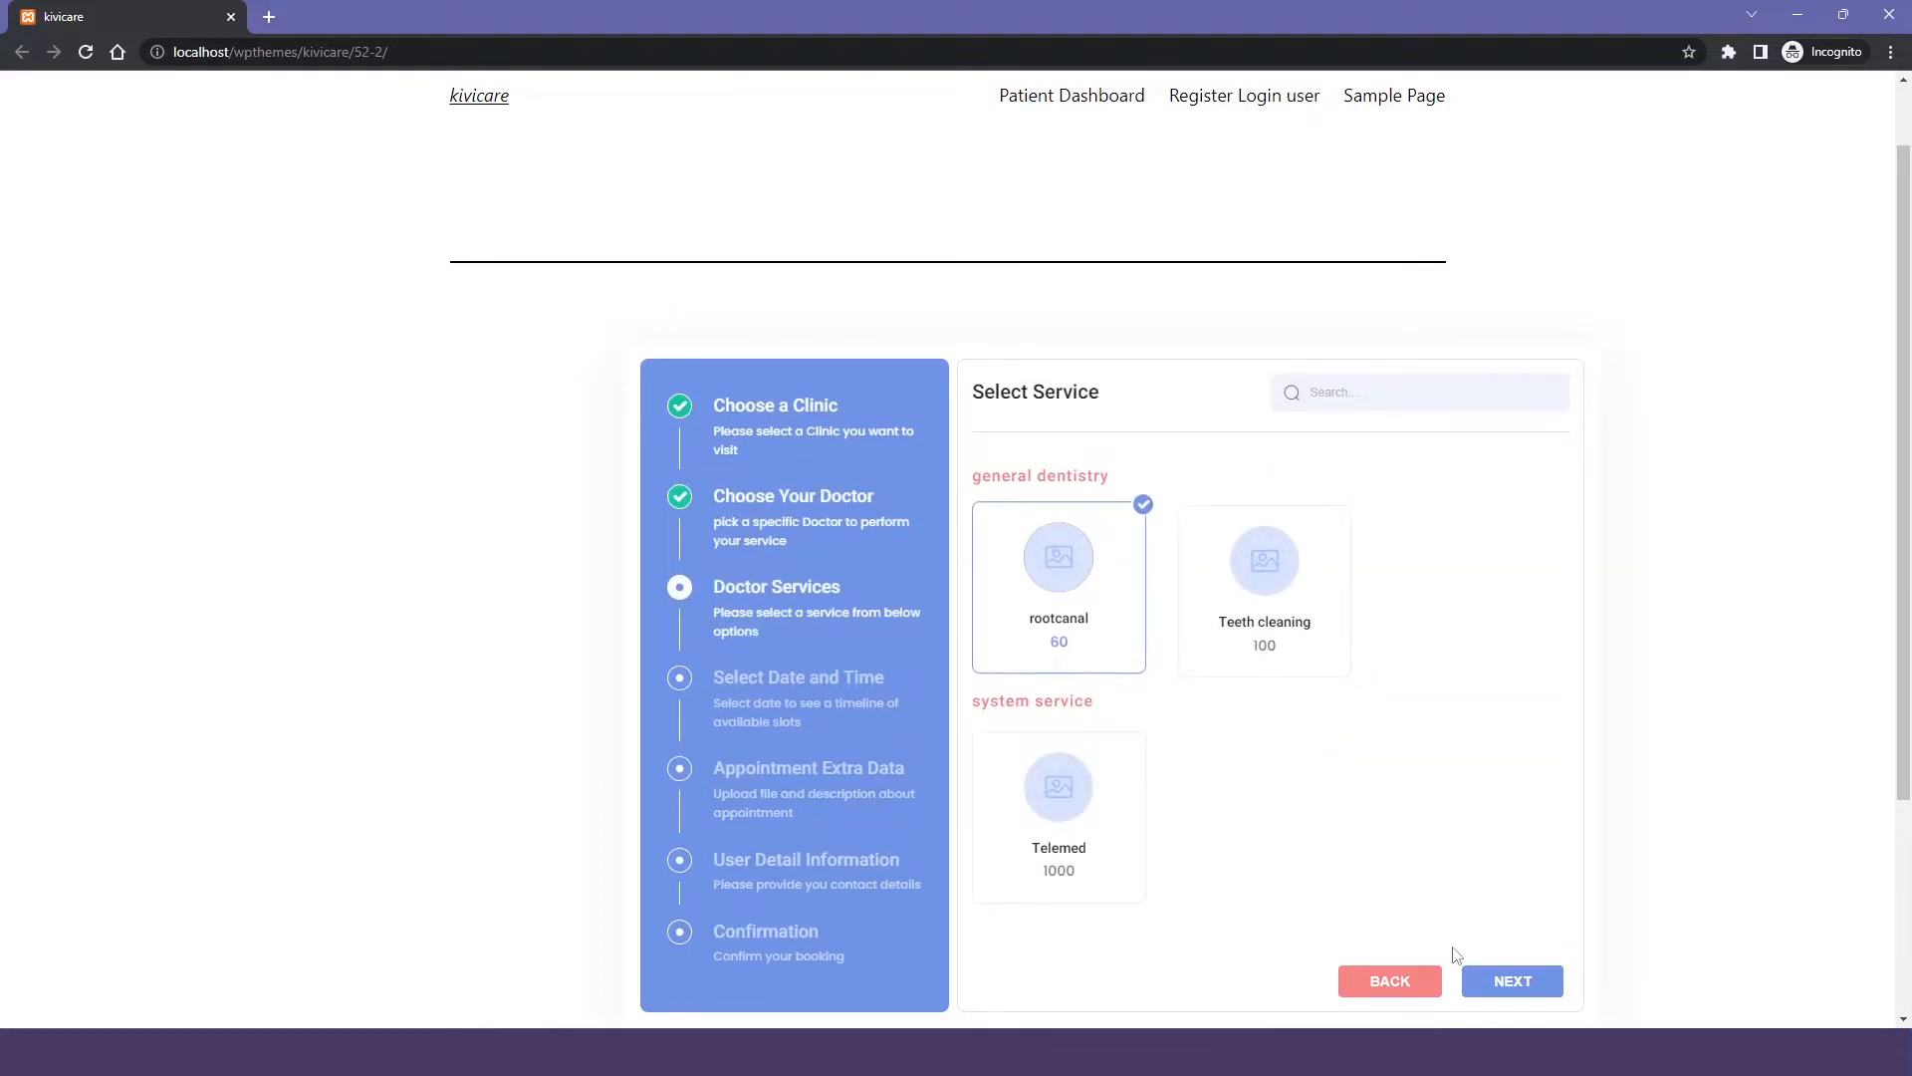
click(1511, 980)
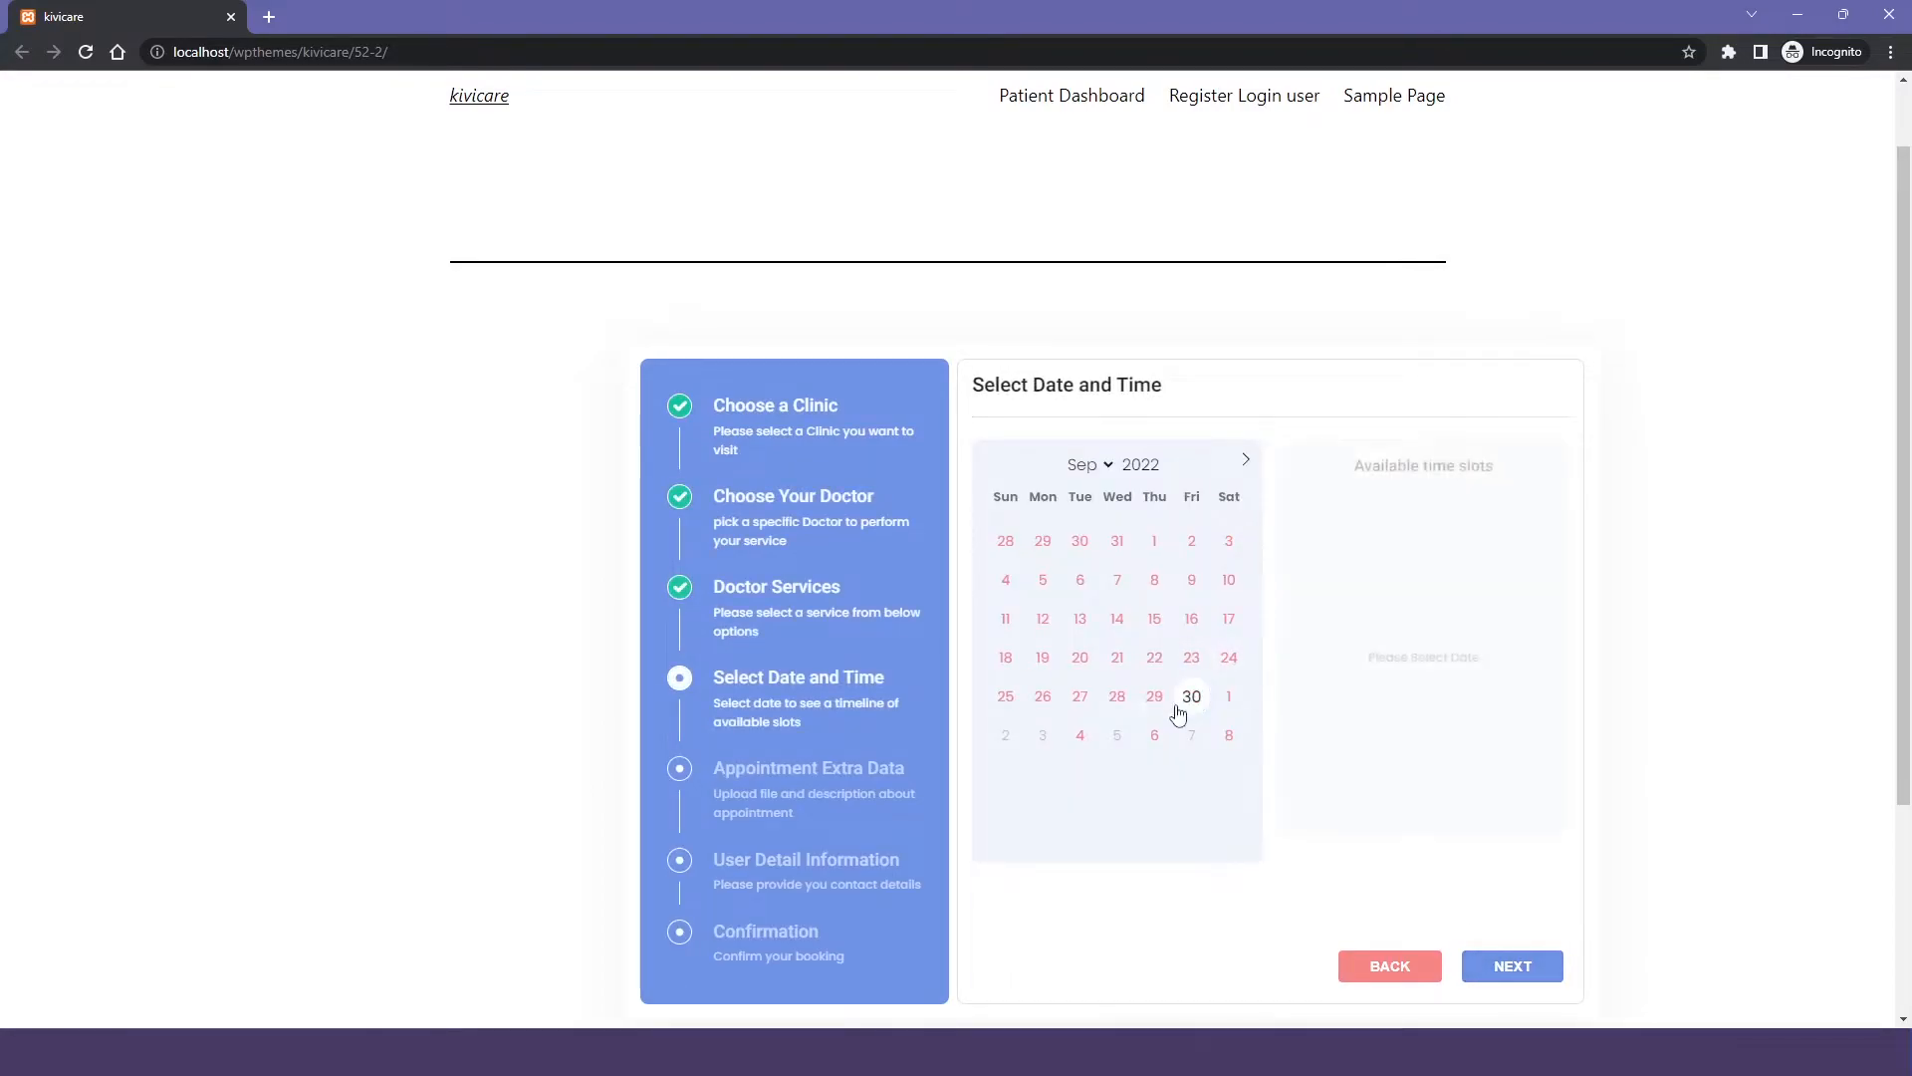
click(1511, 965)
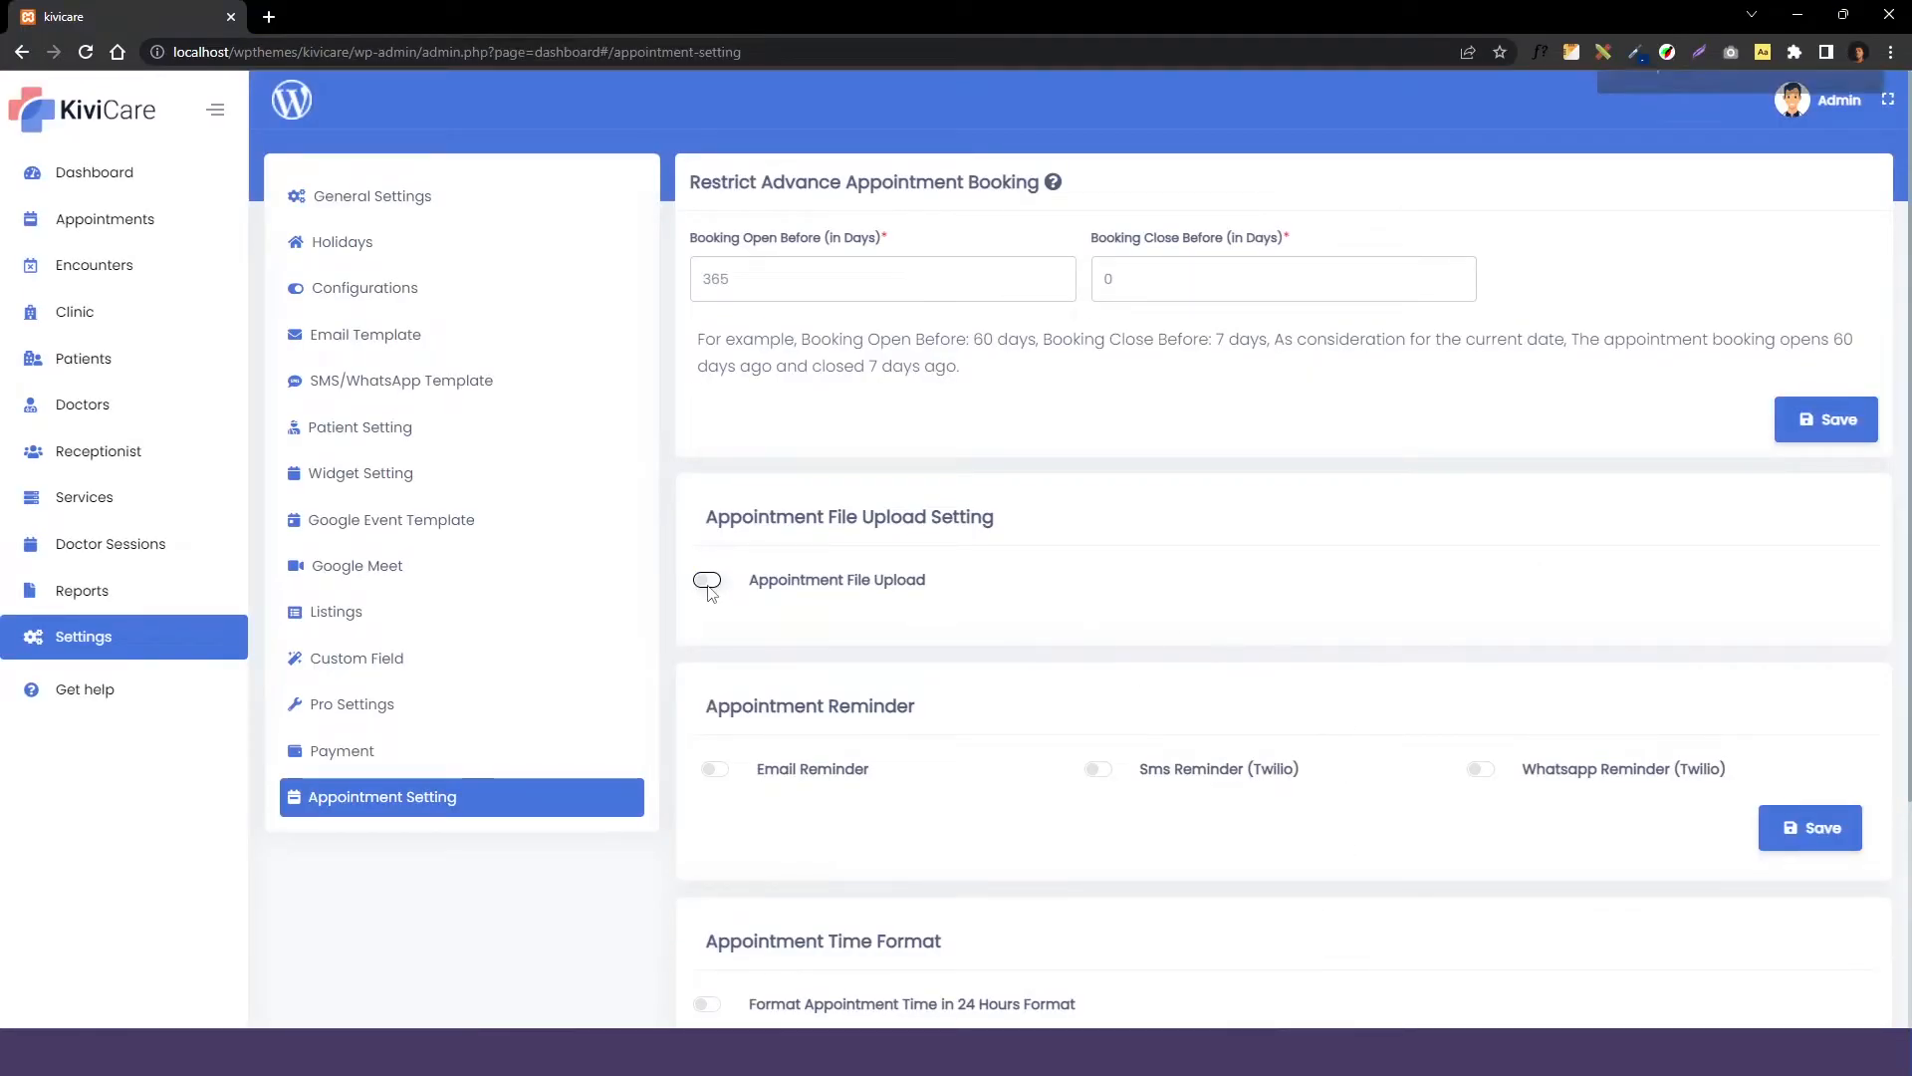
Toggle Appointment File Upload and switch on the email reminder.
click(707, 579)
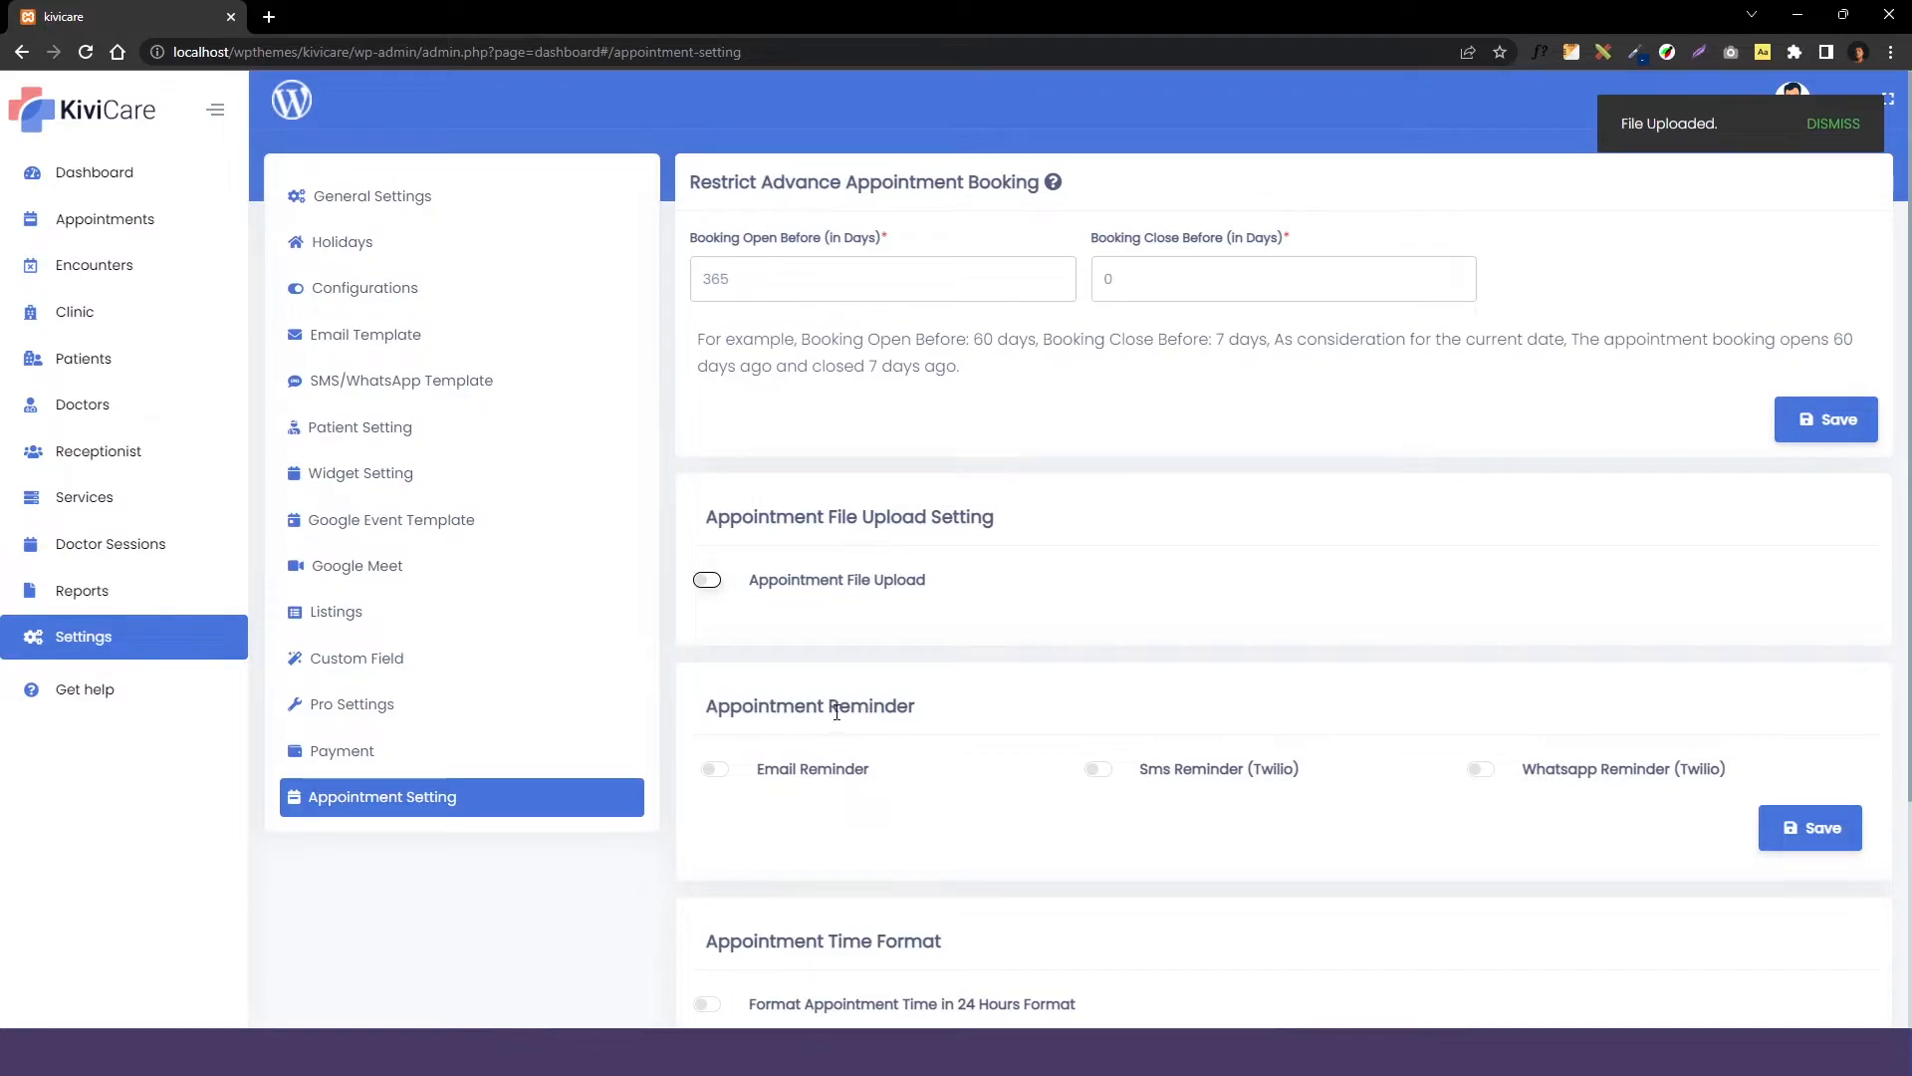
scroll(down, 3)
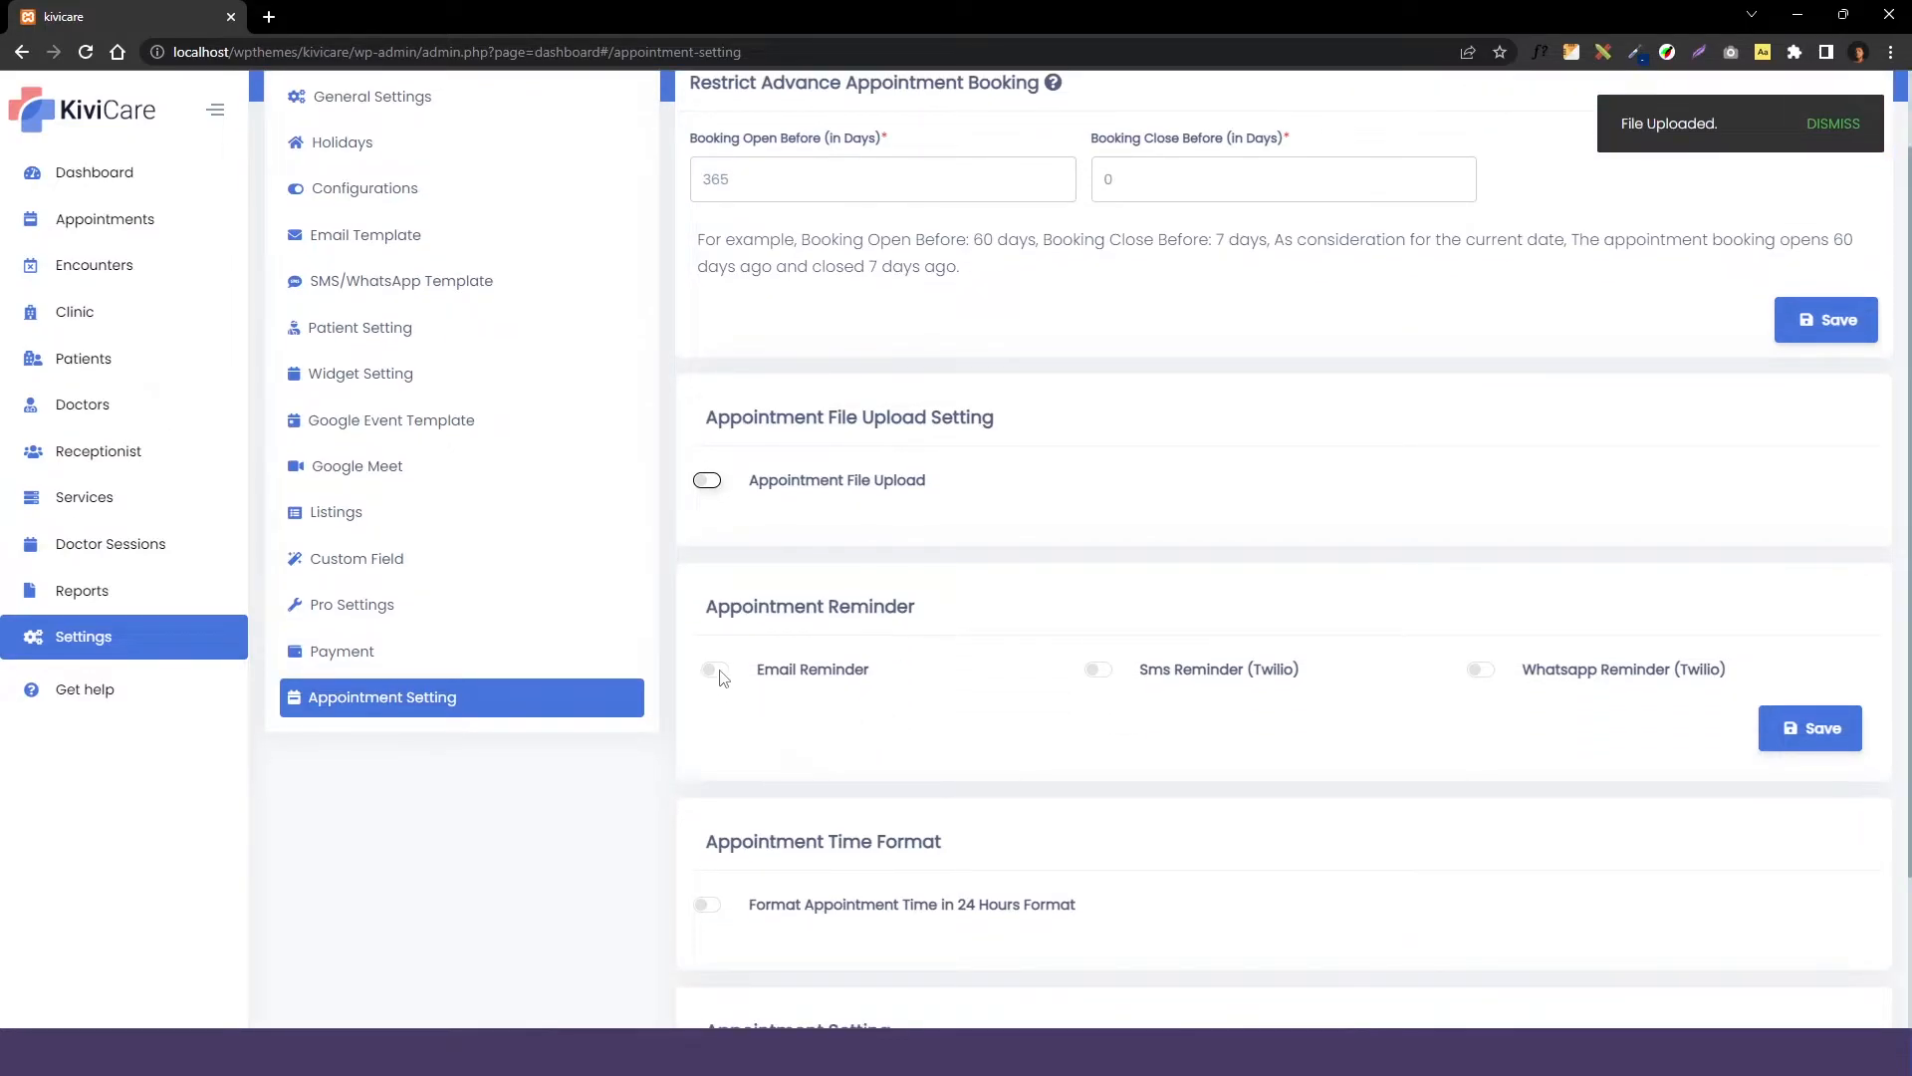
click(715, 668)
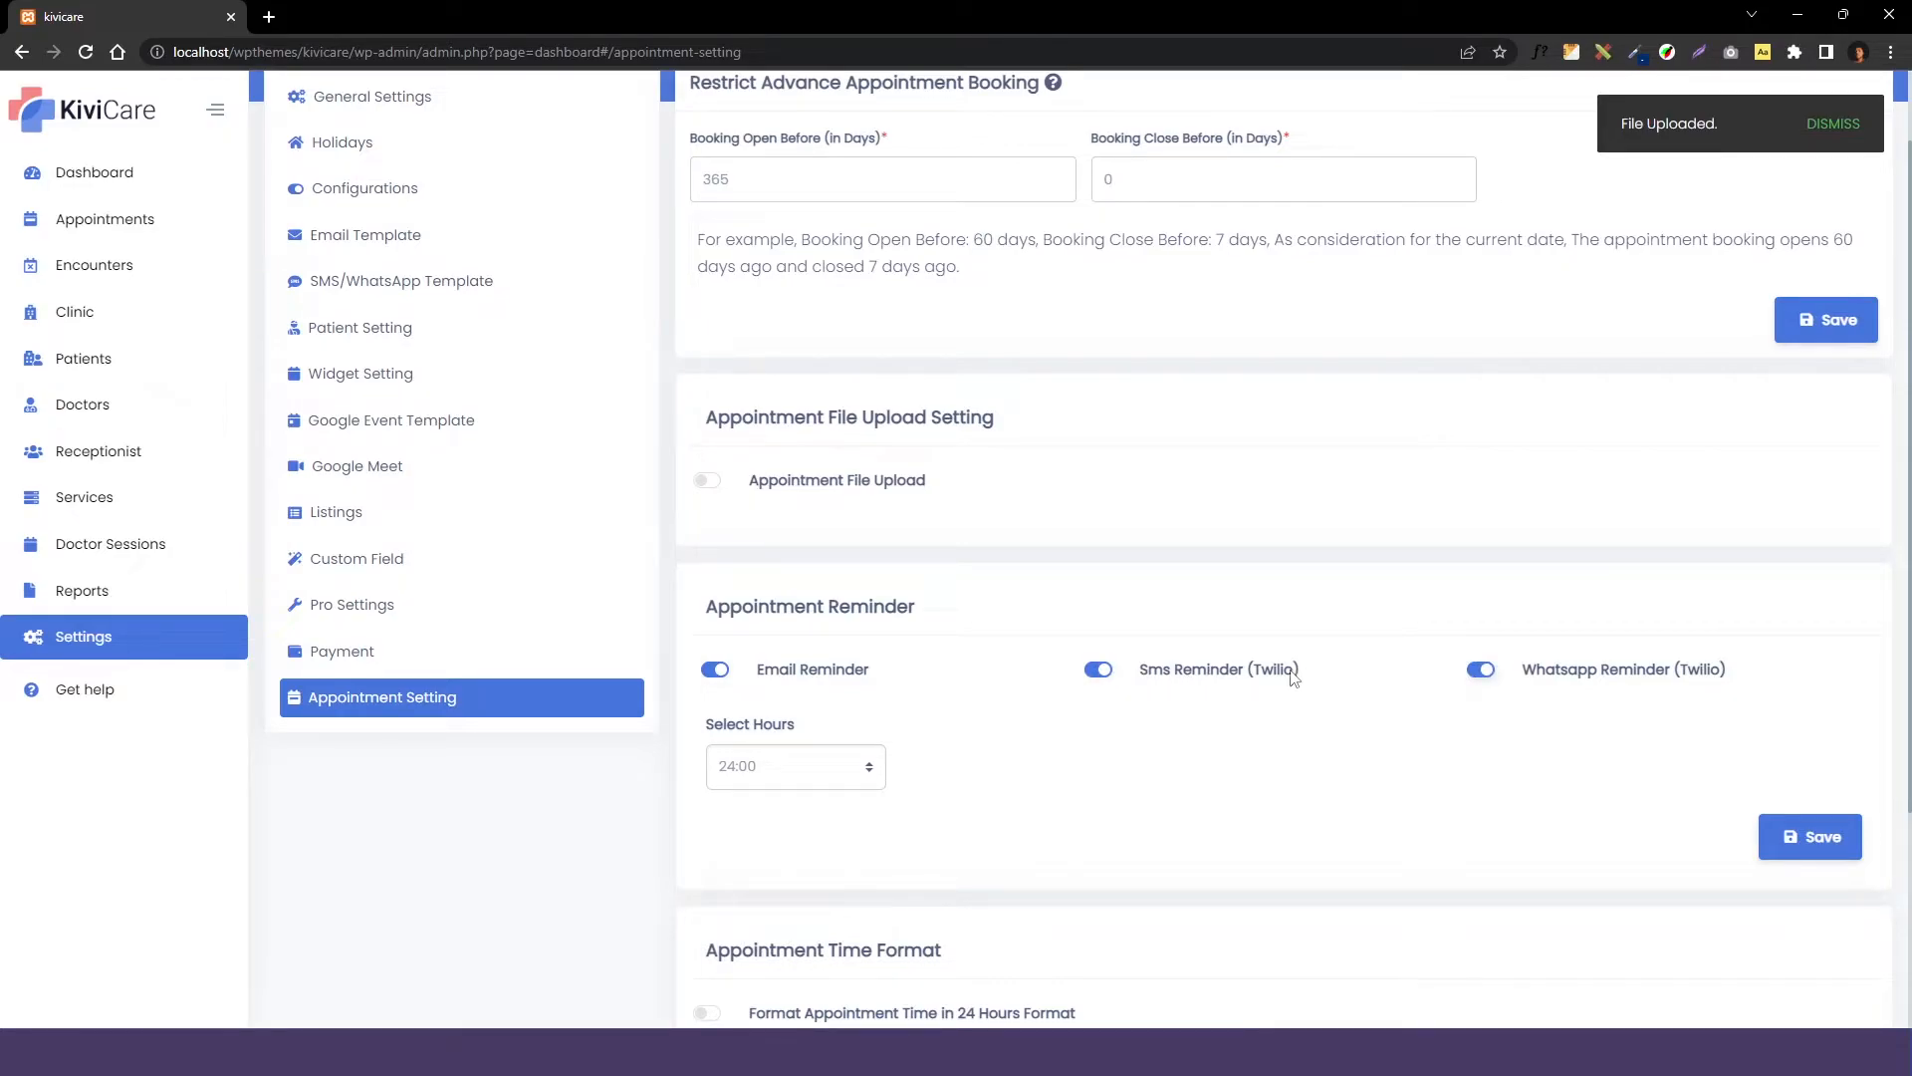
mouse_move(1123, 695)
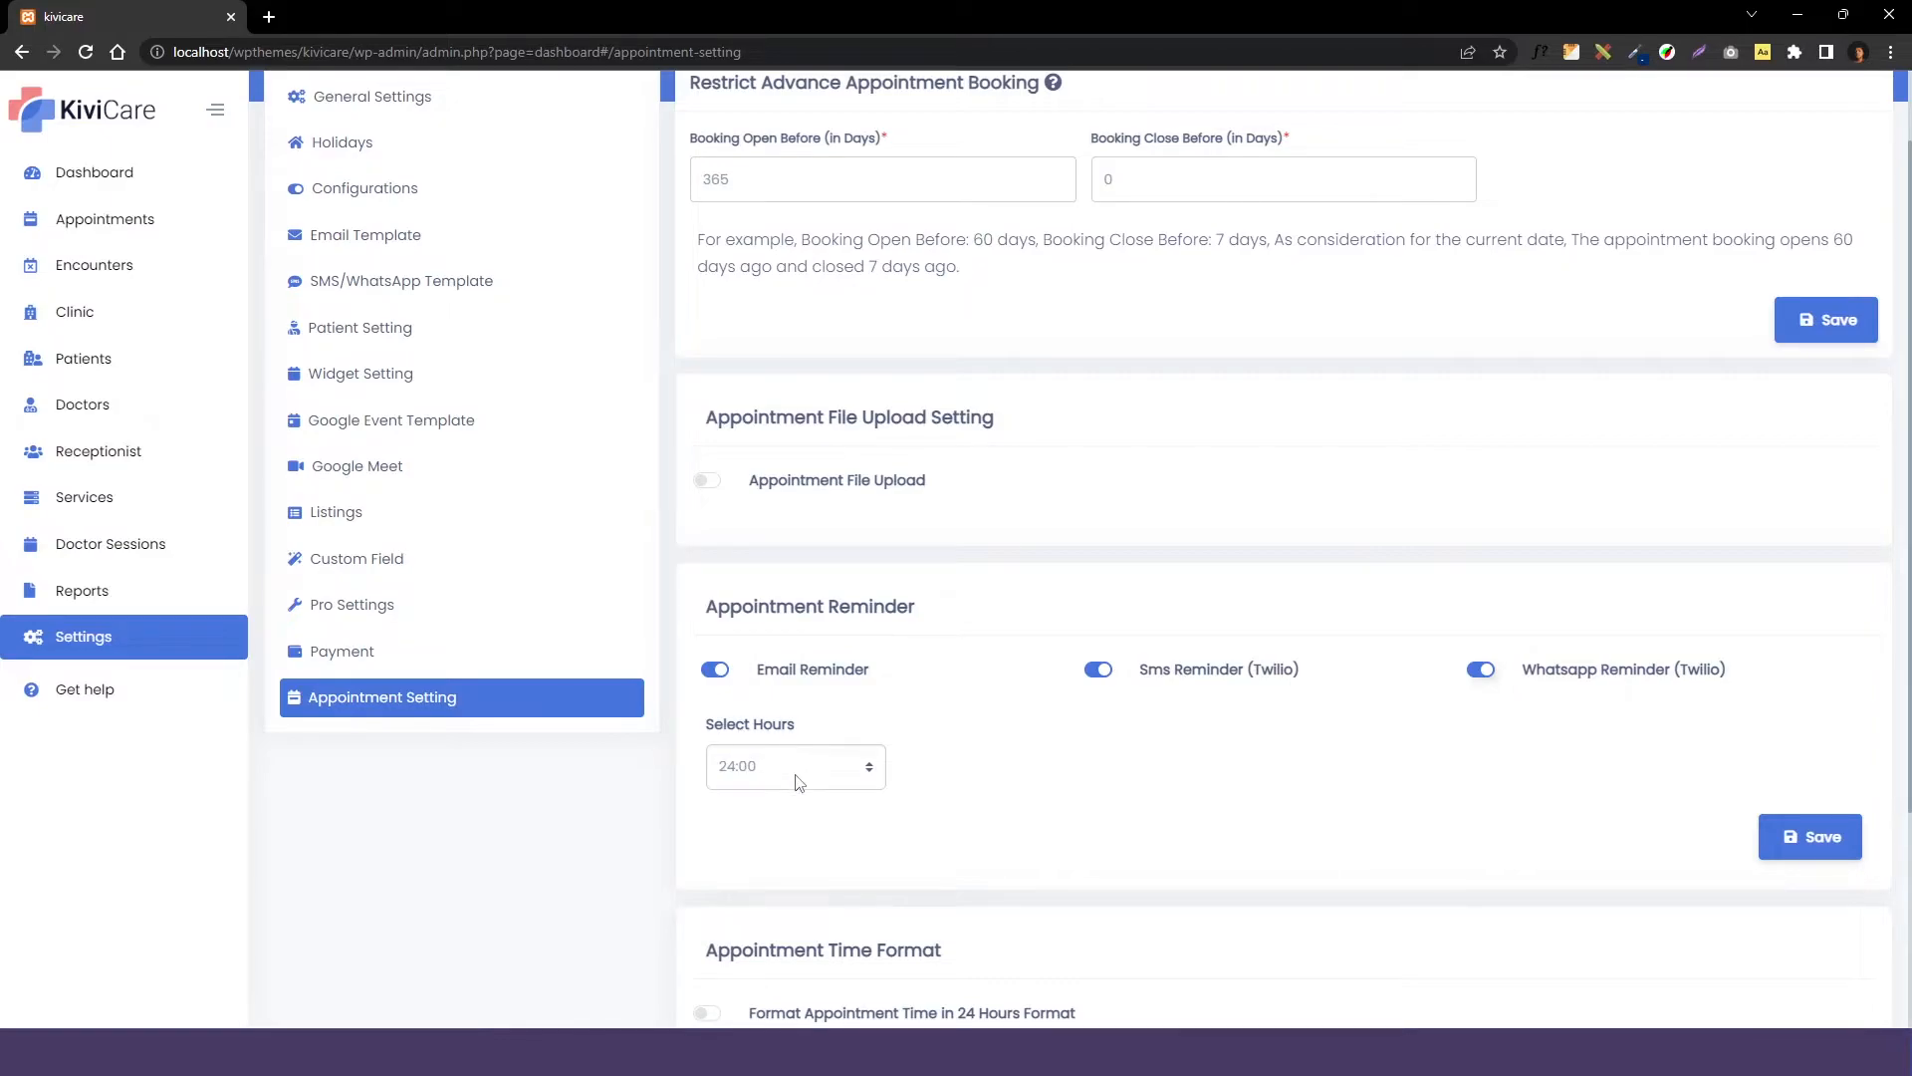
mouse_move(792, 784)
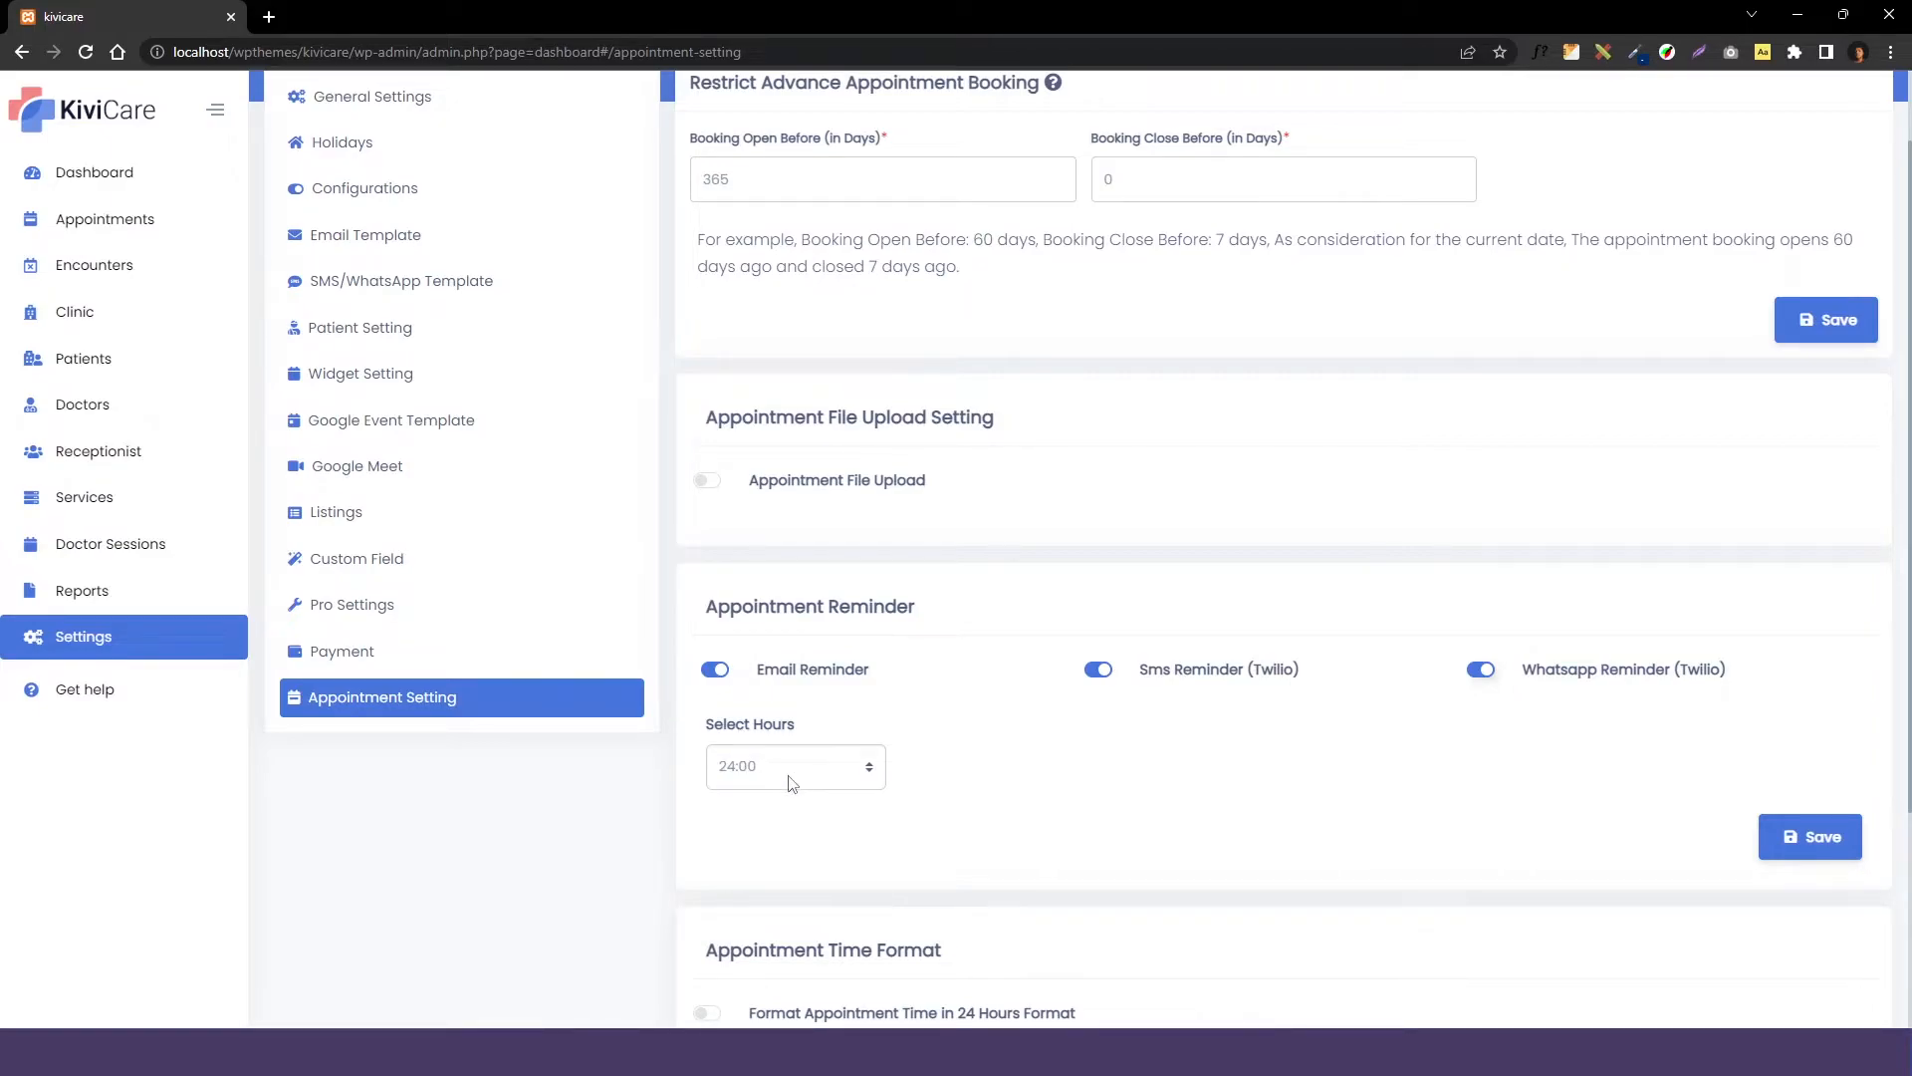
mouse_move(787, 782)
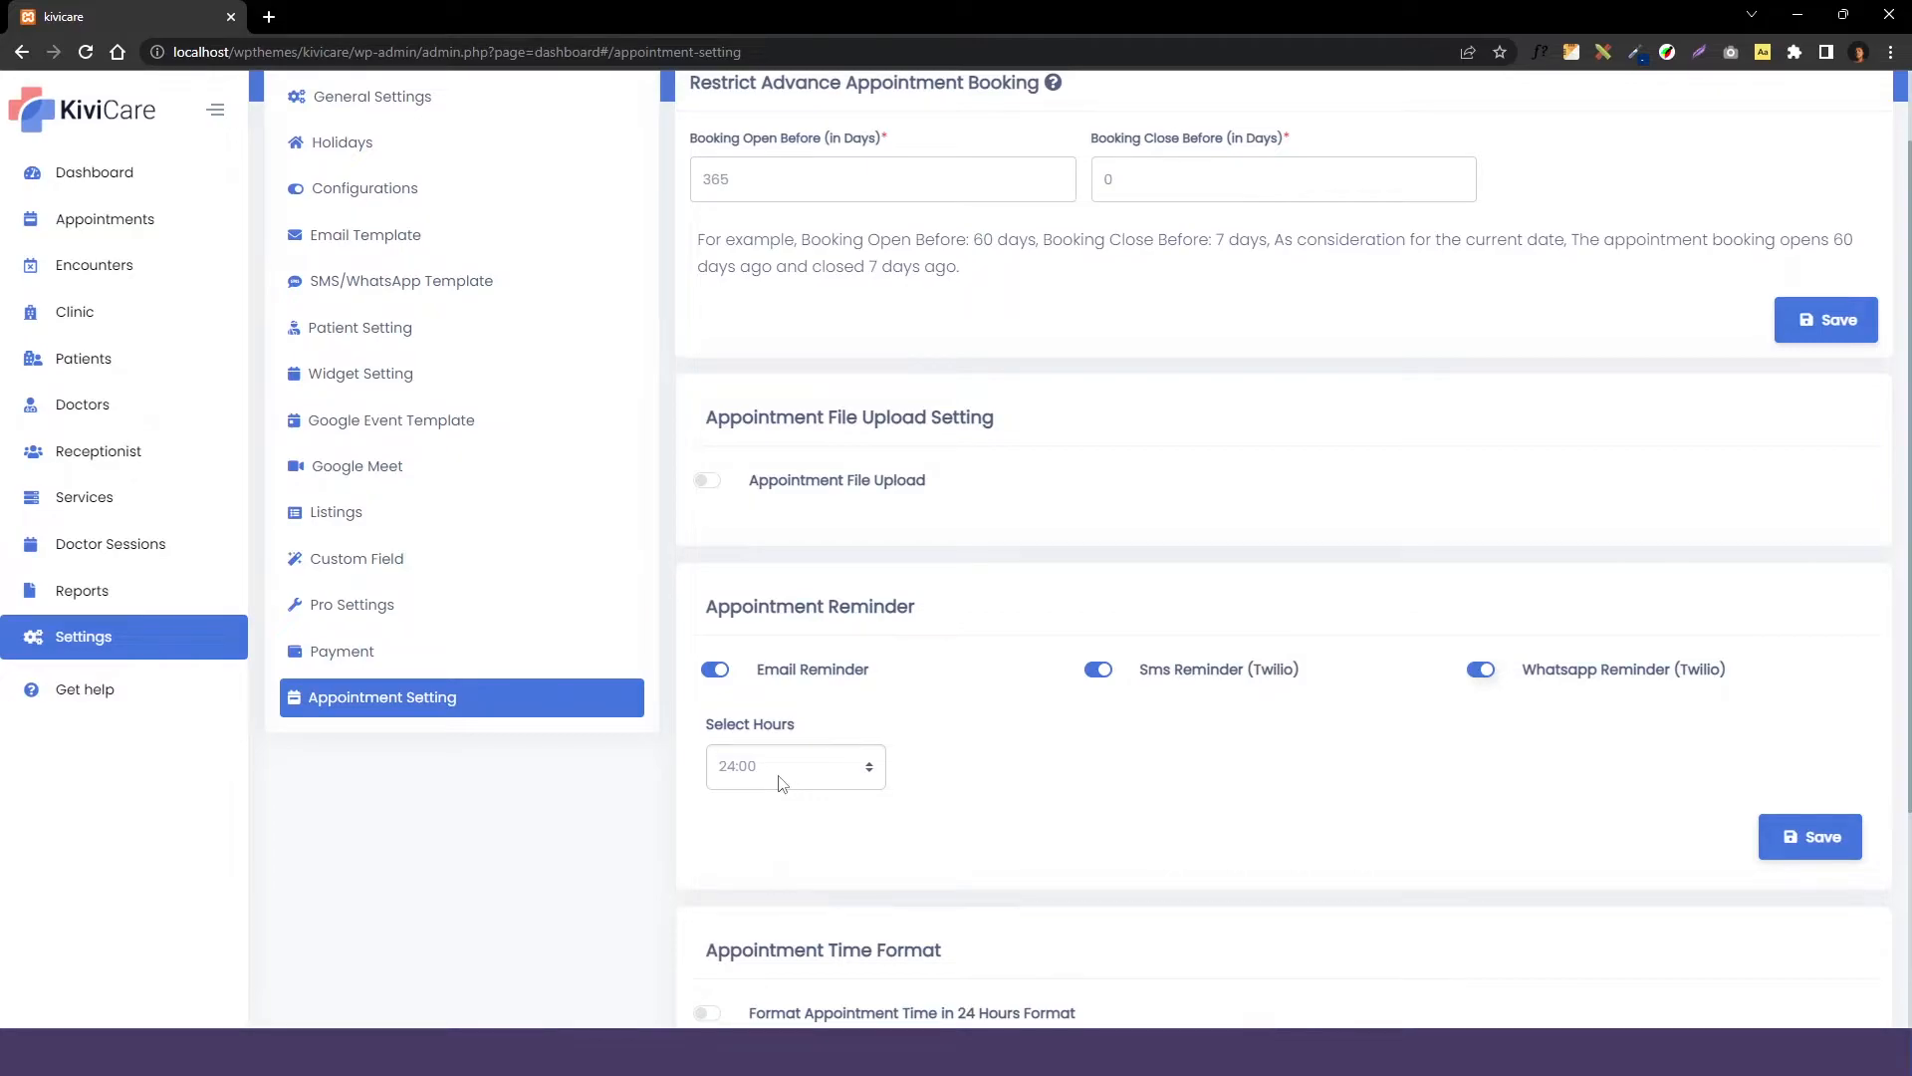
mouse_move(768, 781)
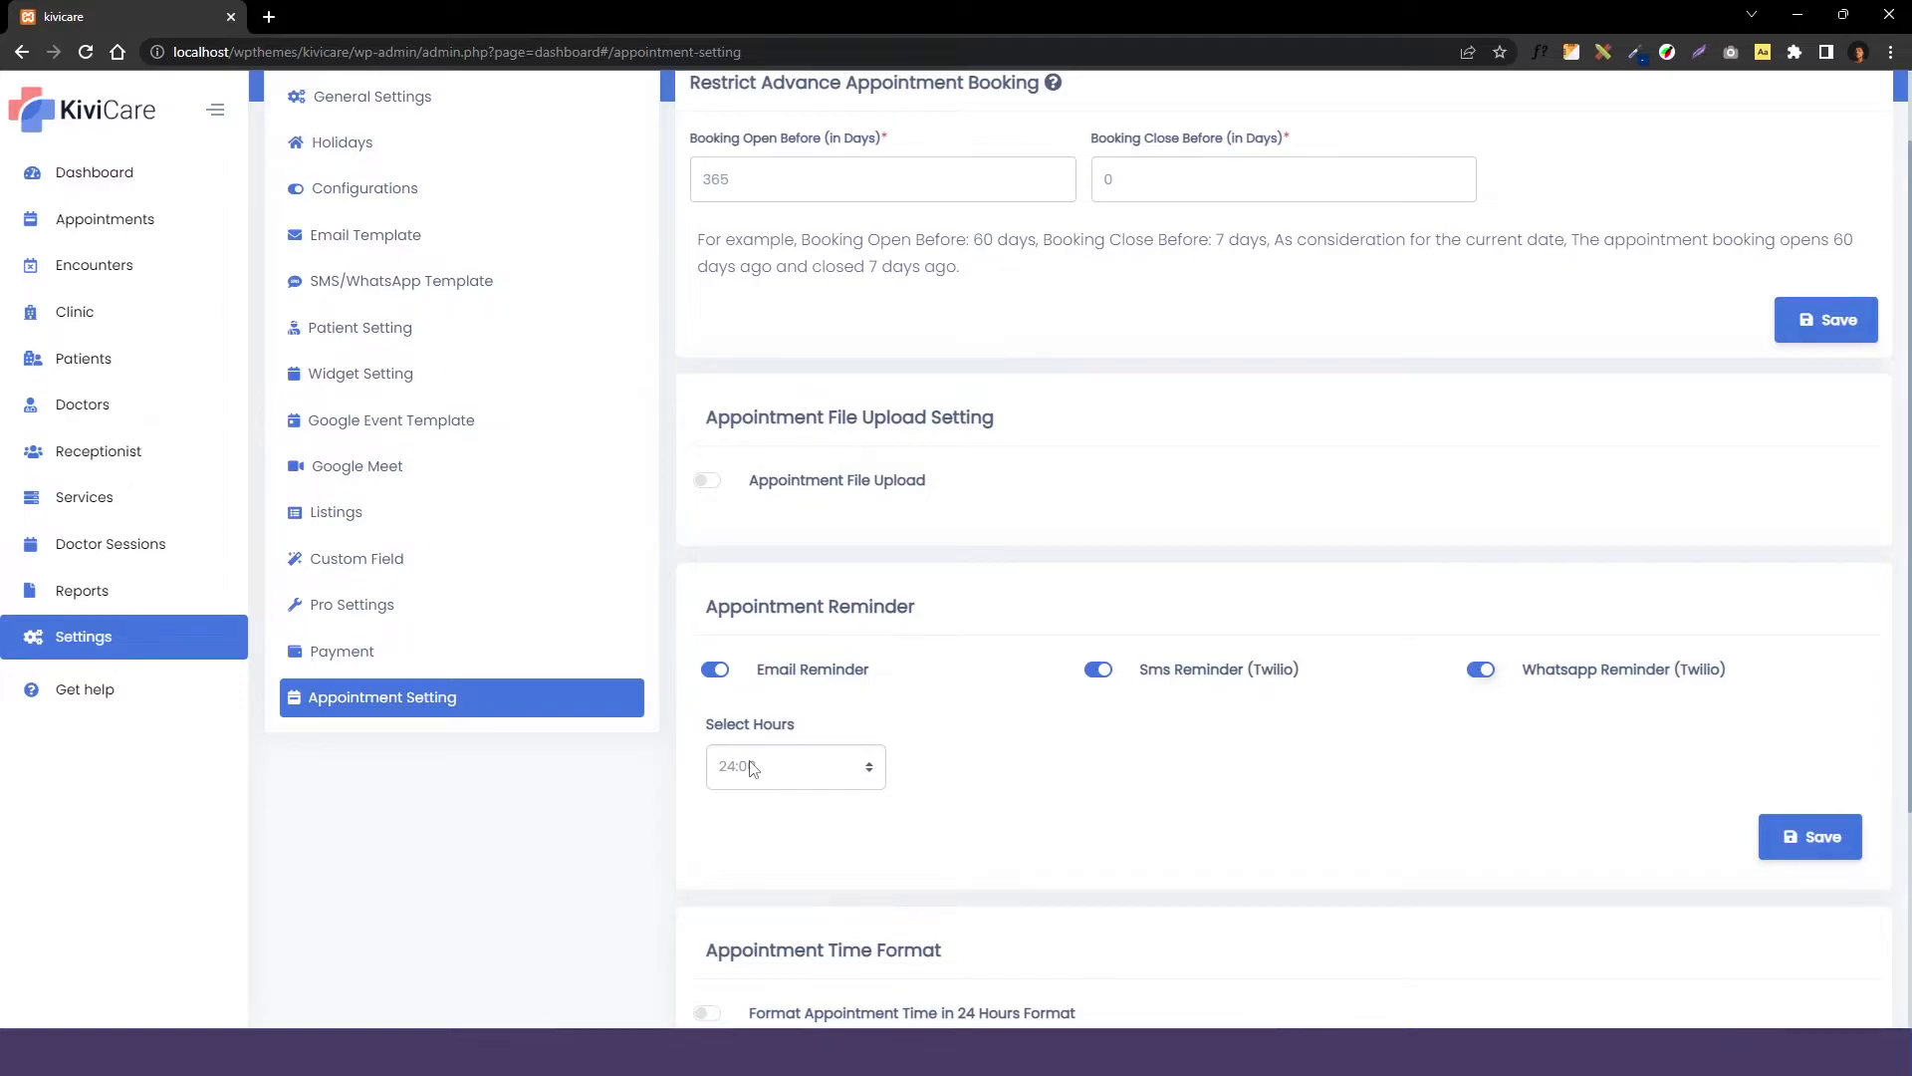
Set the appointment reminder hours to 04:00.
click(794, 766)
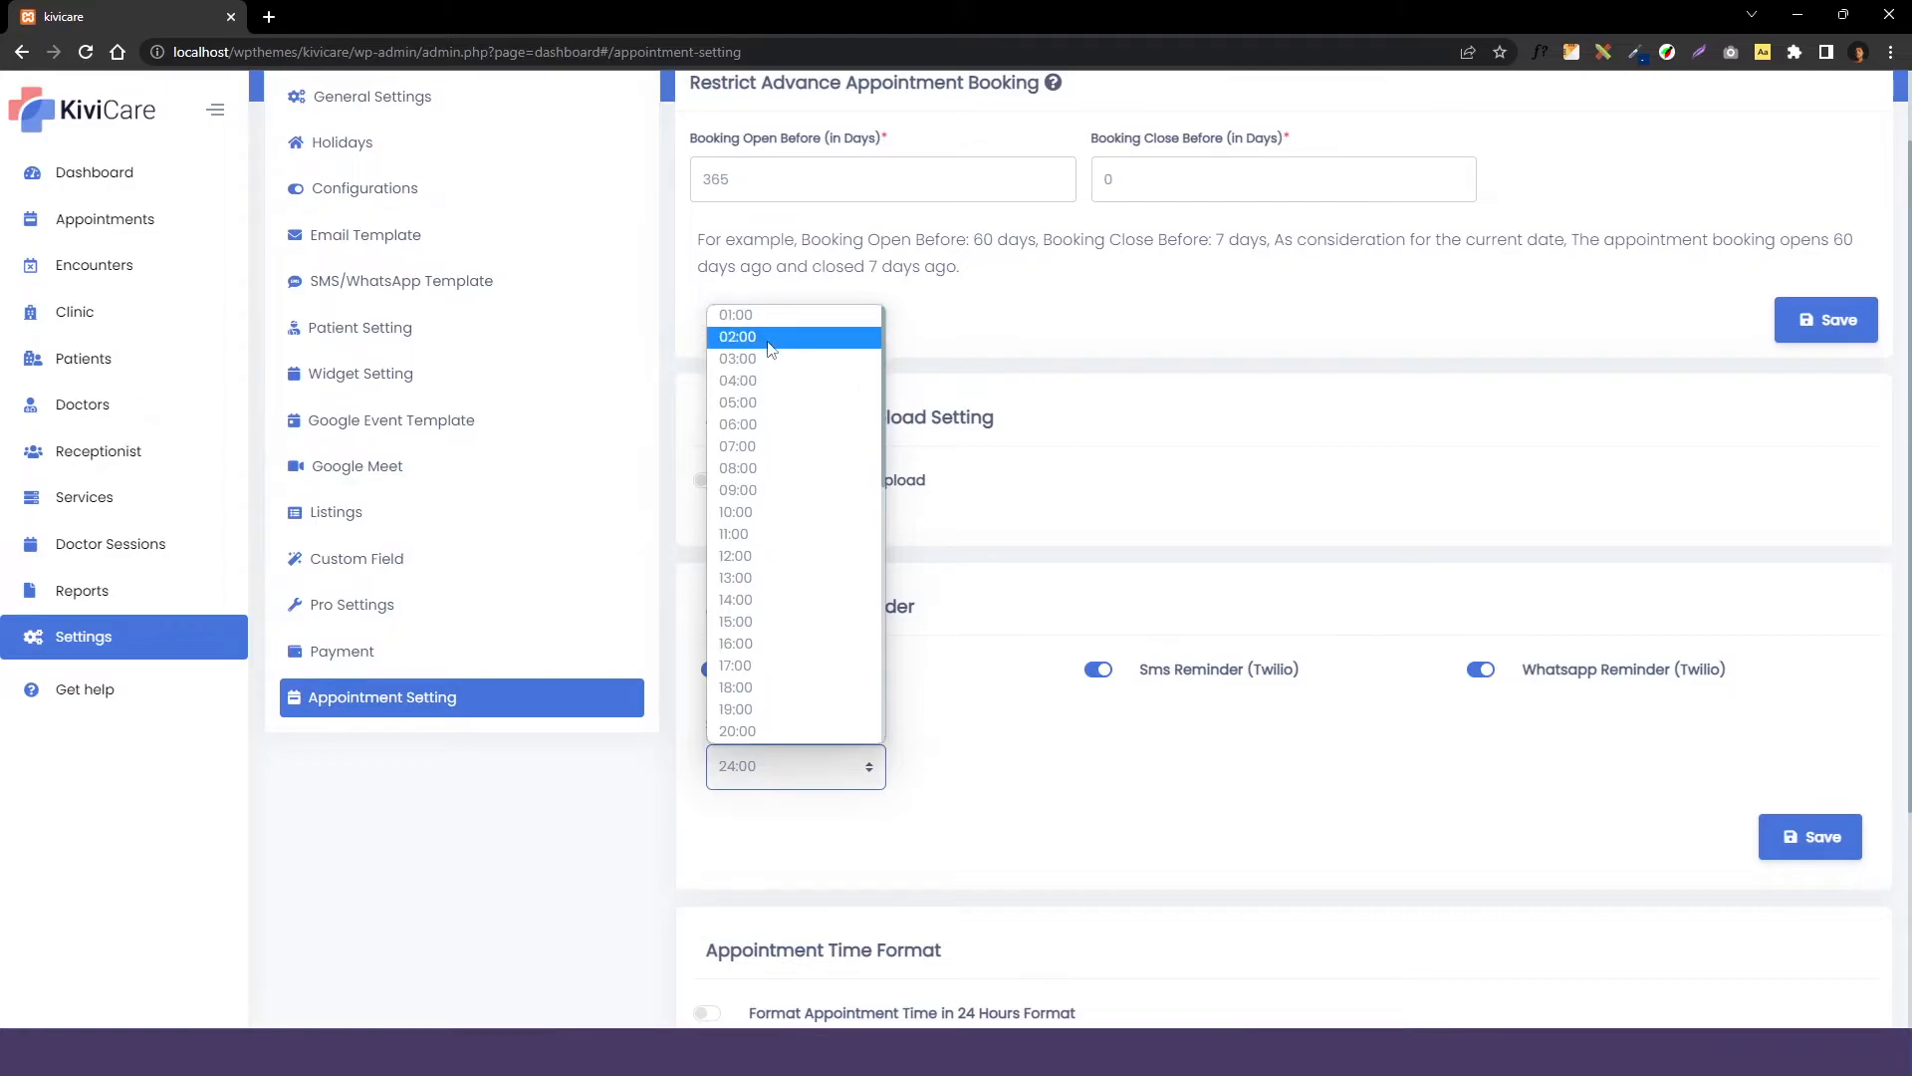
click(738, 380)
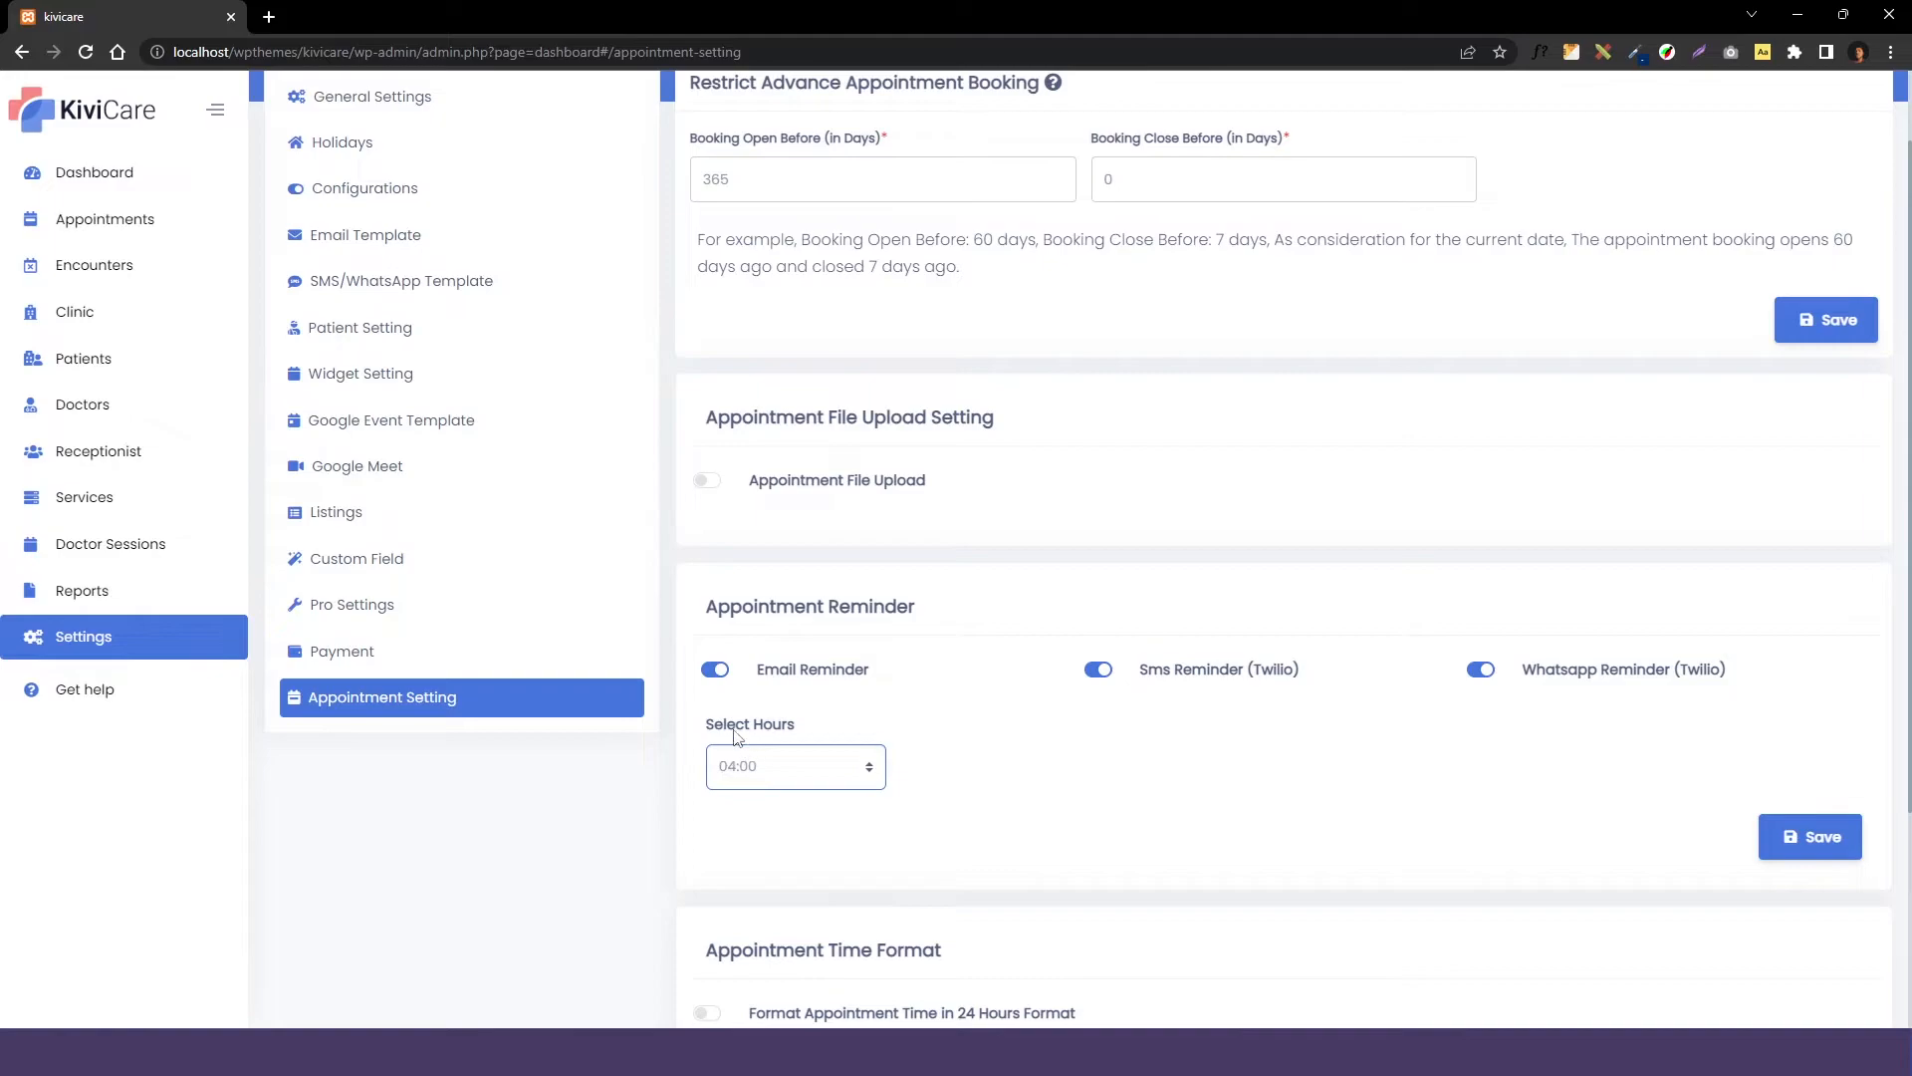
mouse_move(849, 765)
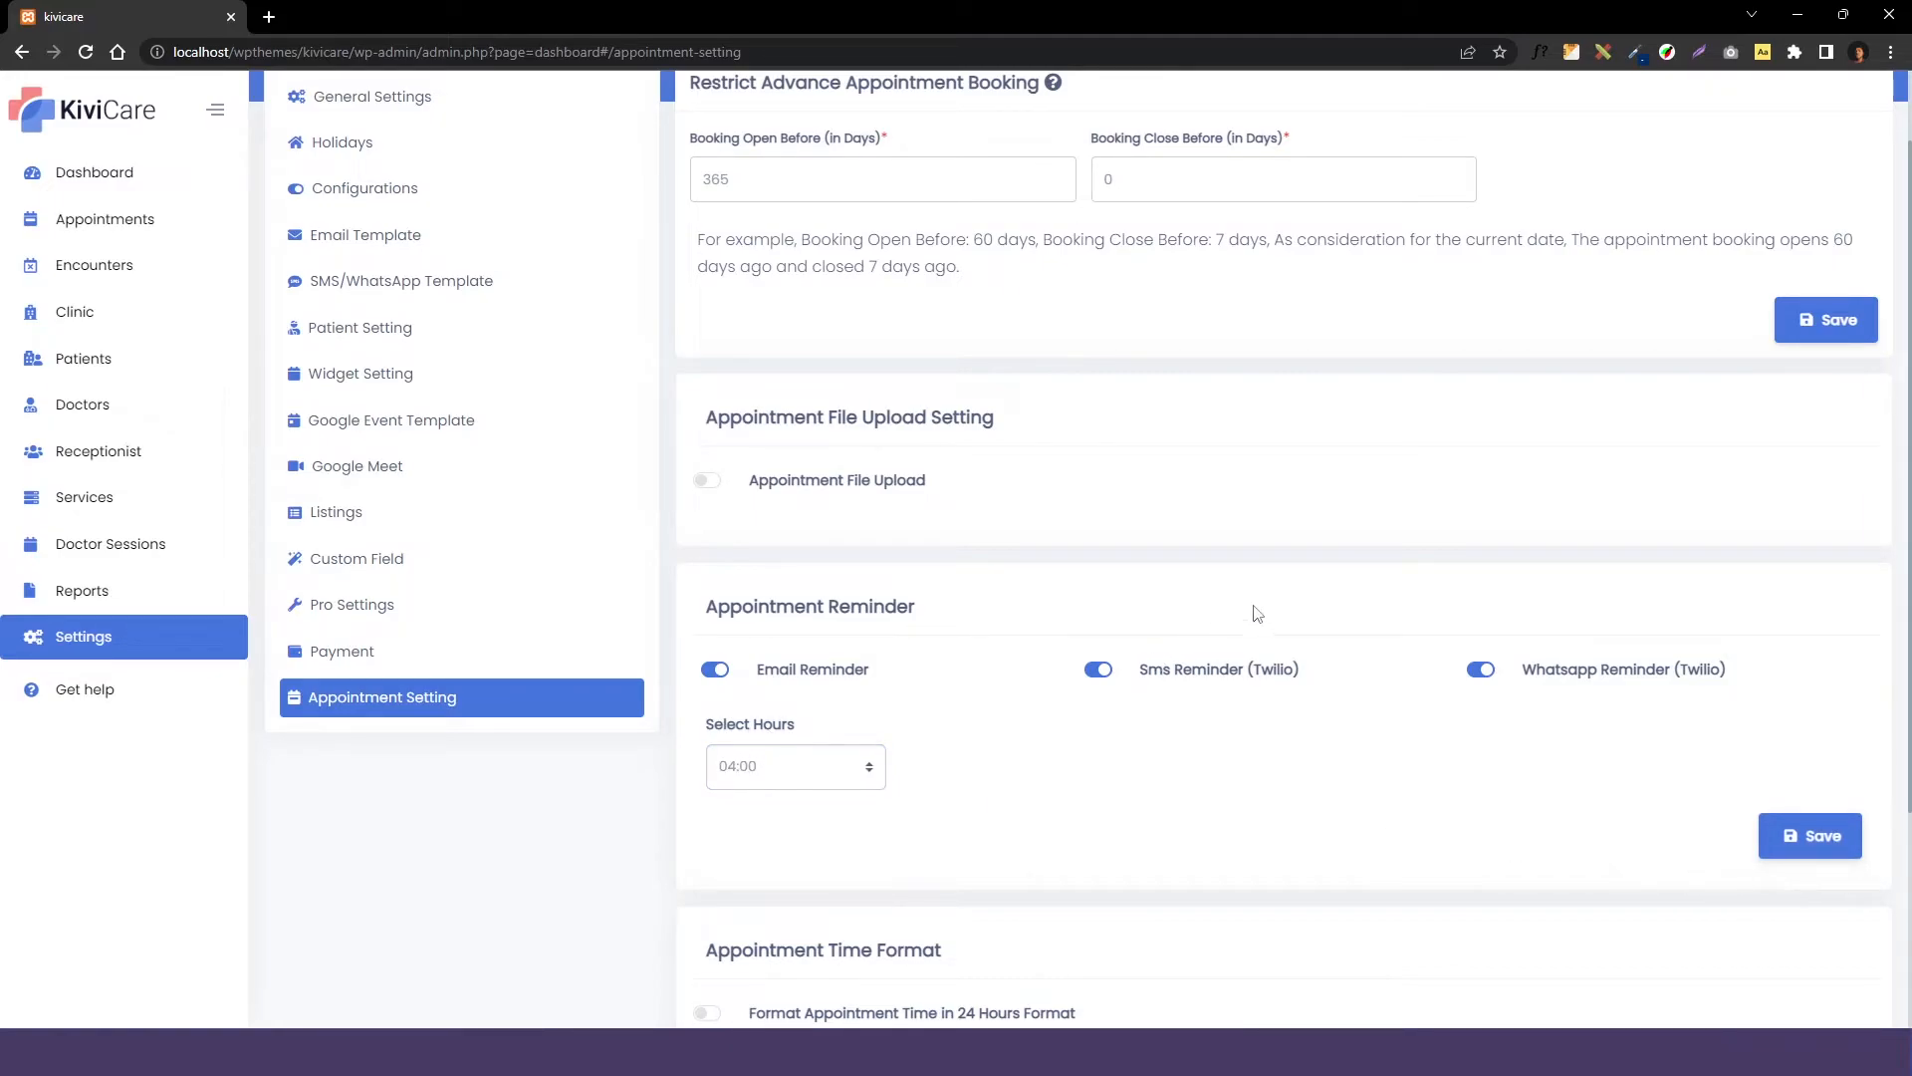
click(1810, 835)
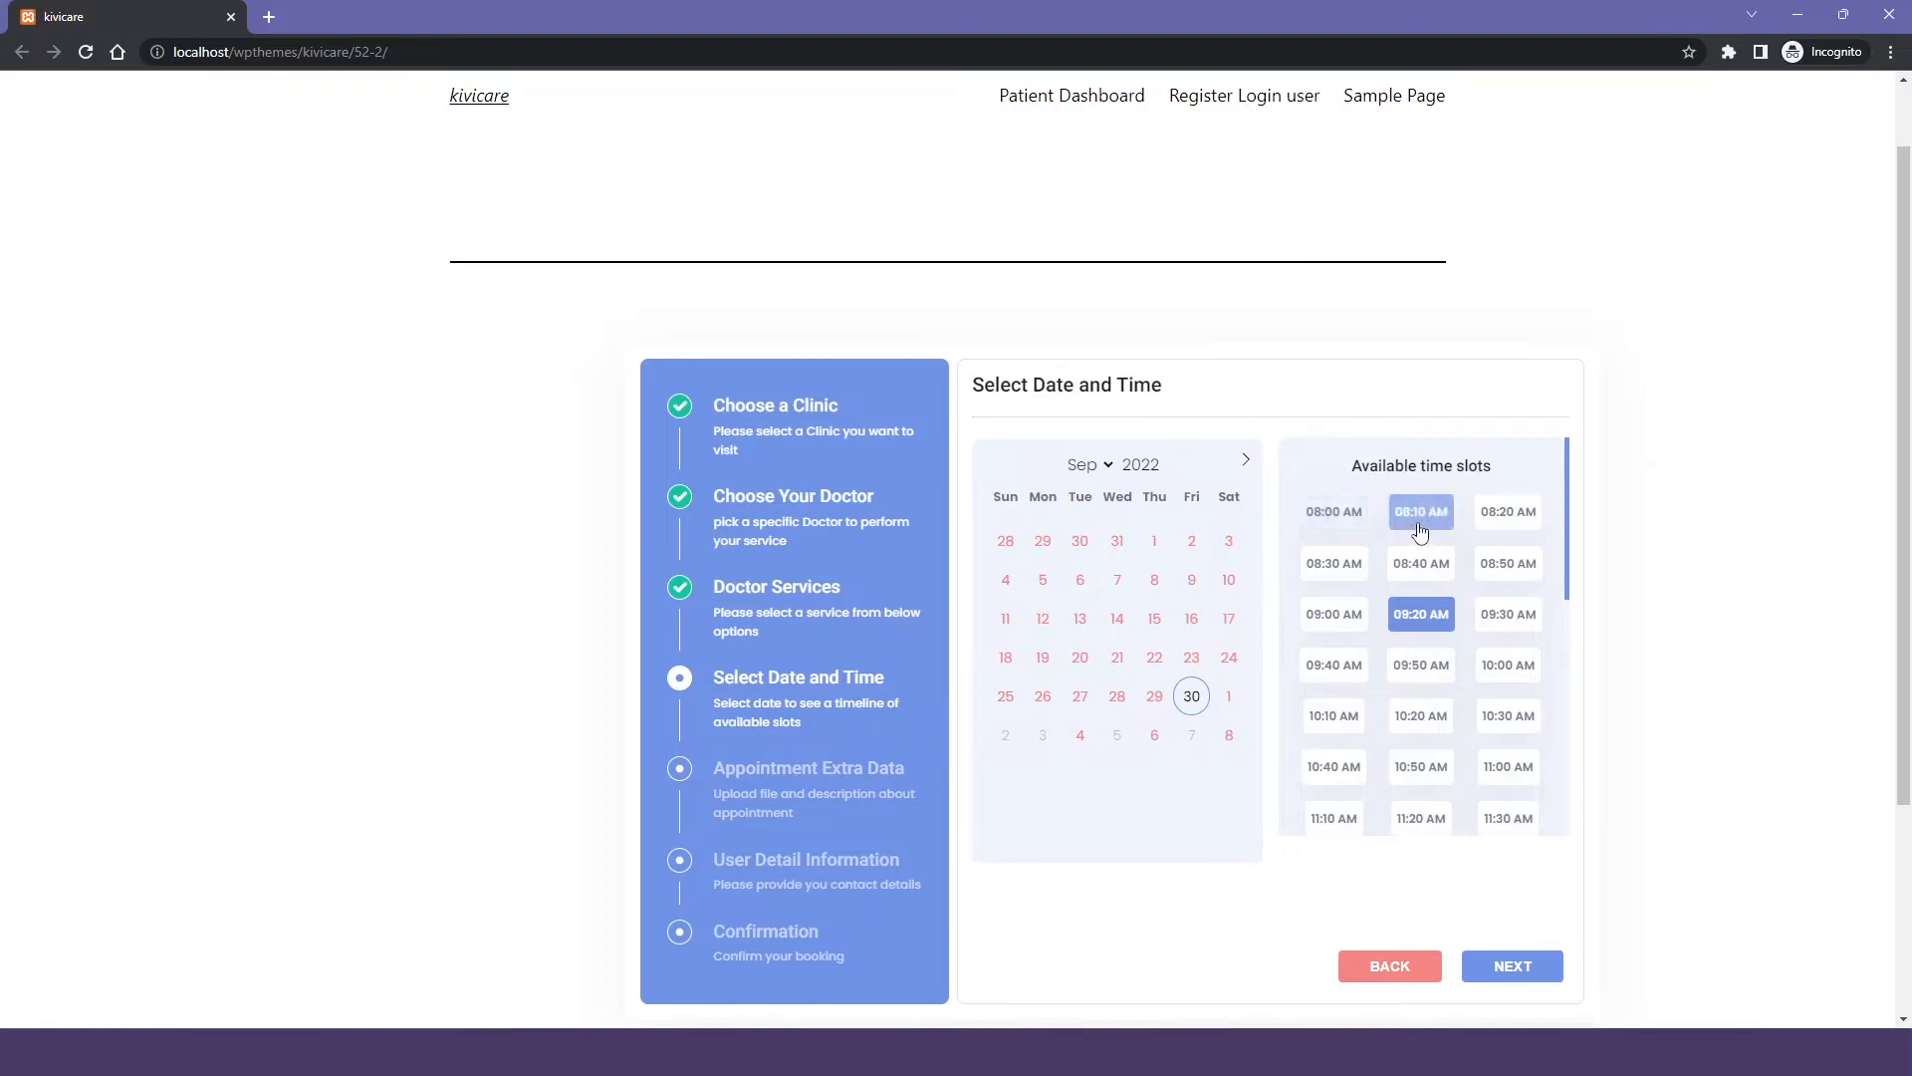
Reload the booking page so the 24-hour time format applies.
scroll(down, 3)
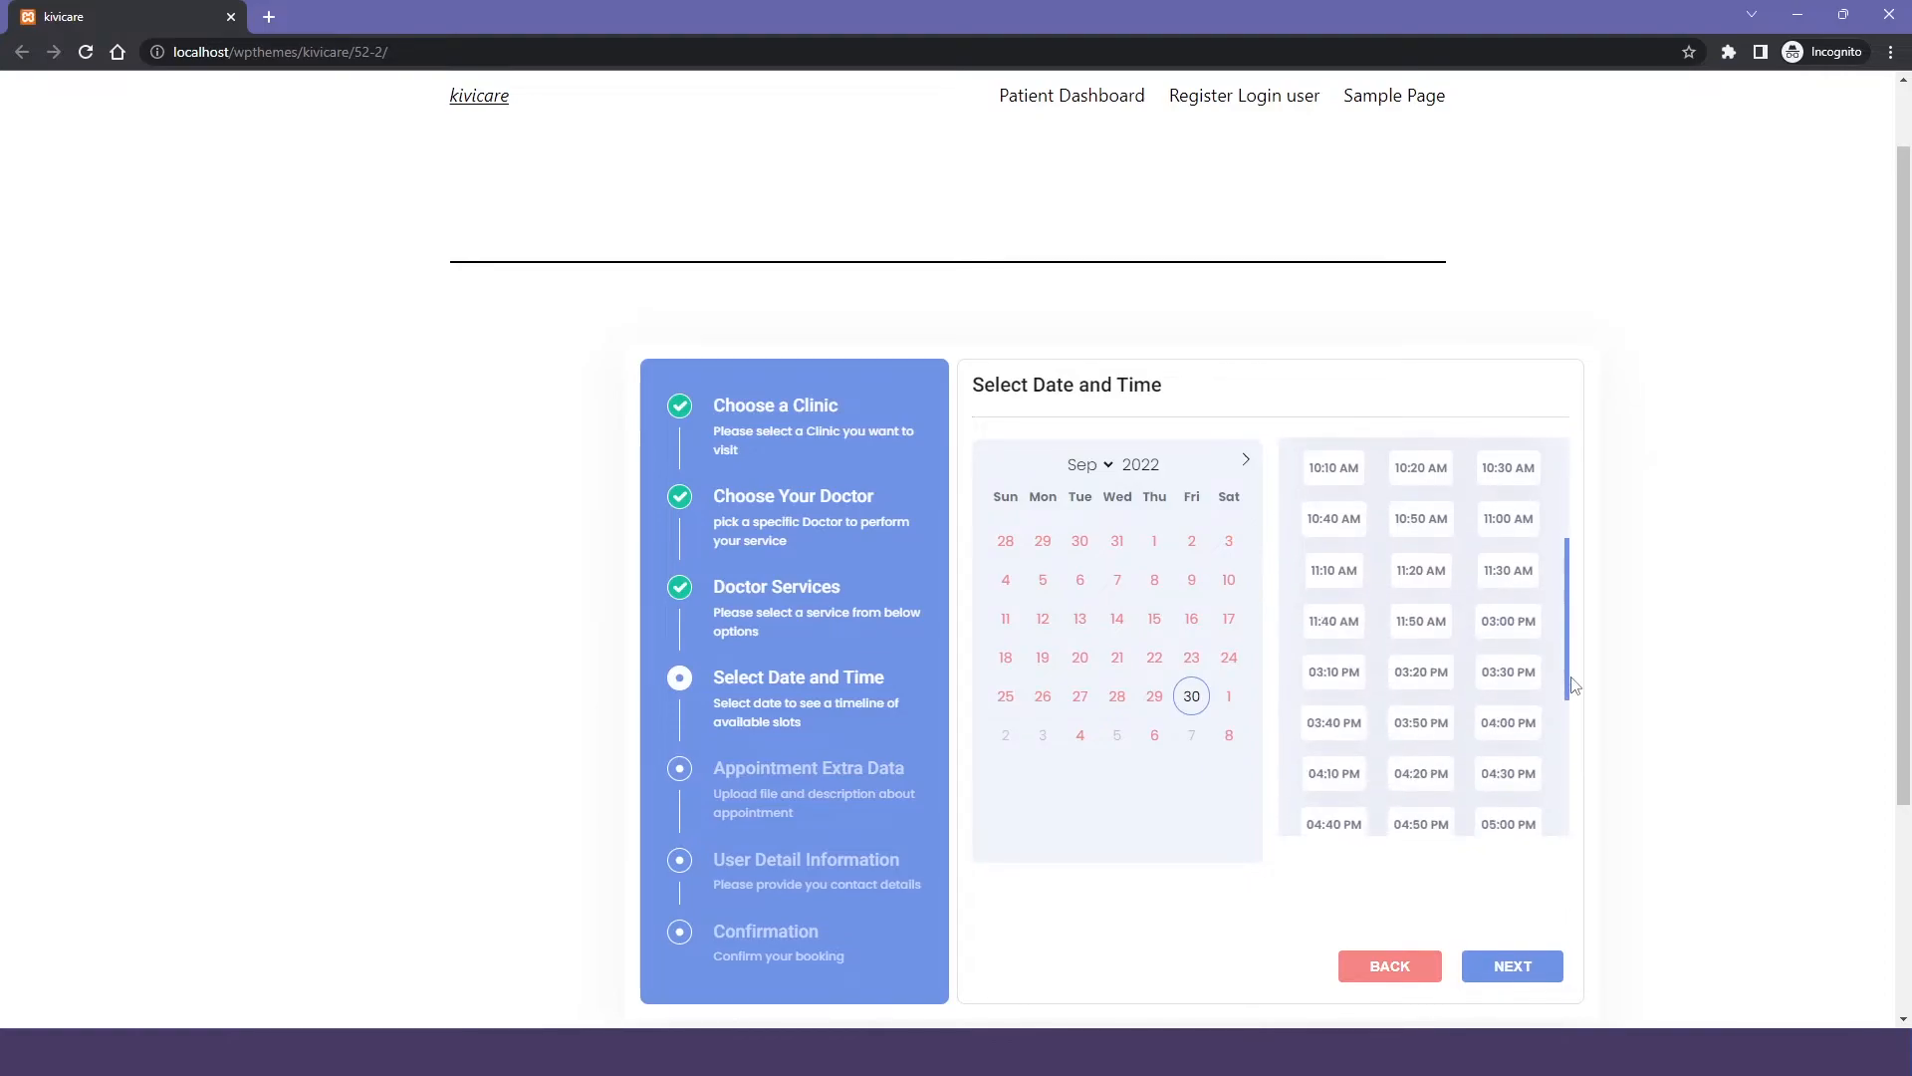
click(1507, 636)
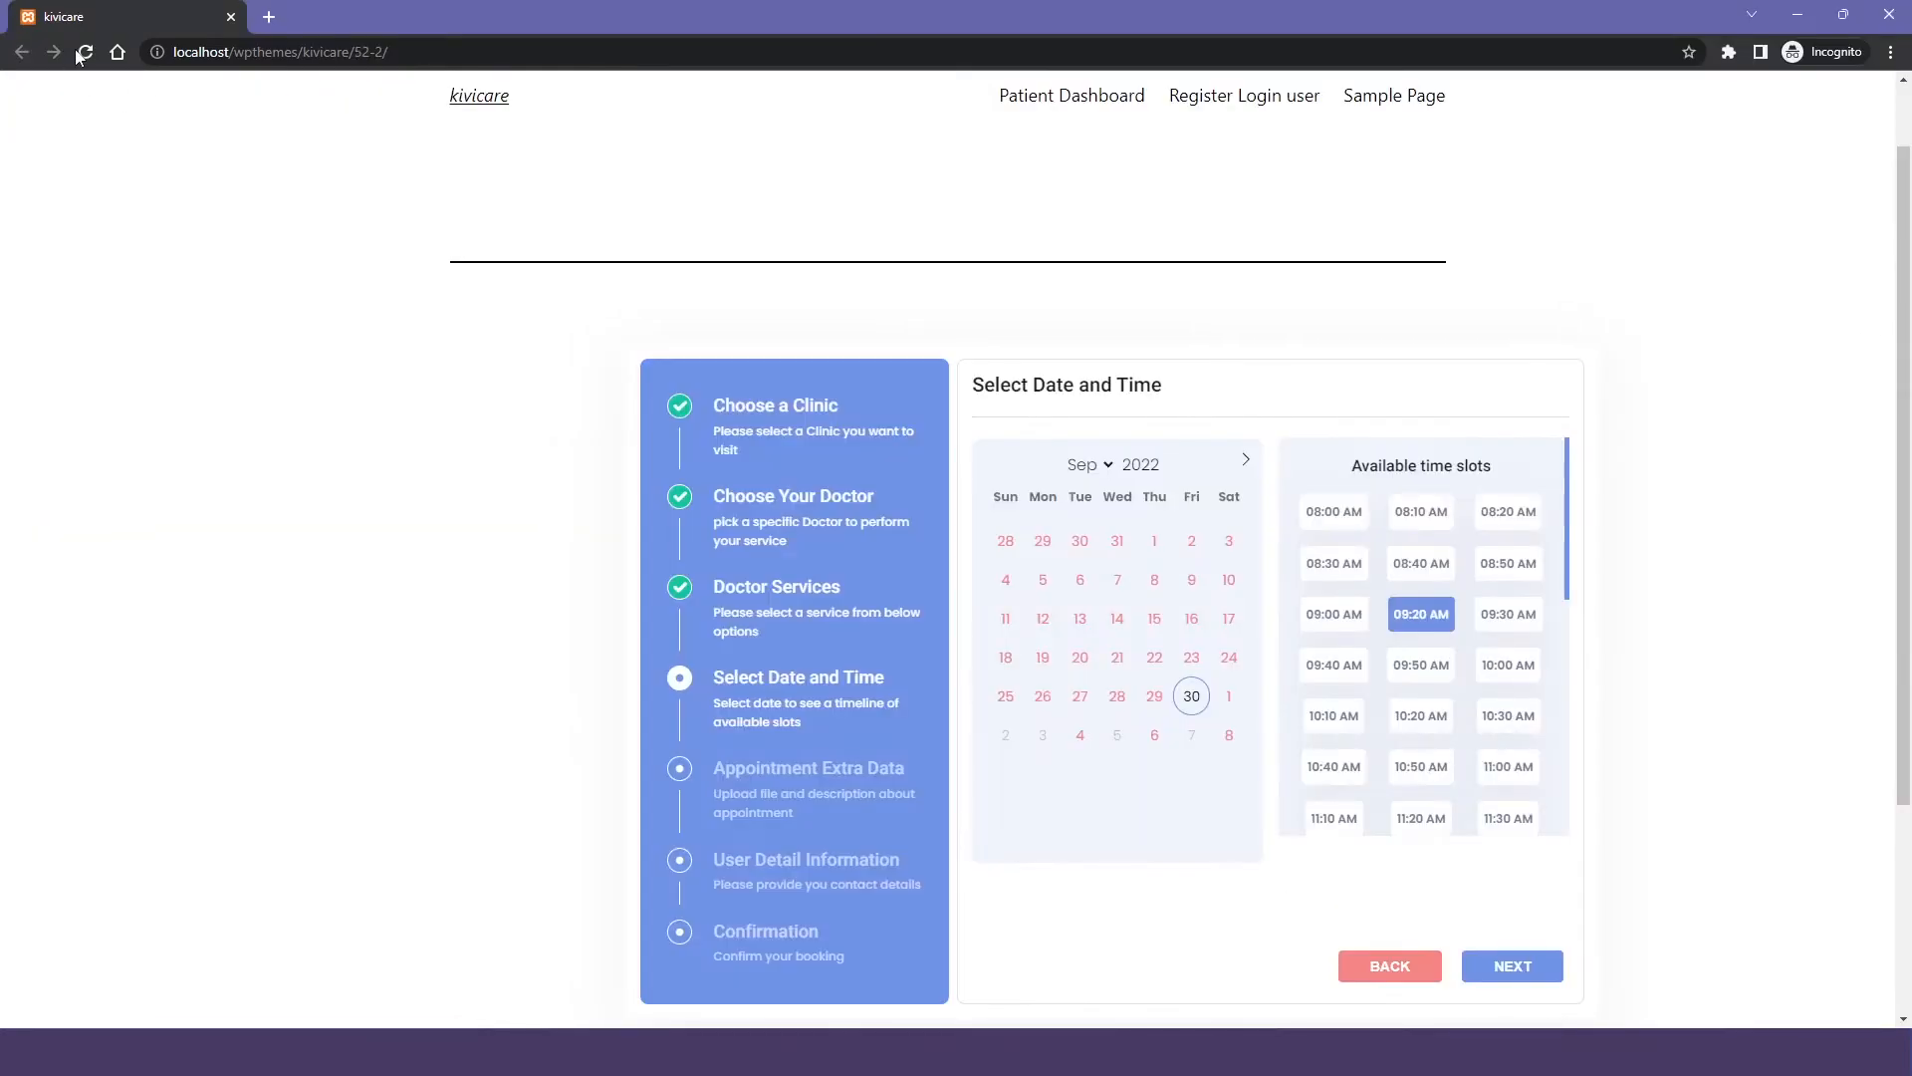
click(1511, 965)
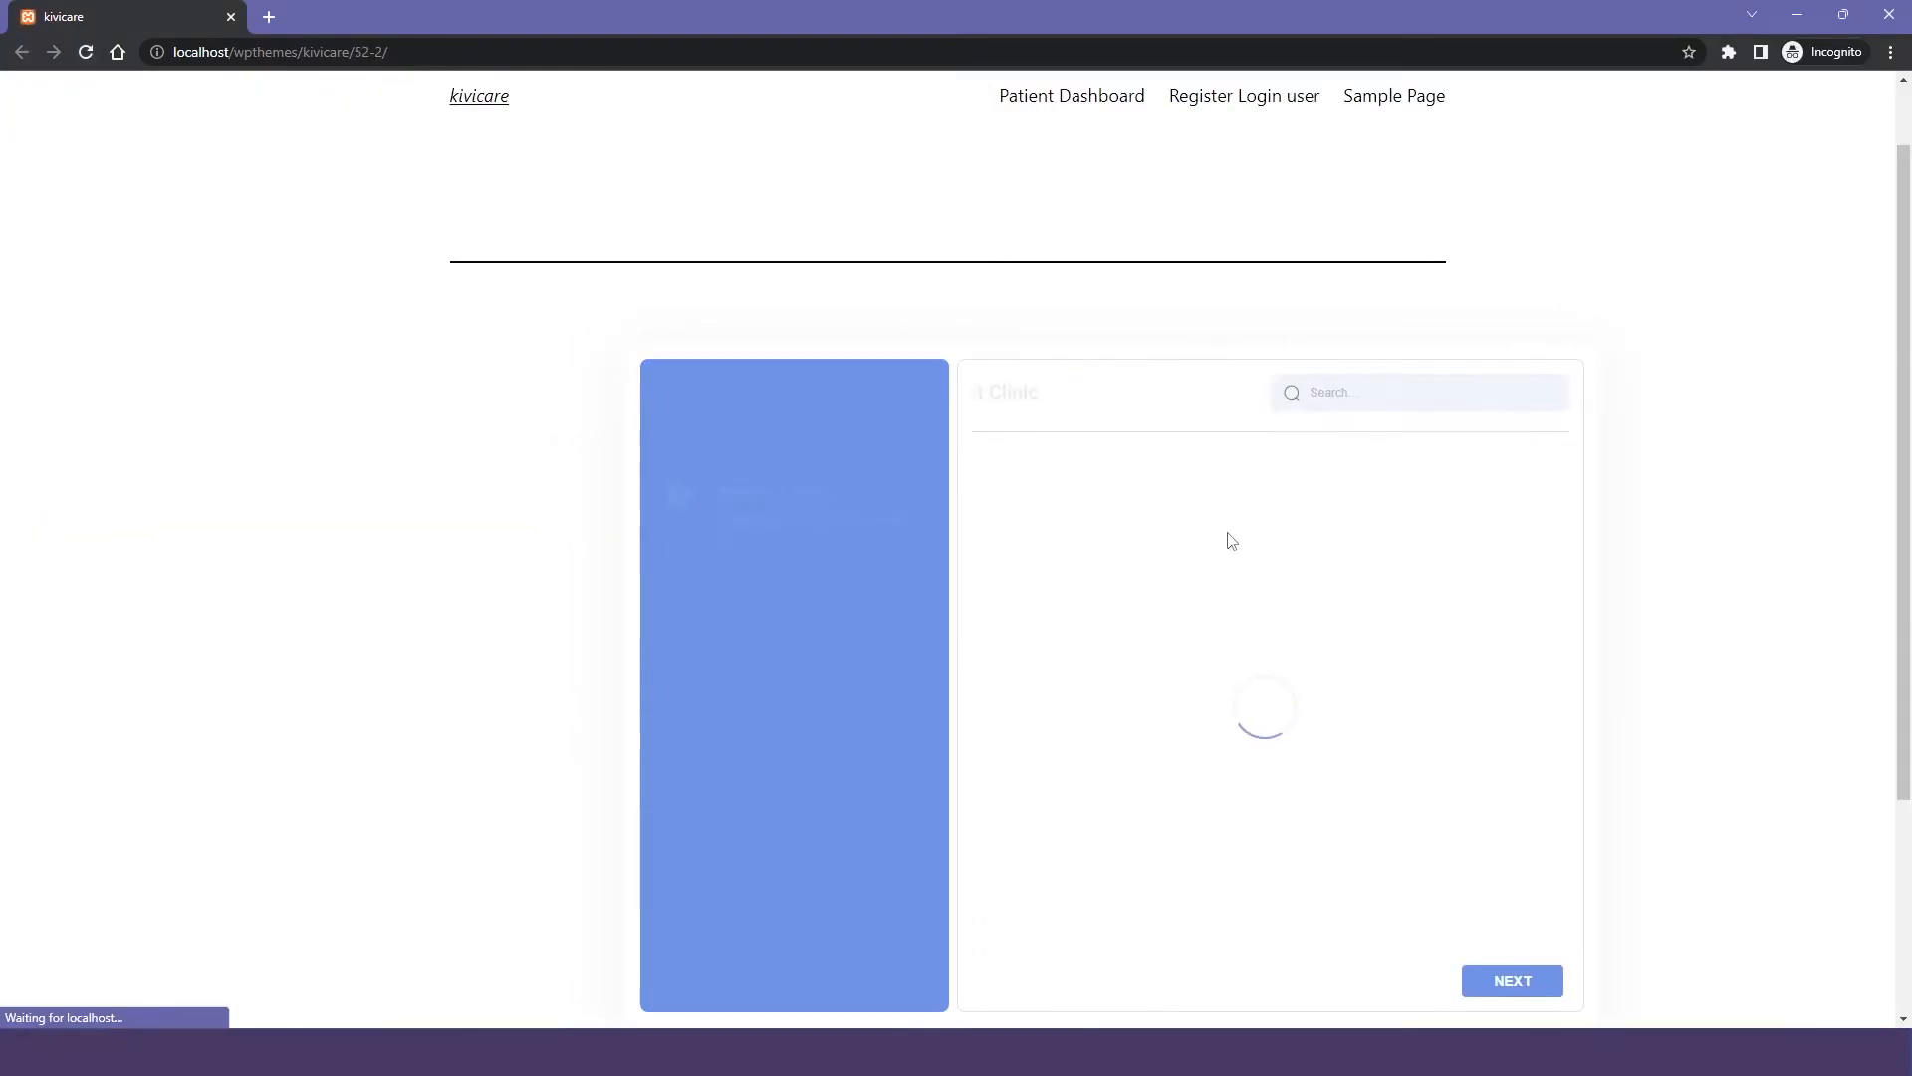
Step through clinic, doctor and rootcanal service to view 24-hour slots and pick an evening one.
click(1510, 980)
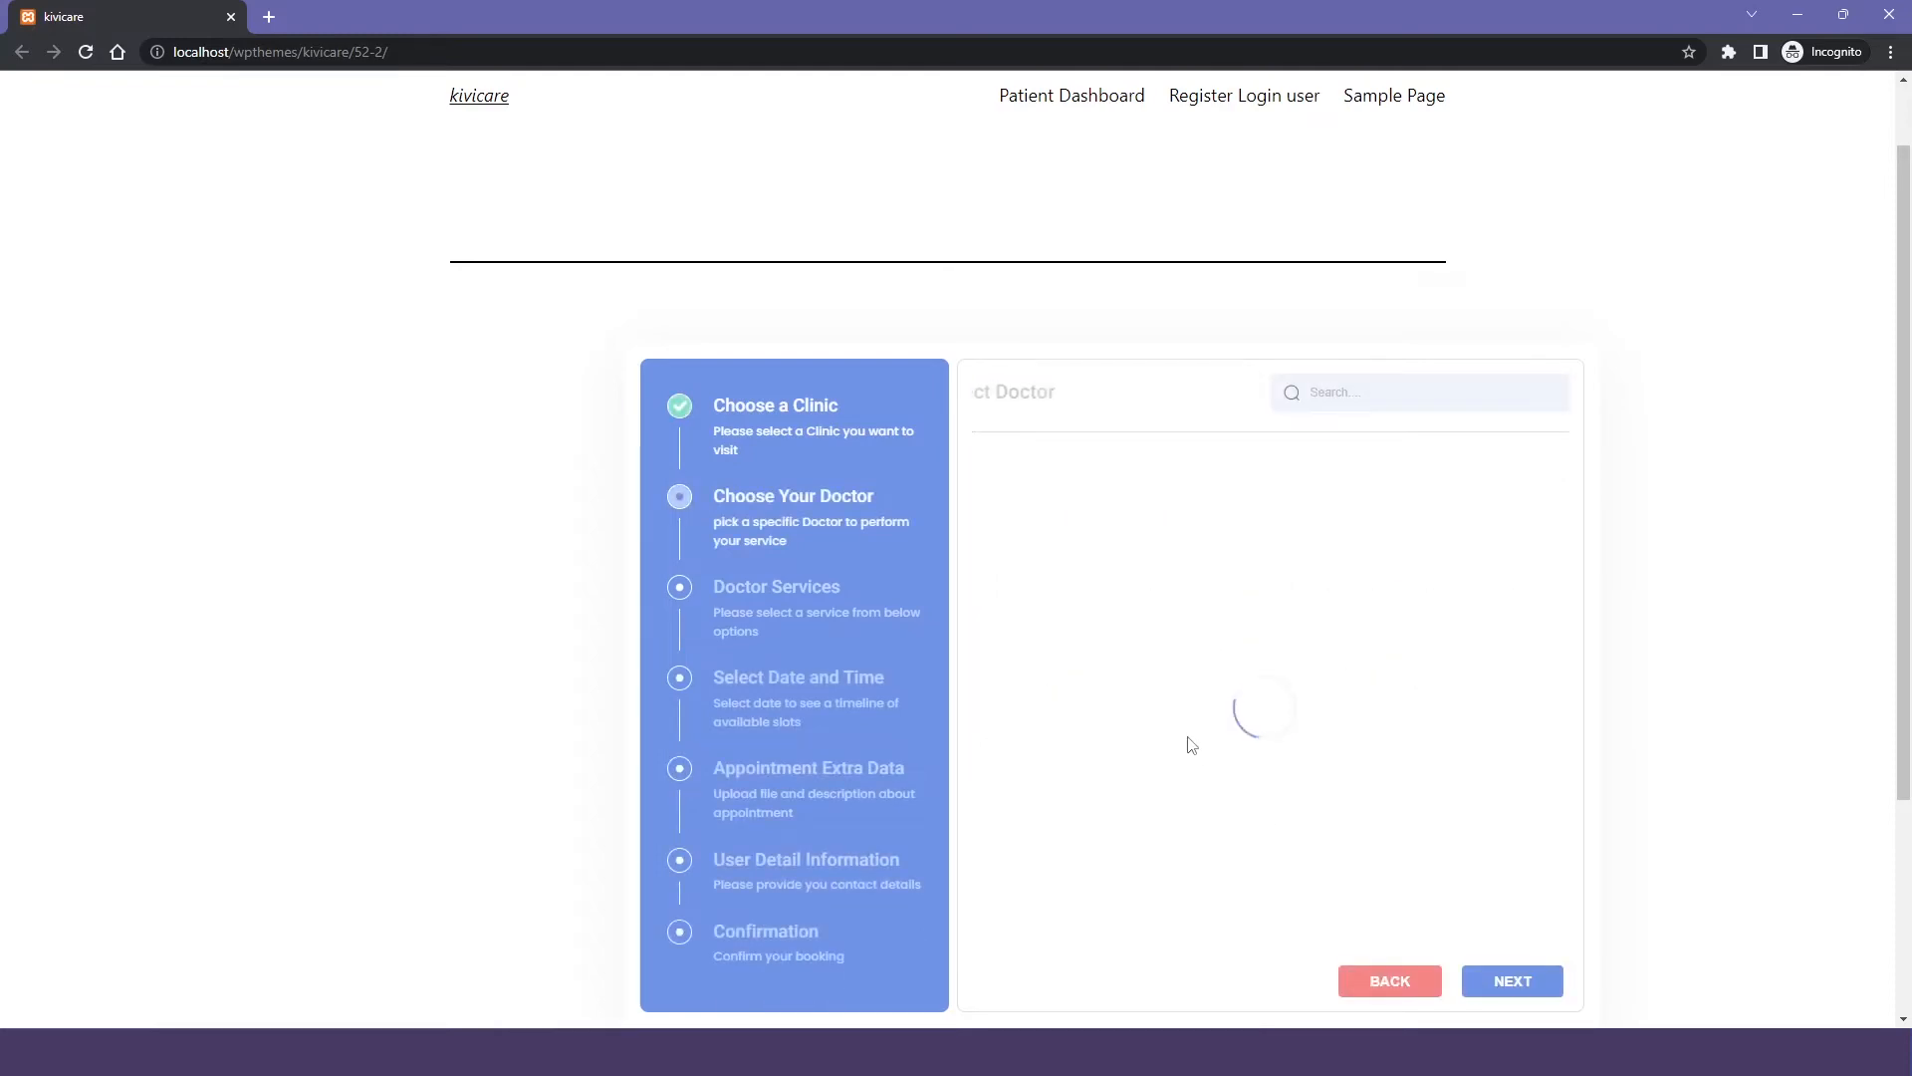
click(1510, 980)
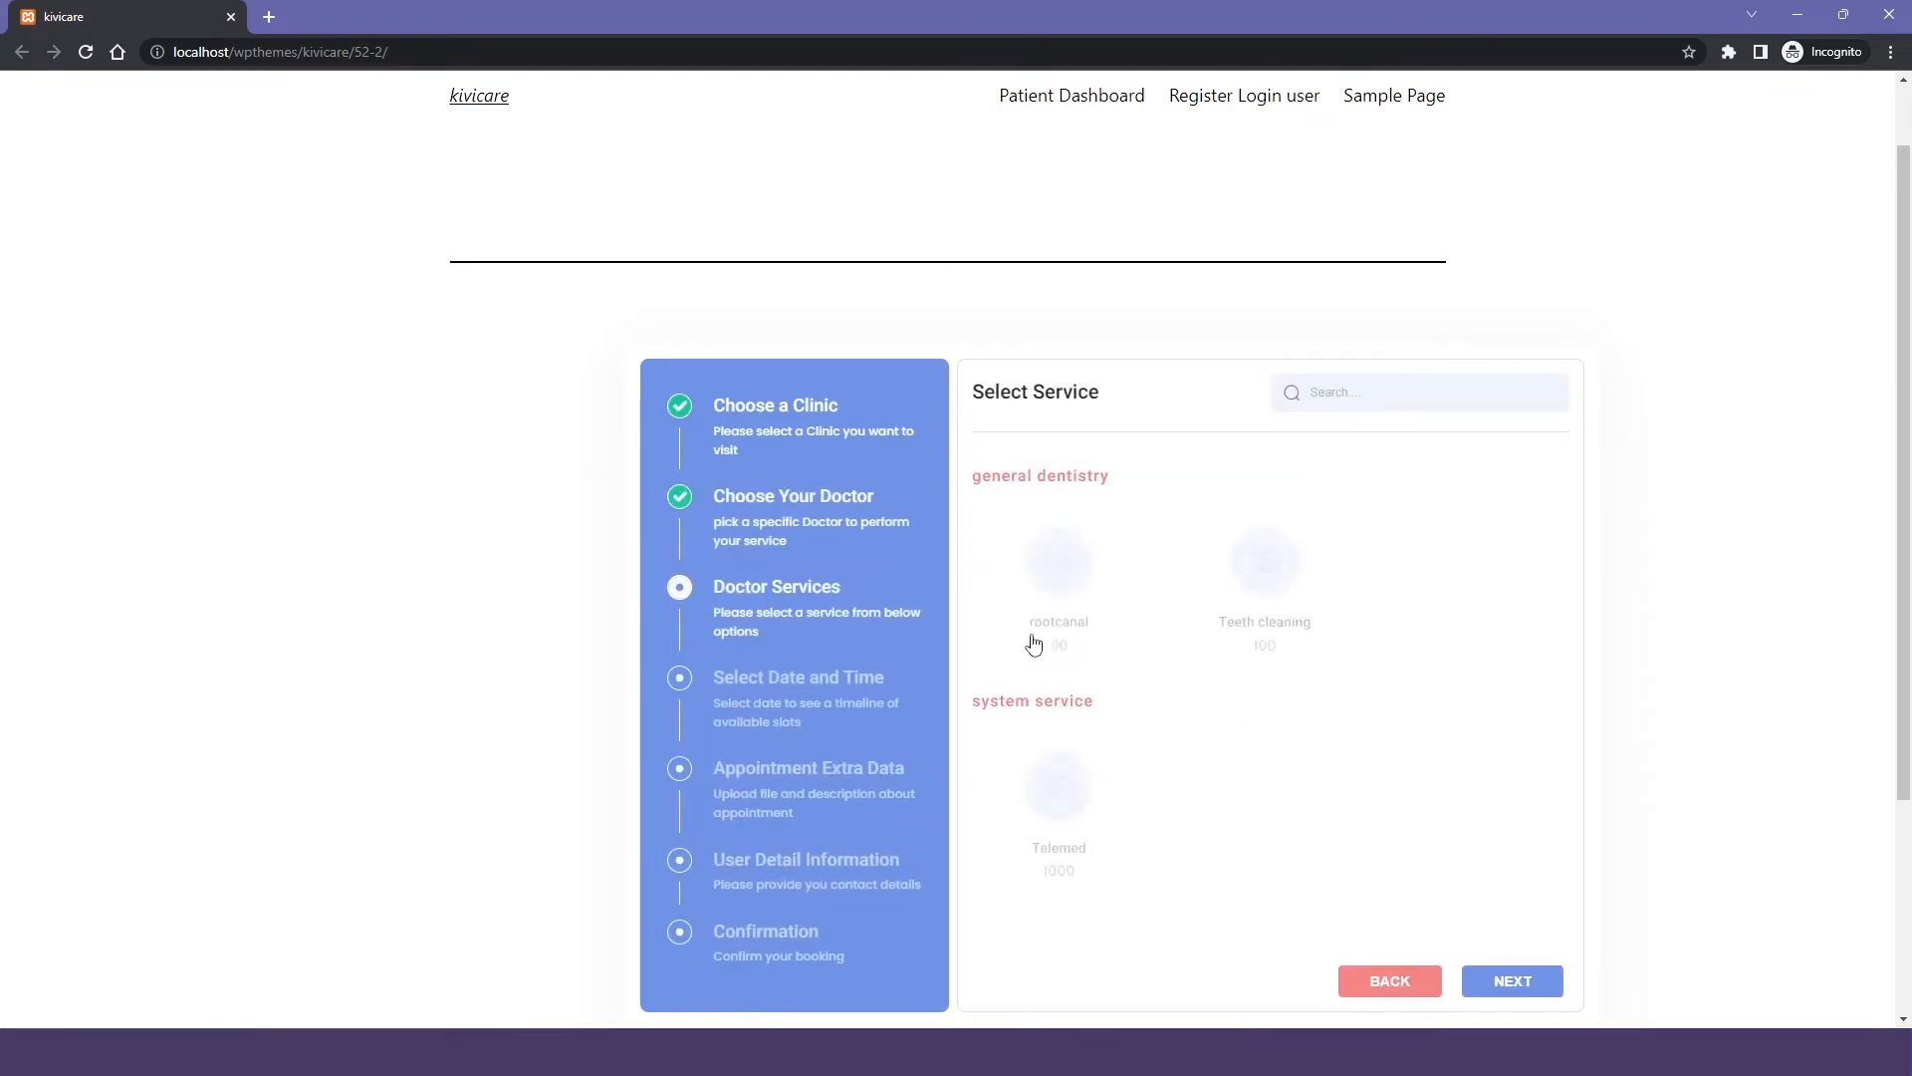
click(1511, 980)
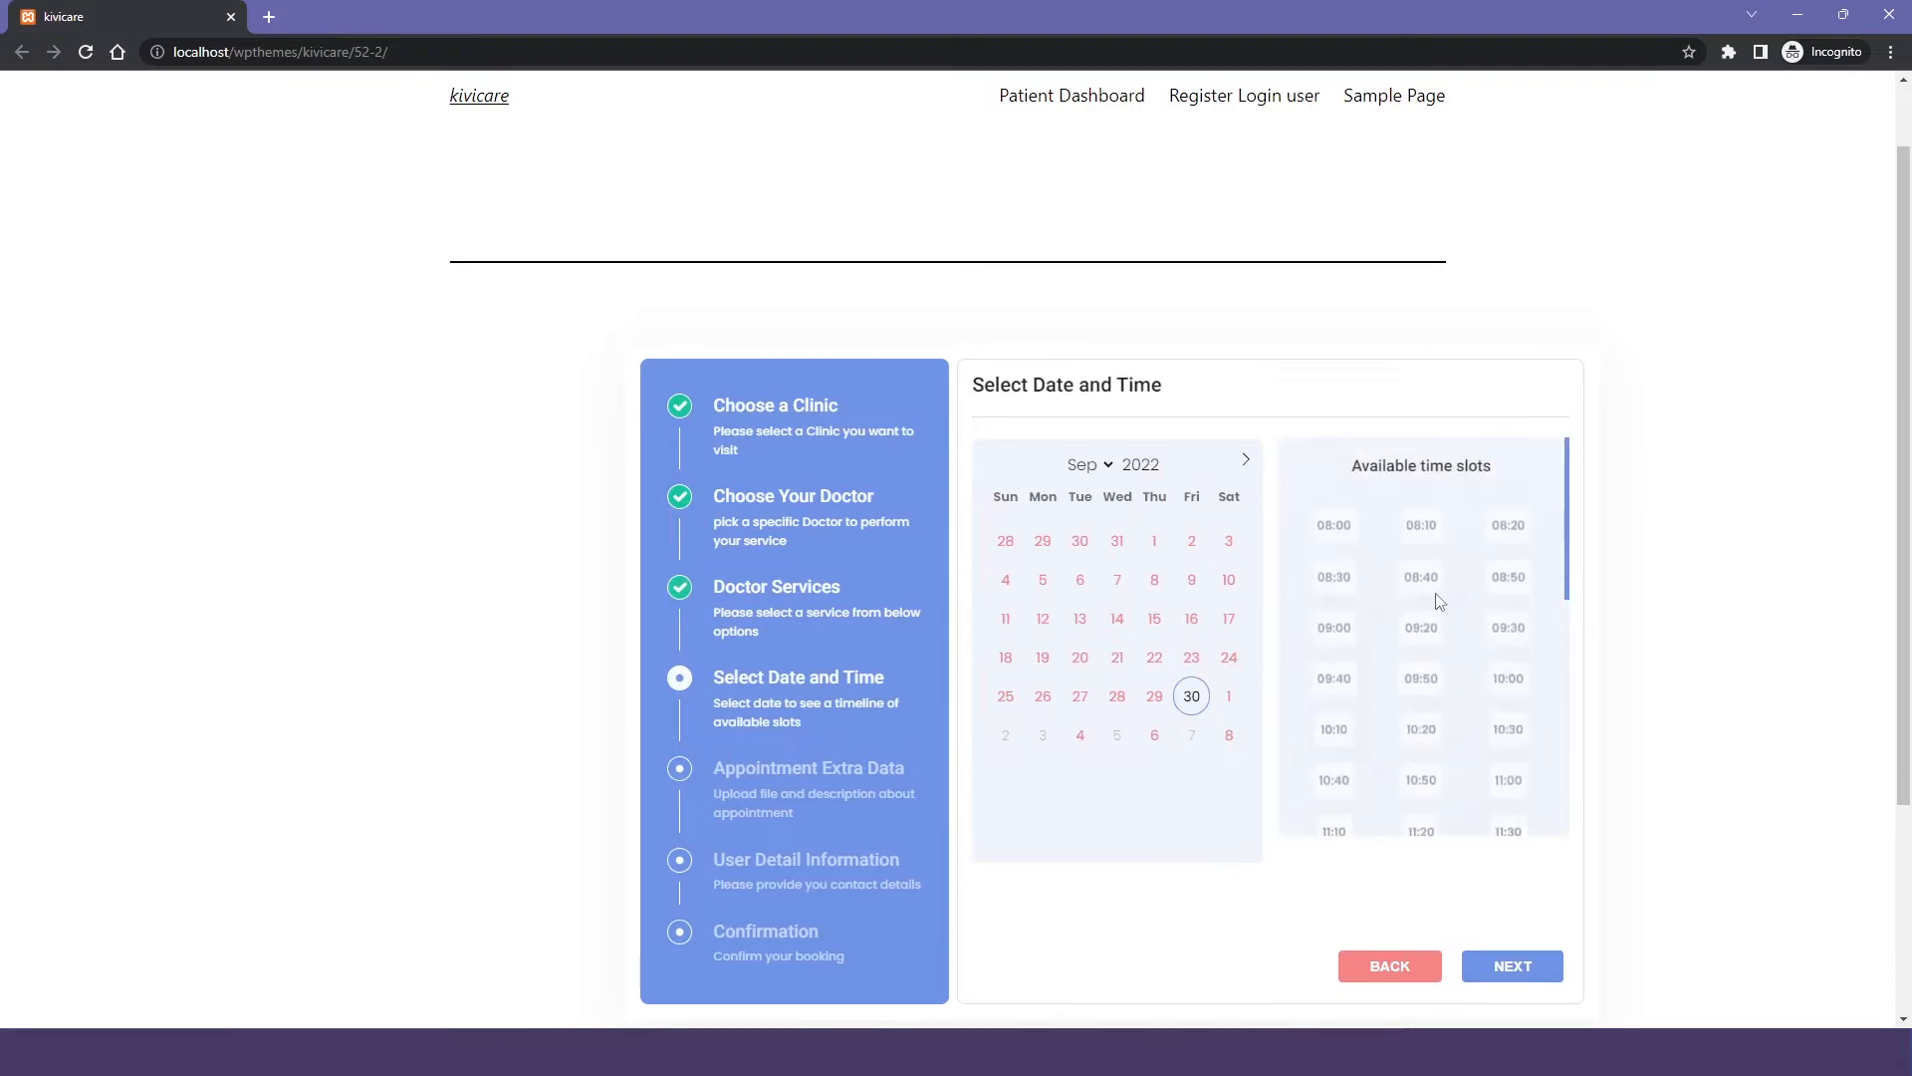
click(1506, 511)
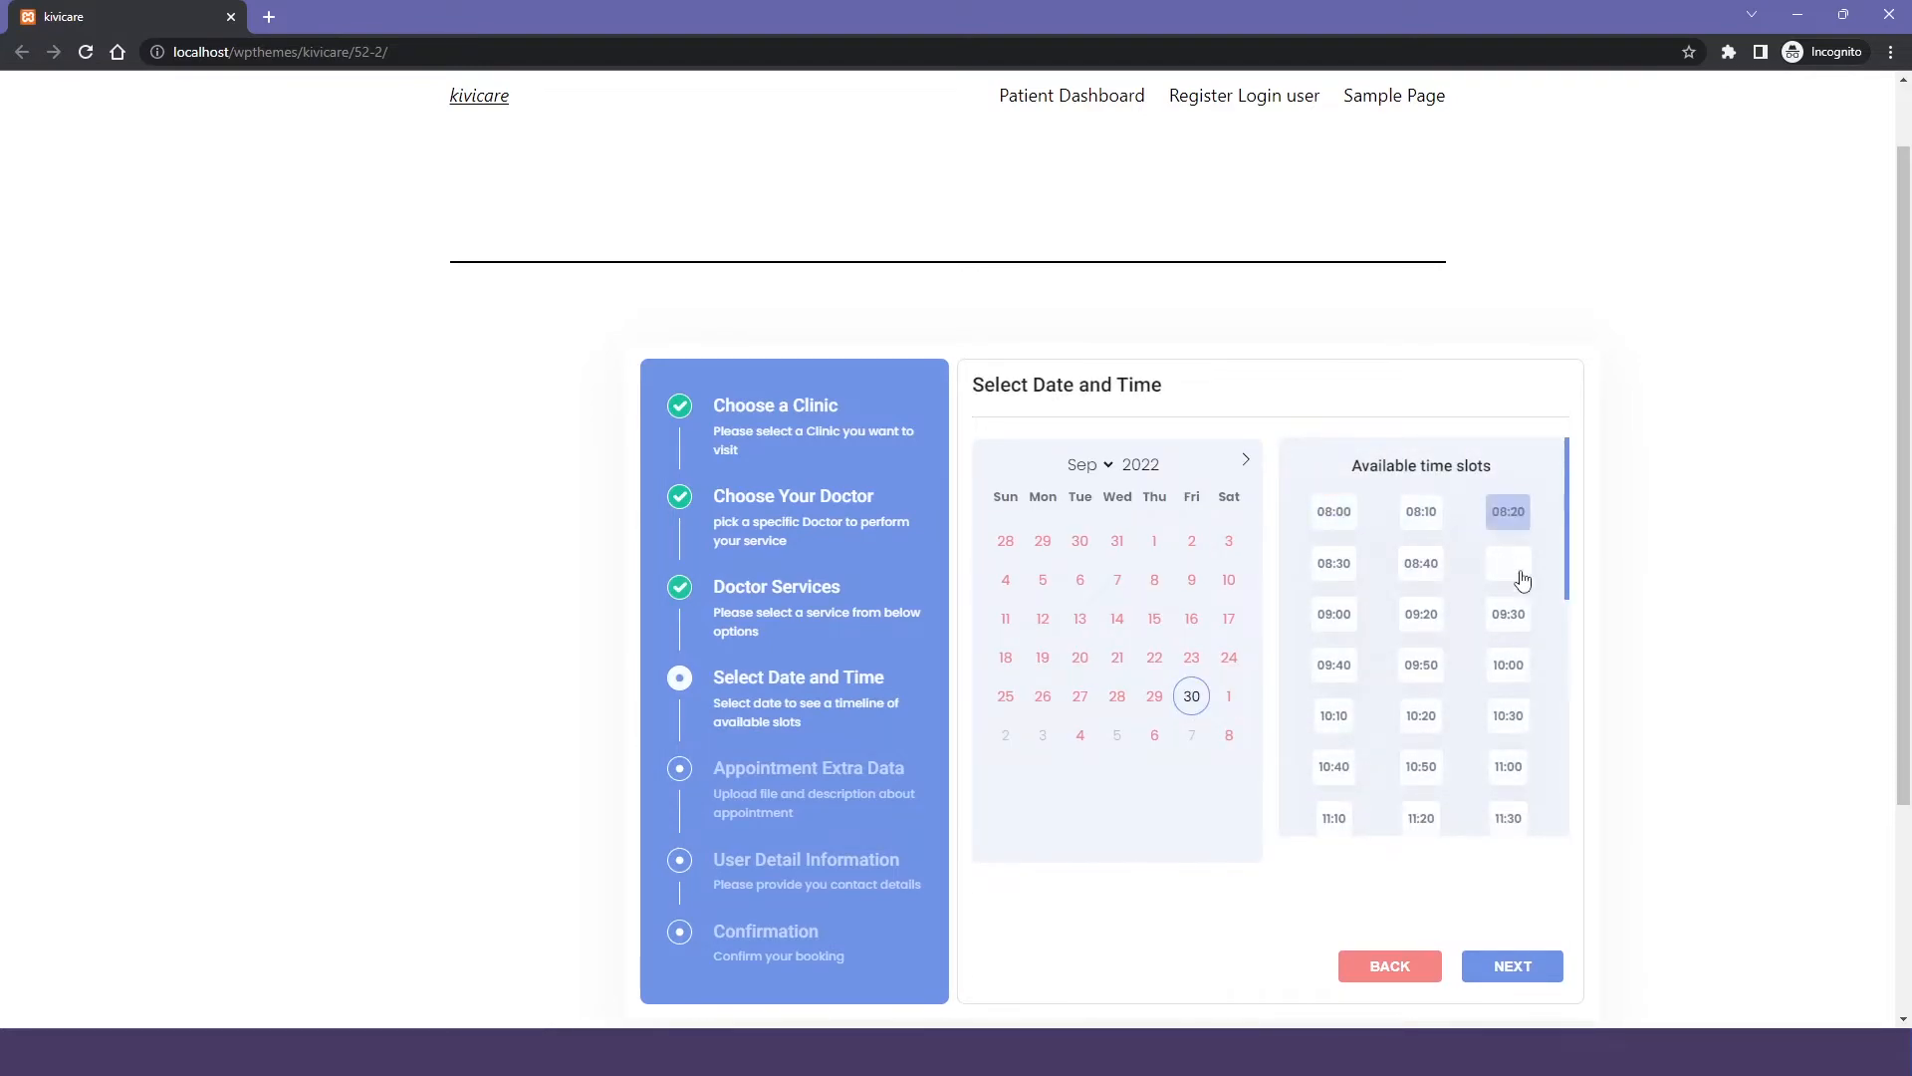
scroll(down, 3)
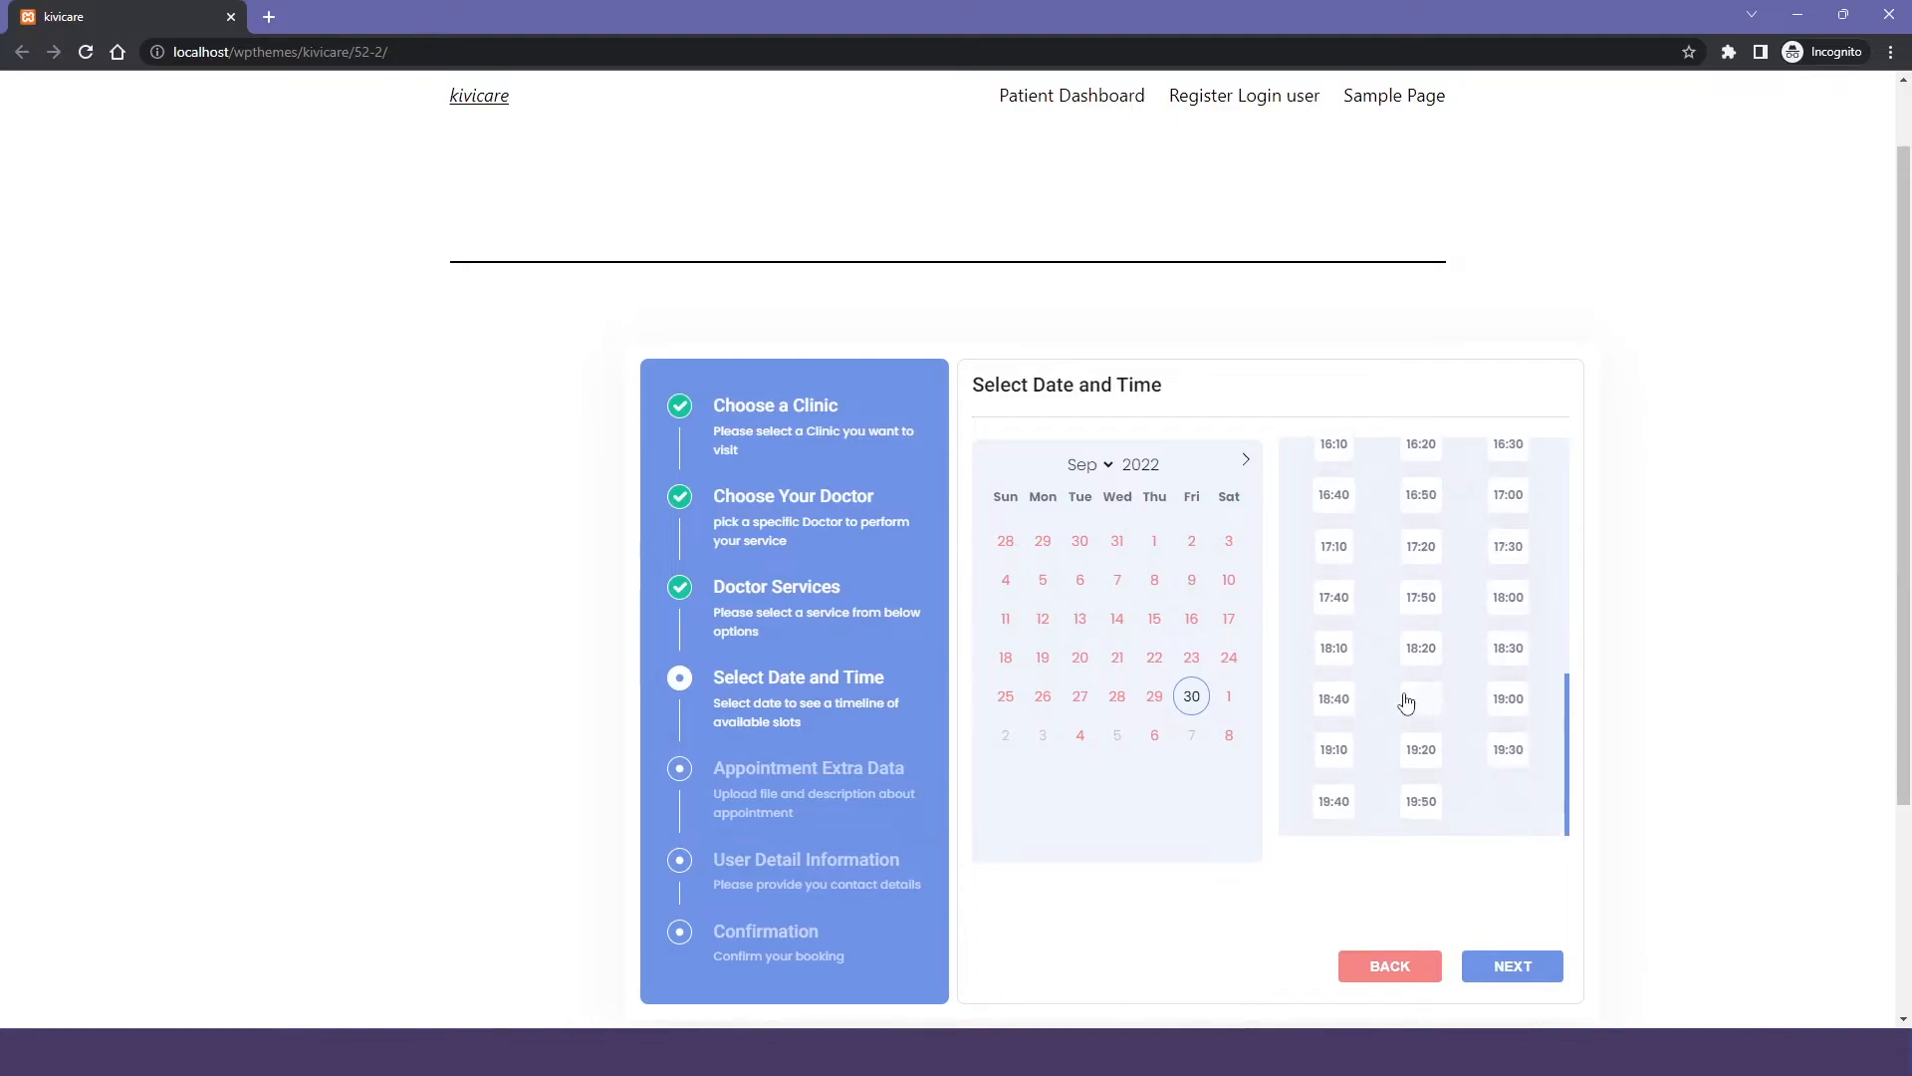
click(1419, 801)
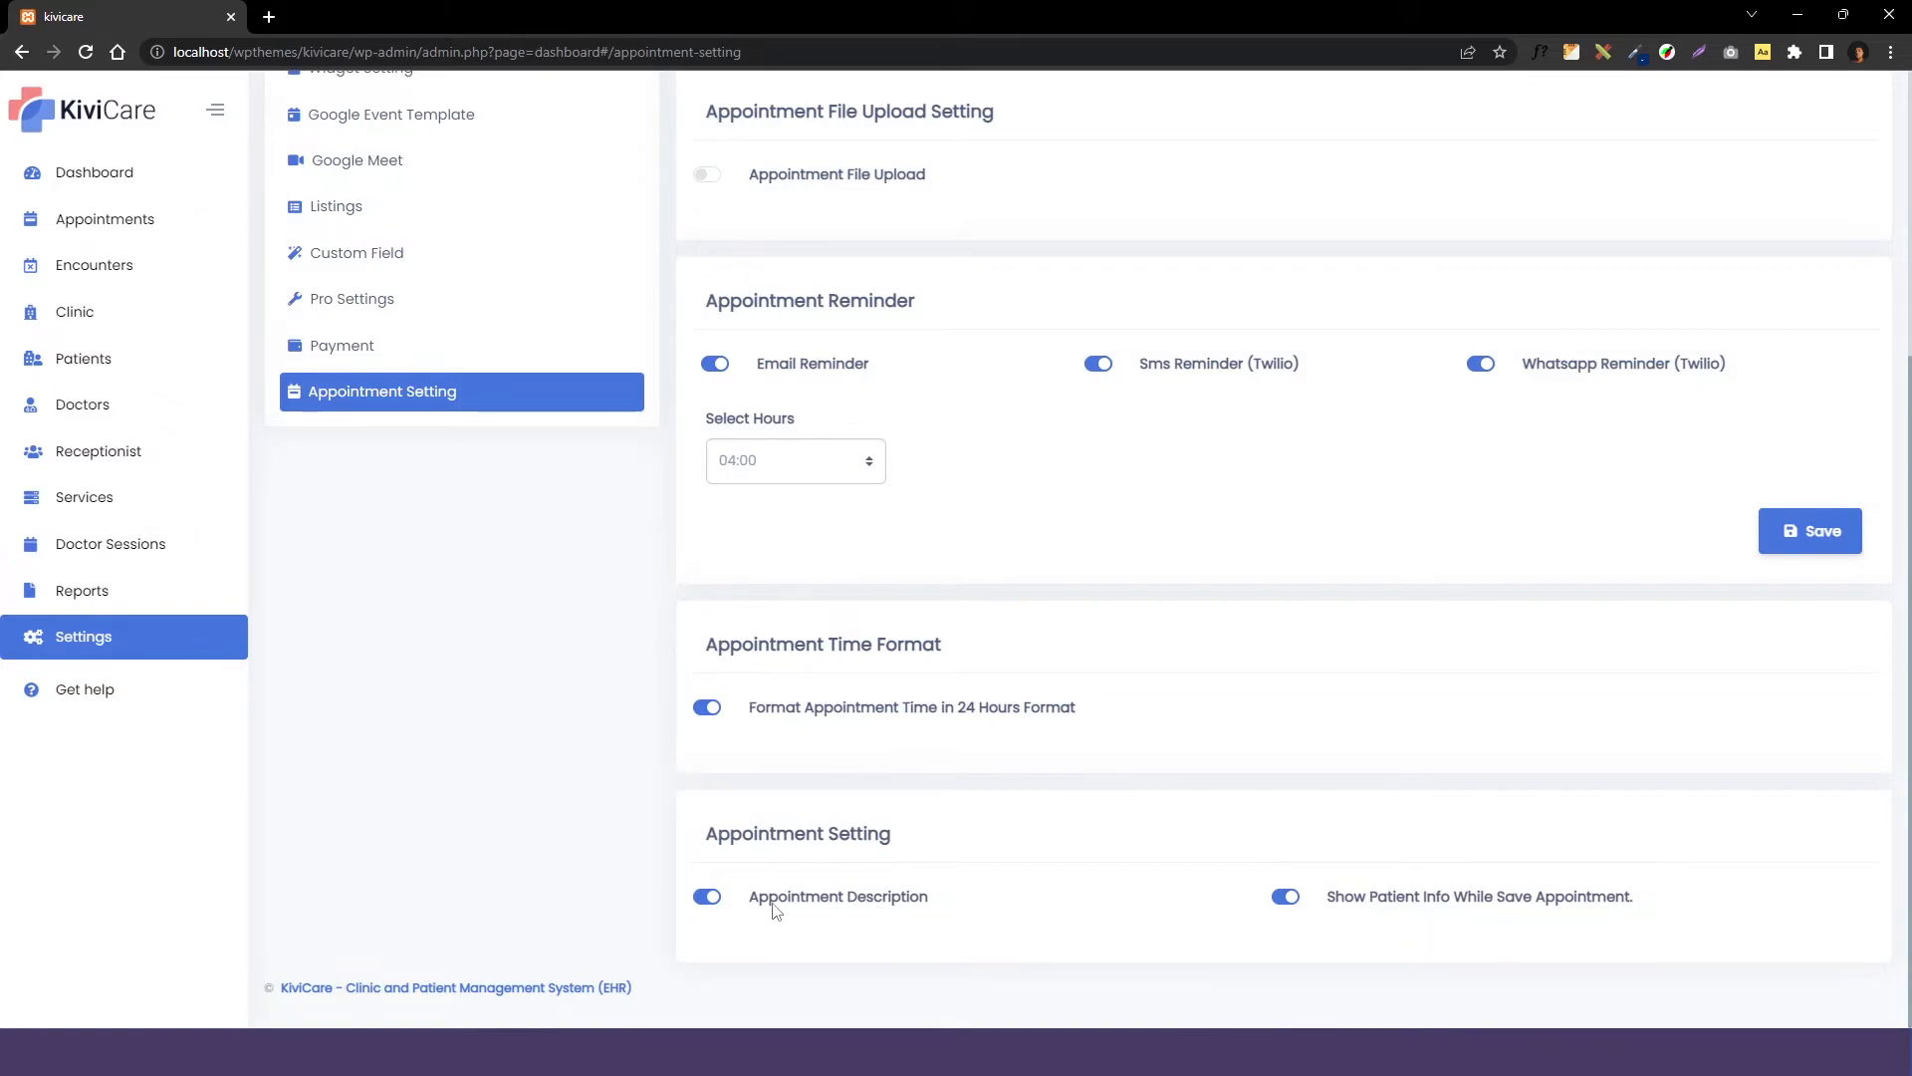
mouse_move(843, 904)
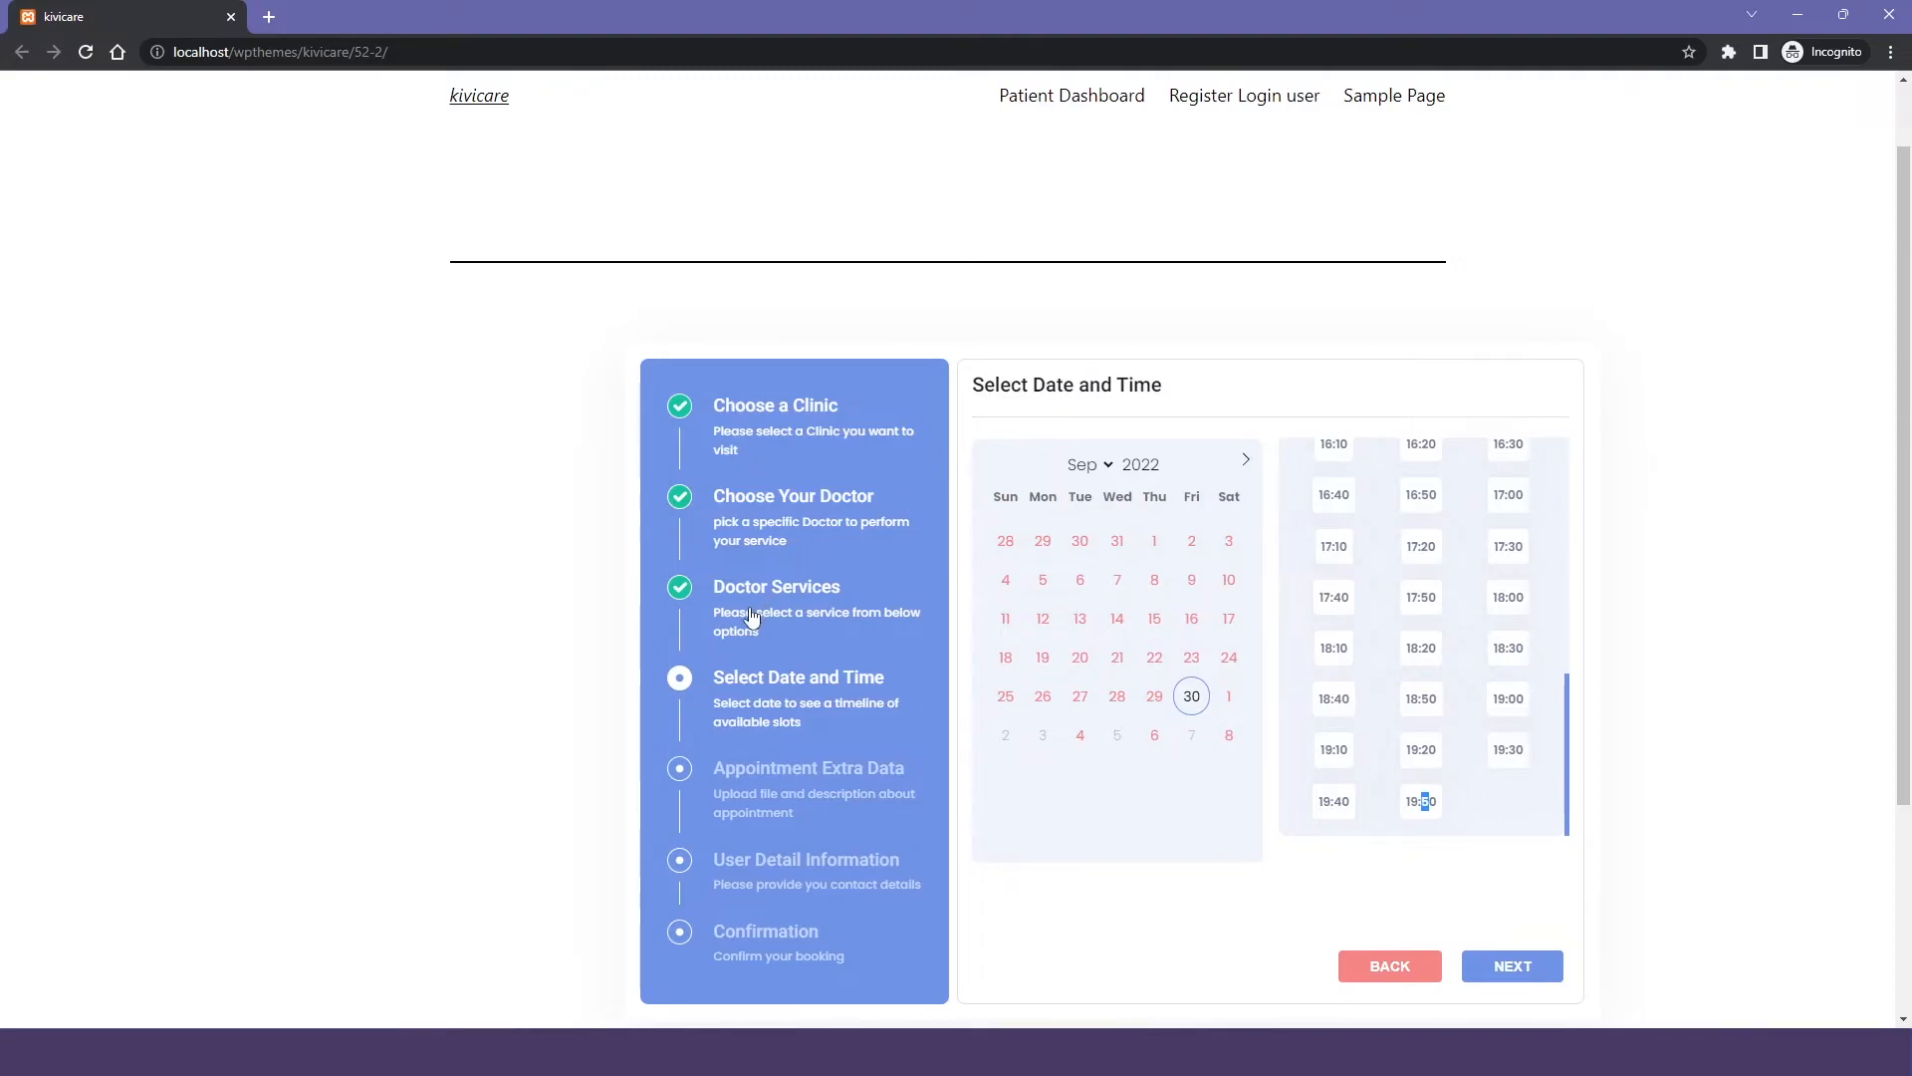
Return to the date step, pick the 19:50 slot, and reach the description box.
click(1387, 965)
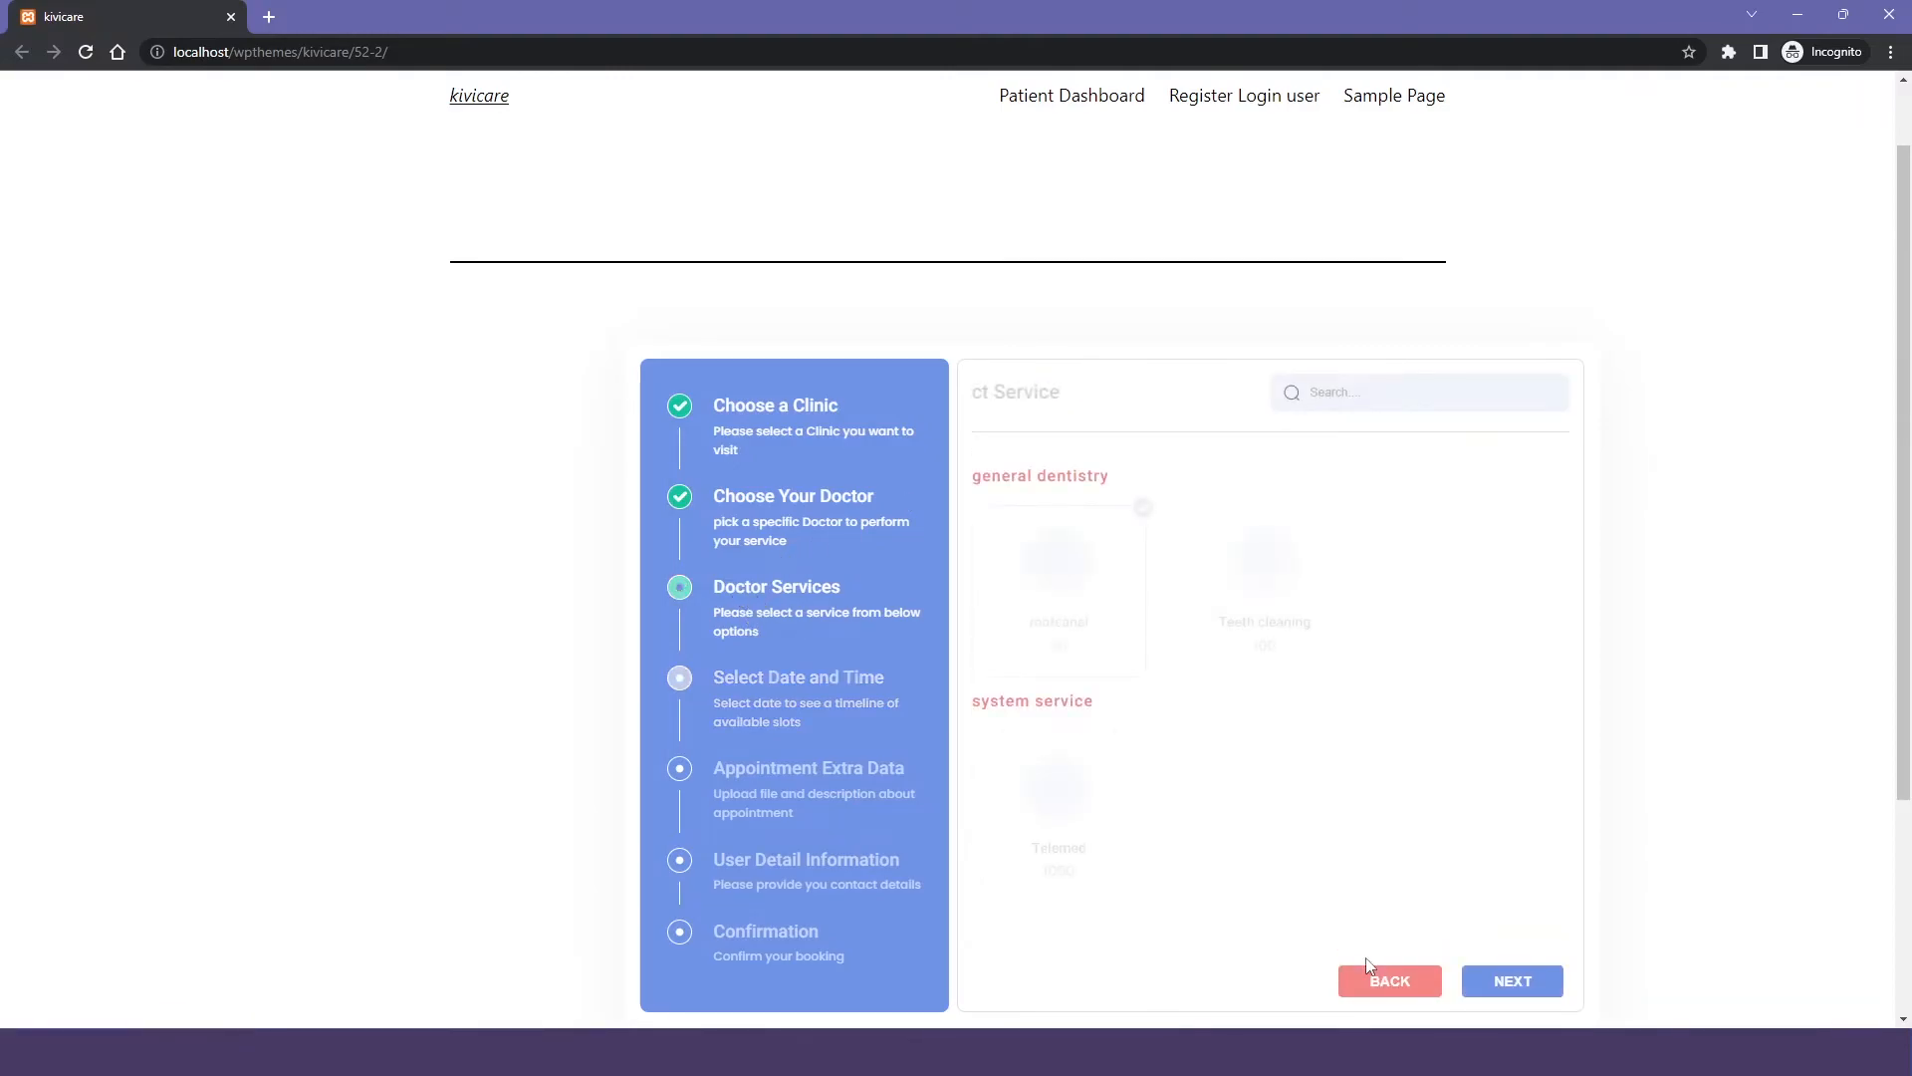
click(1511, 980)
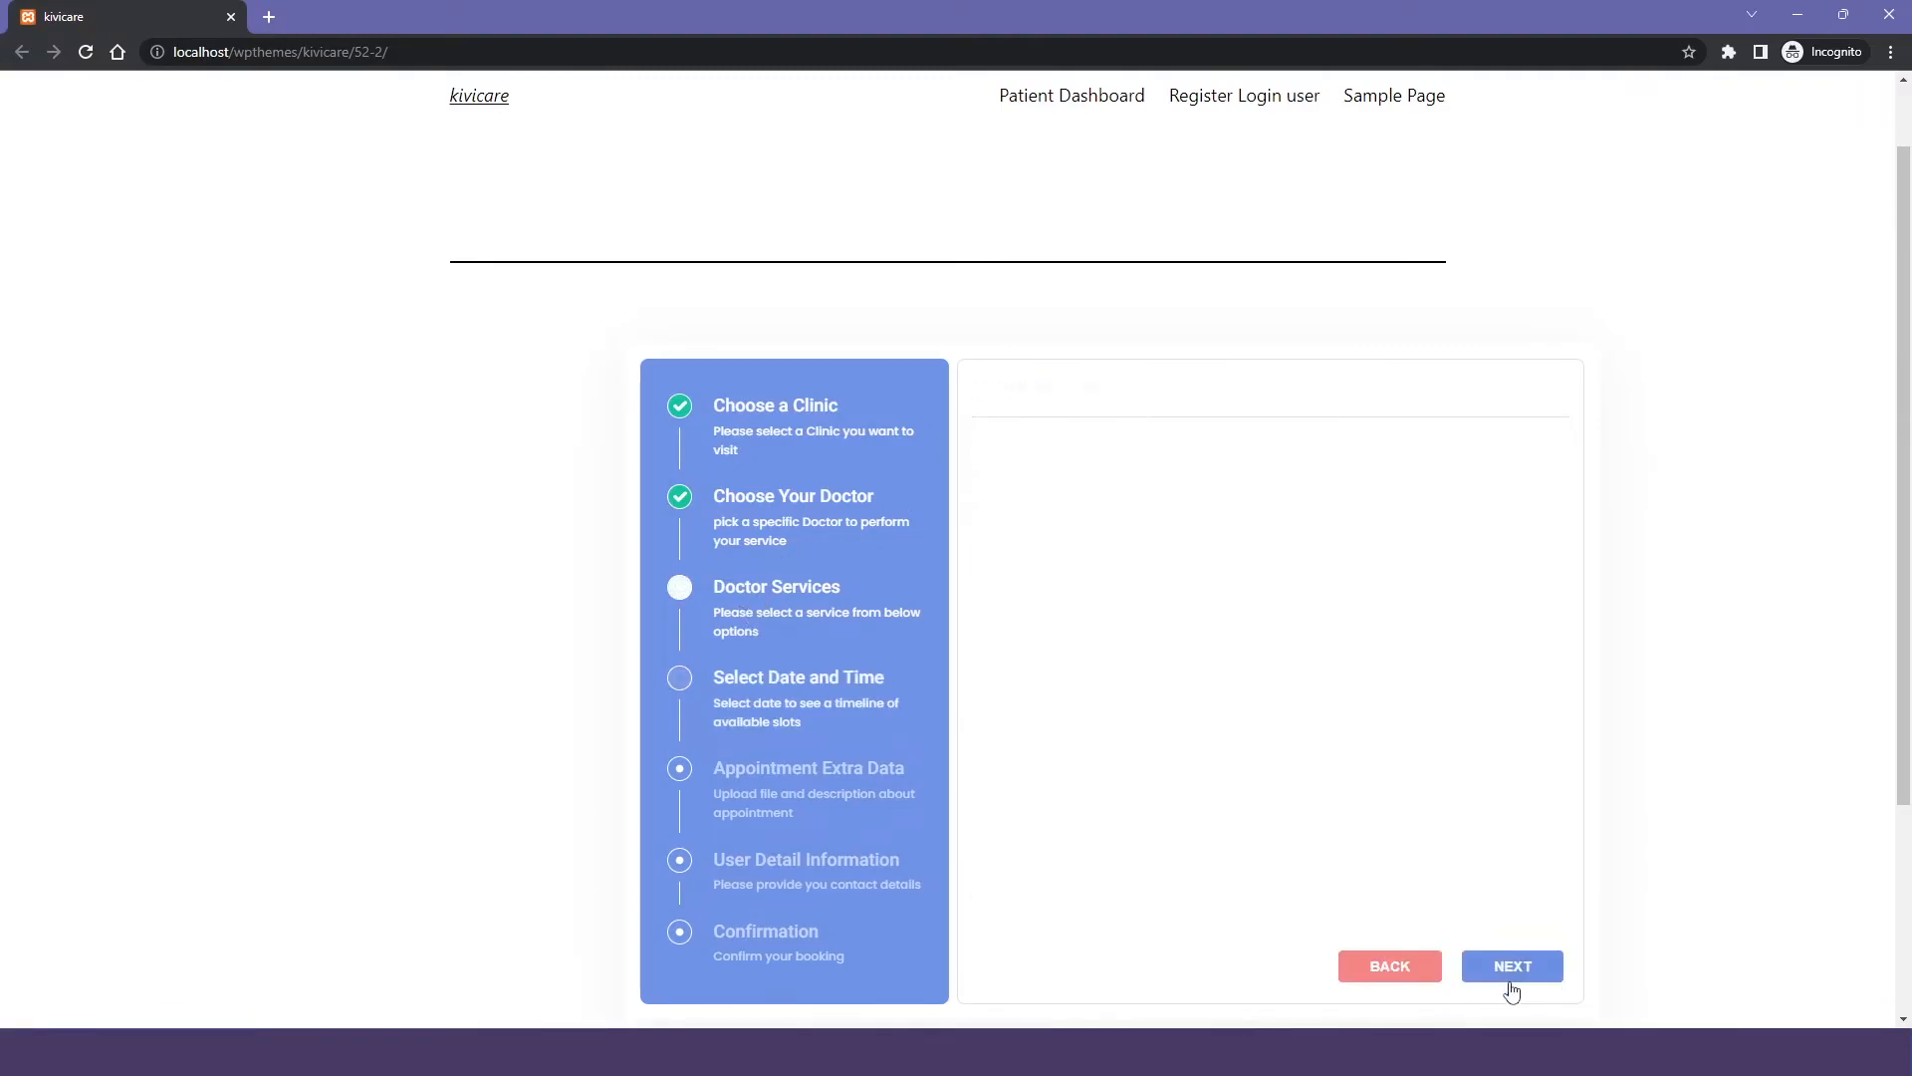
click(1510, 965)
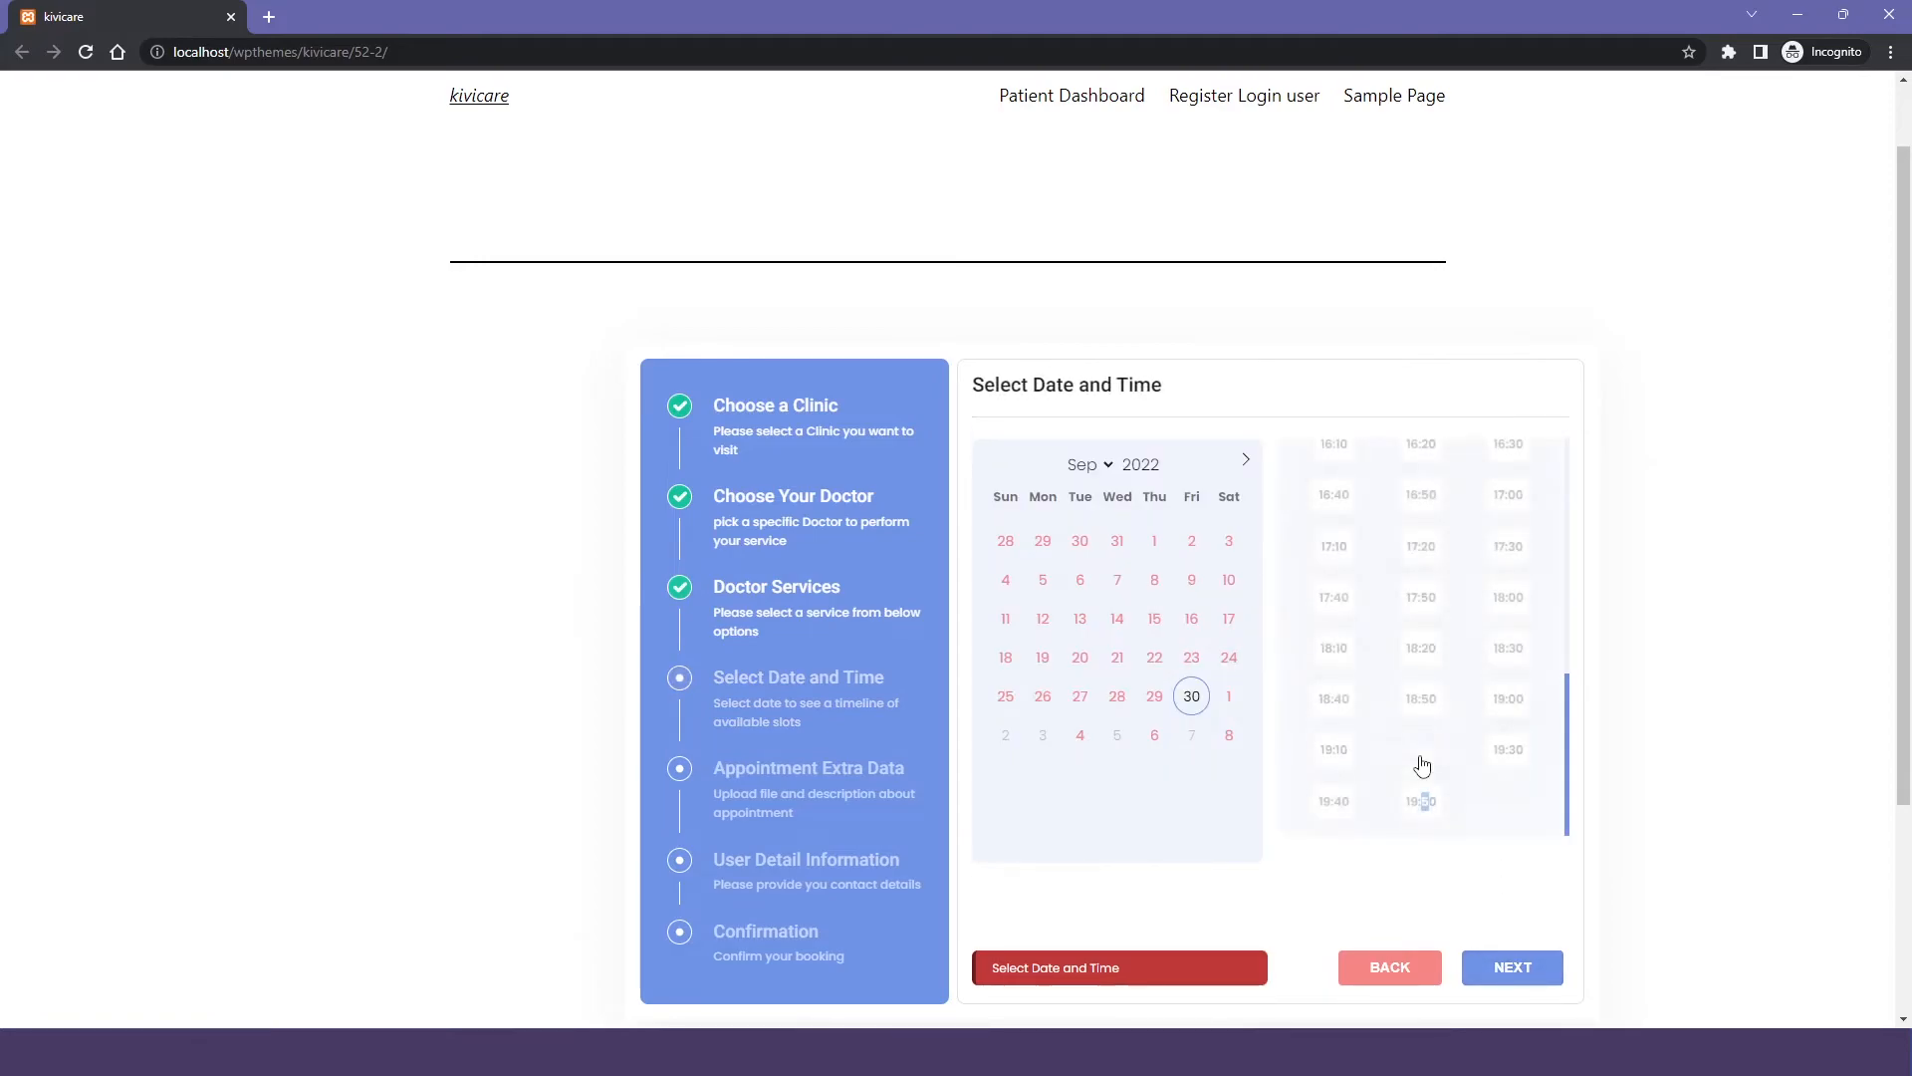
click(1511, 967)
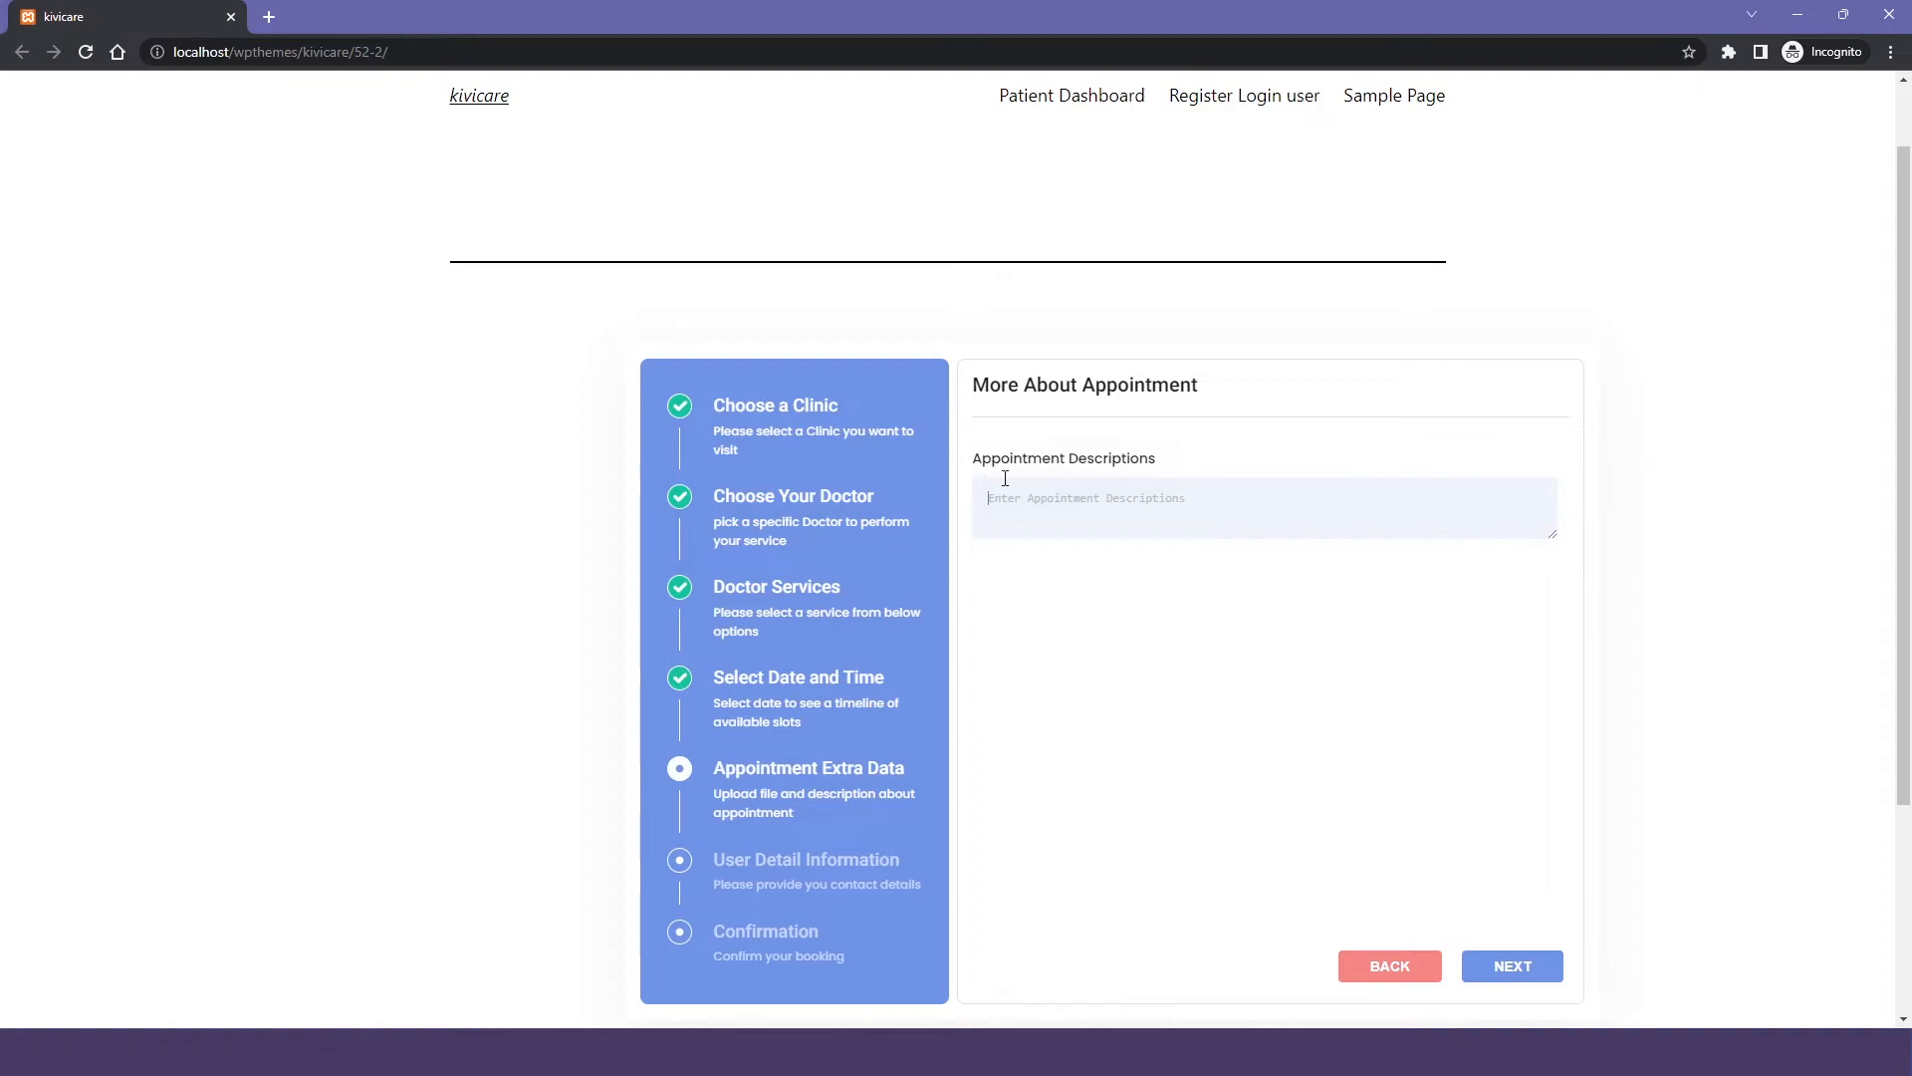
click(706, 898)
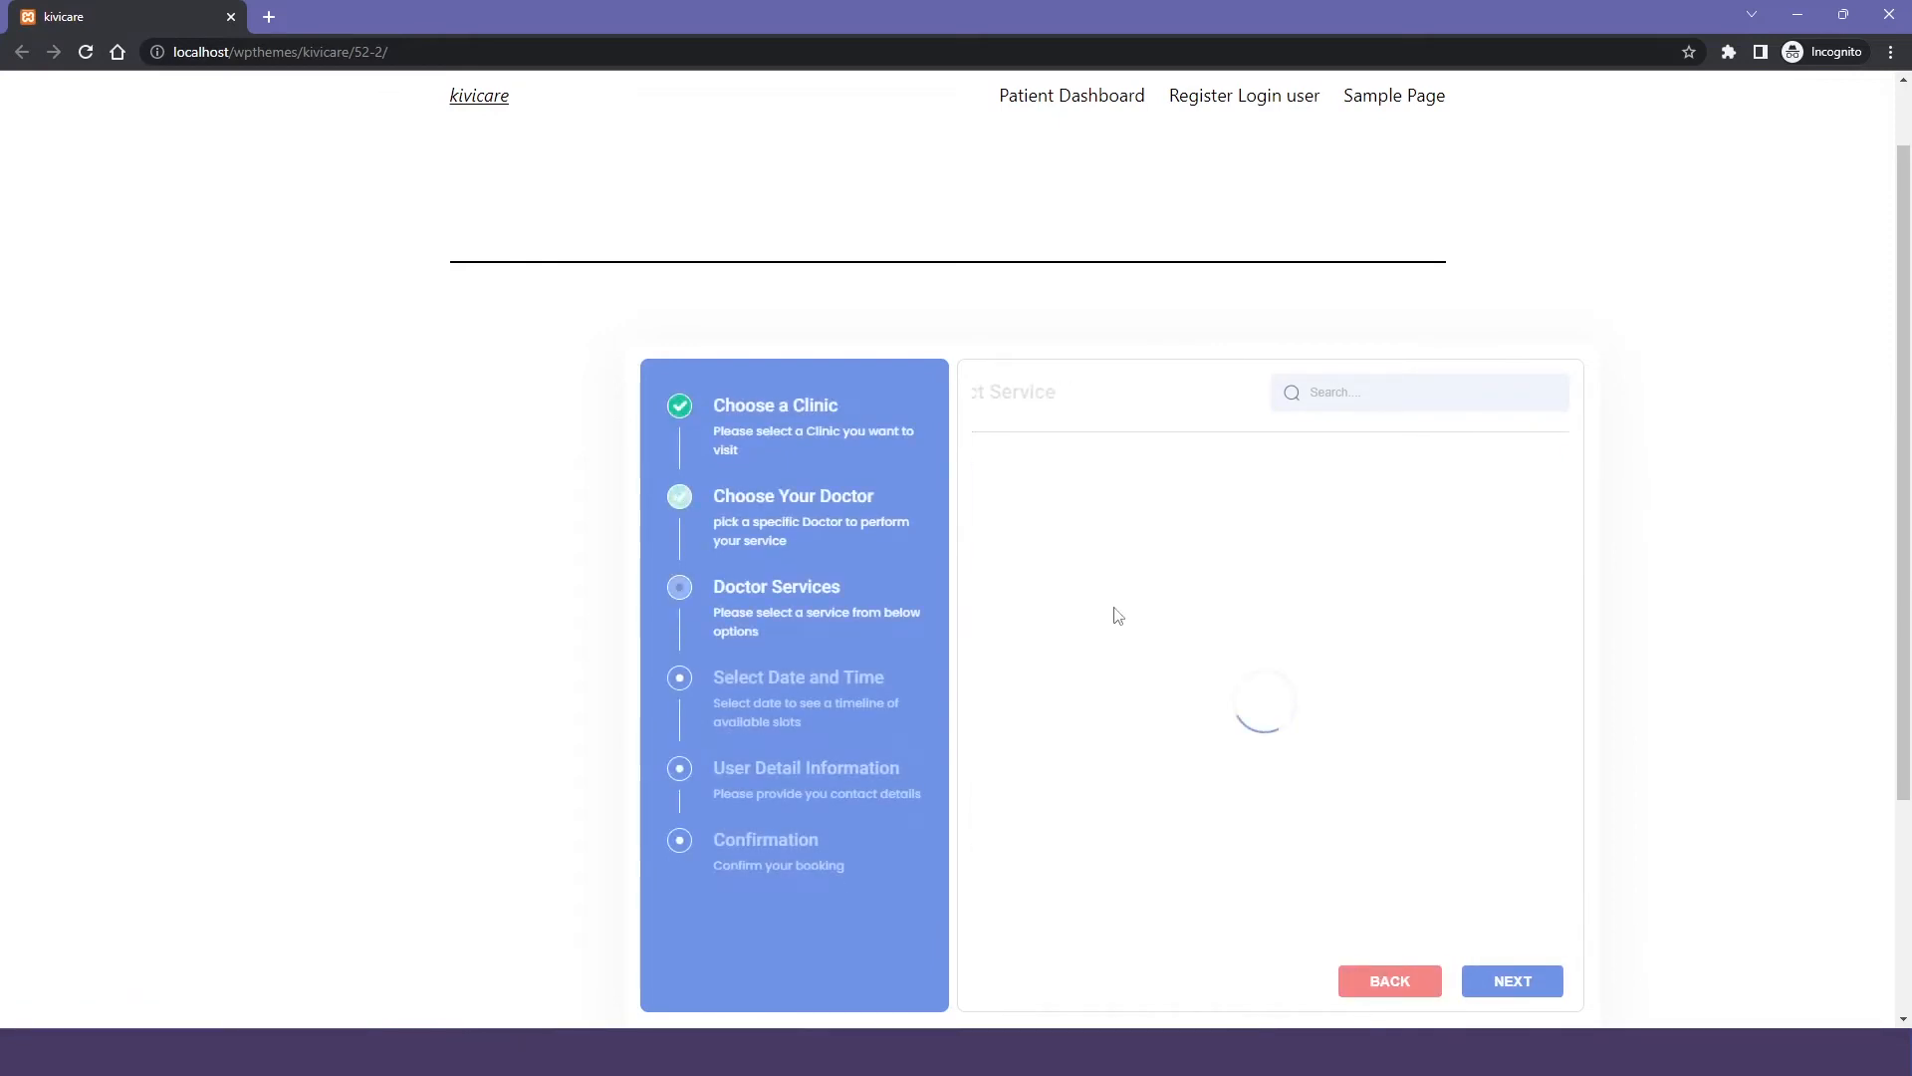
Continue past service selection, pick 18:50, and reach the patient details form.
click(1511, 979)
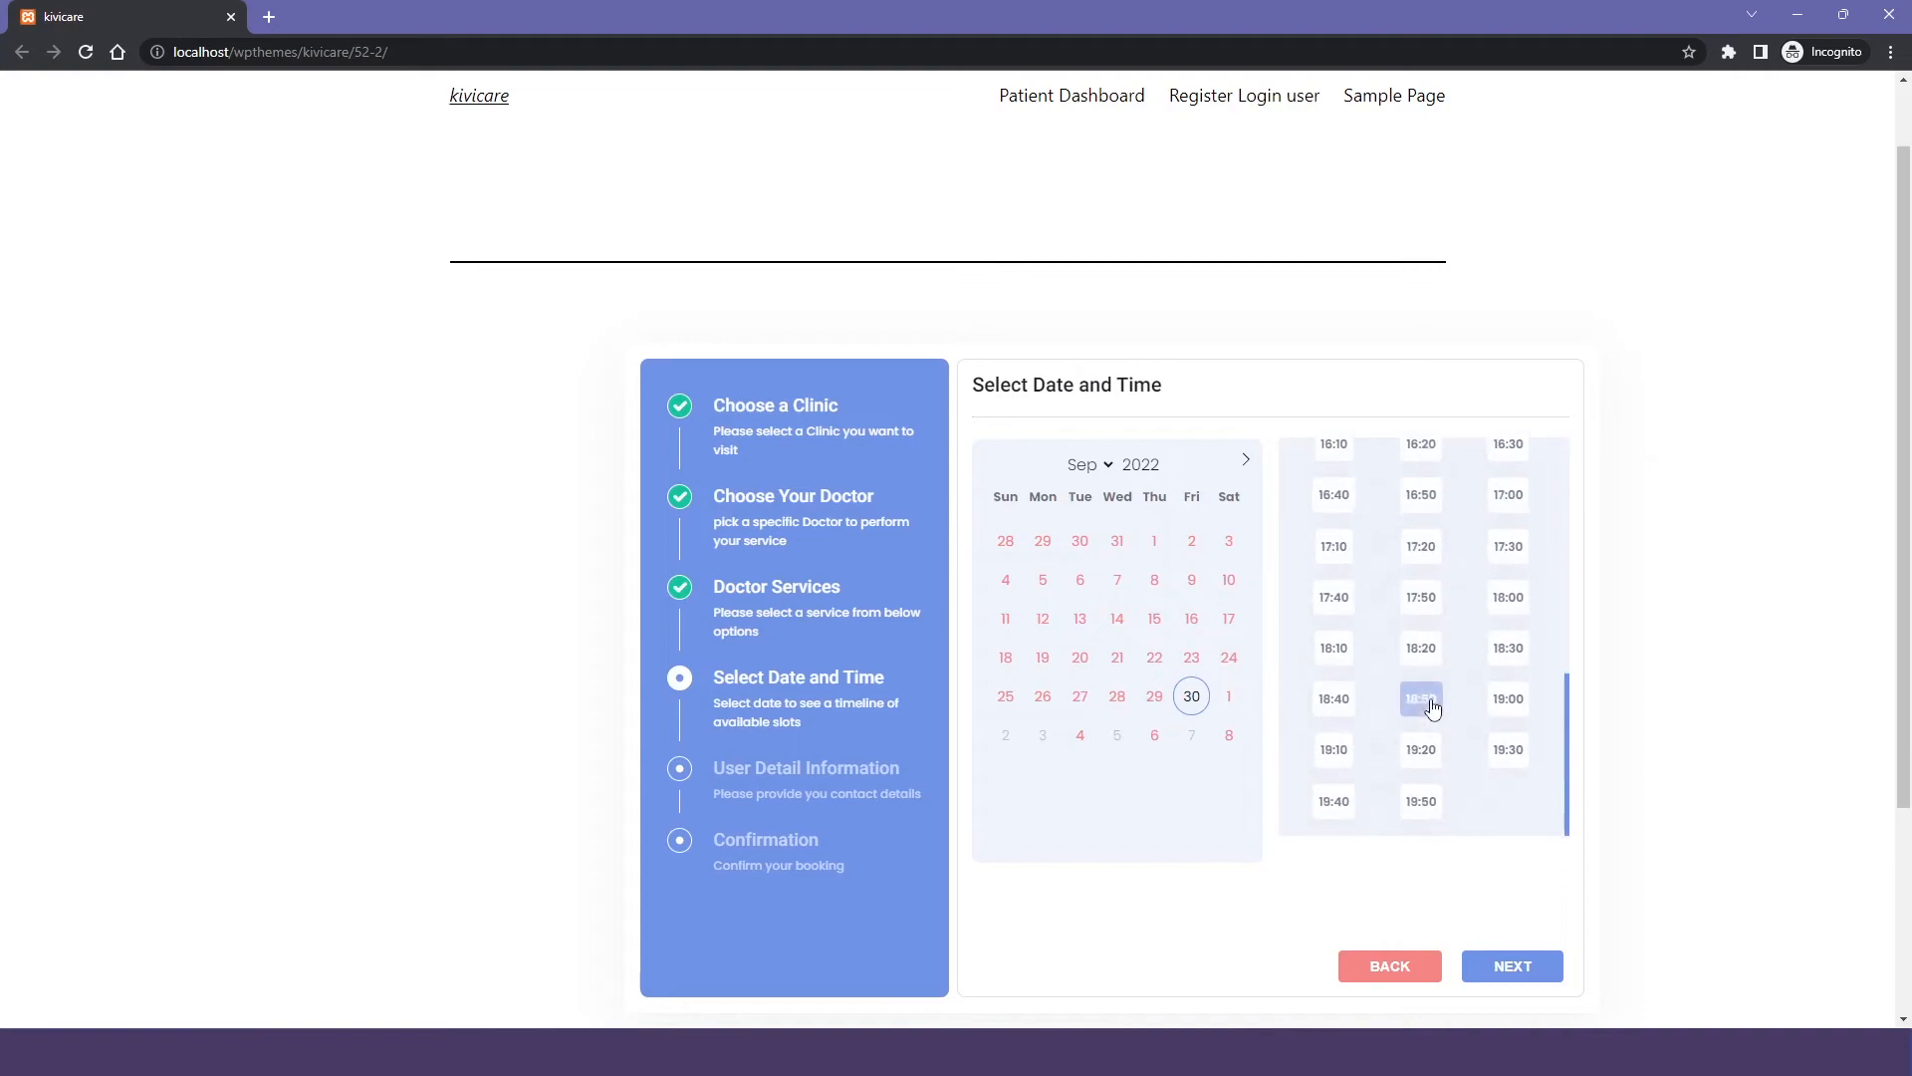
click(1511, 965)
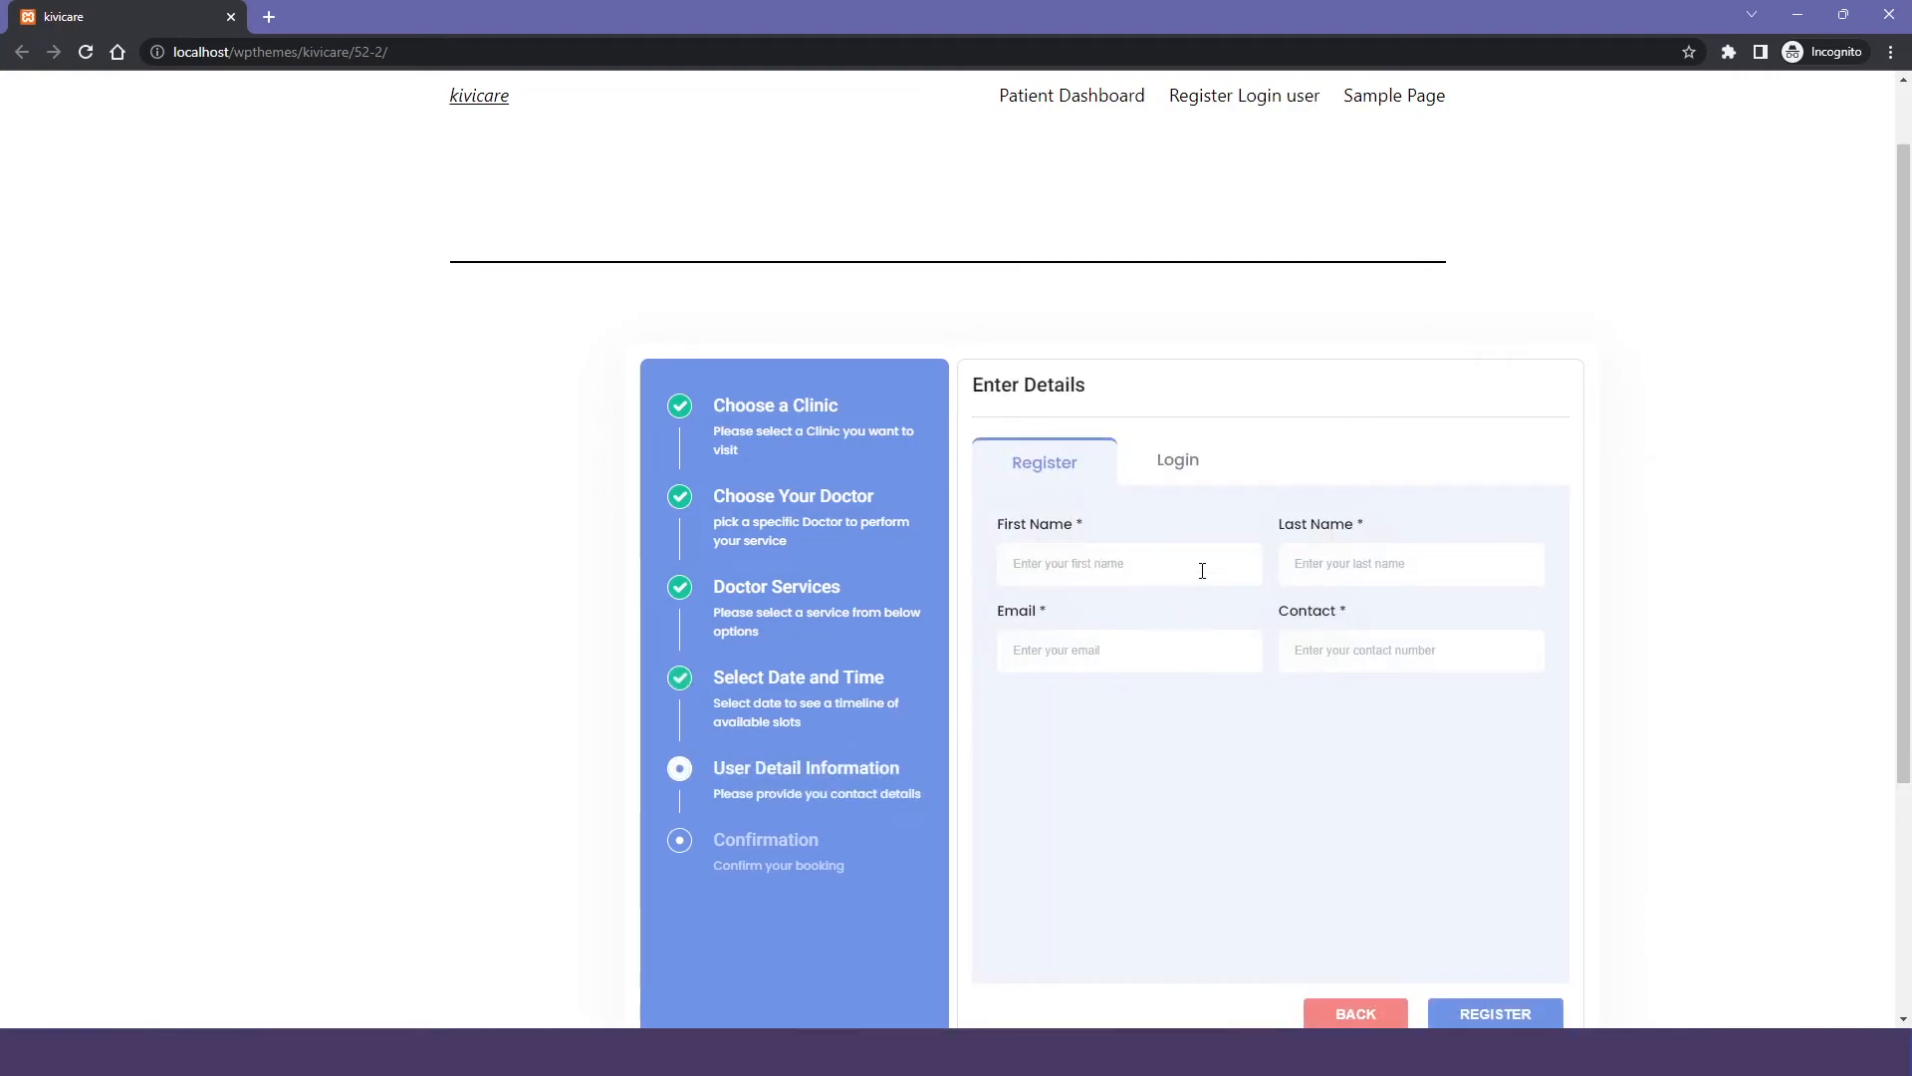
mouse_move(719, 735)
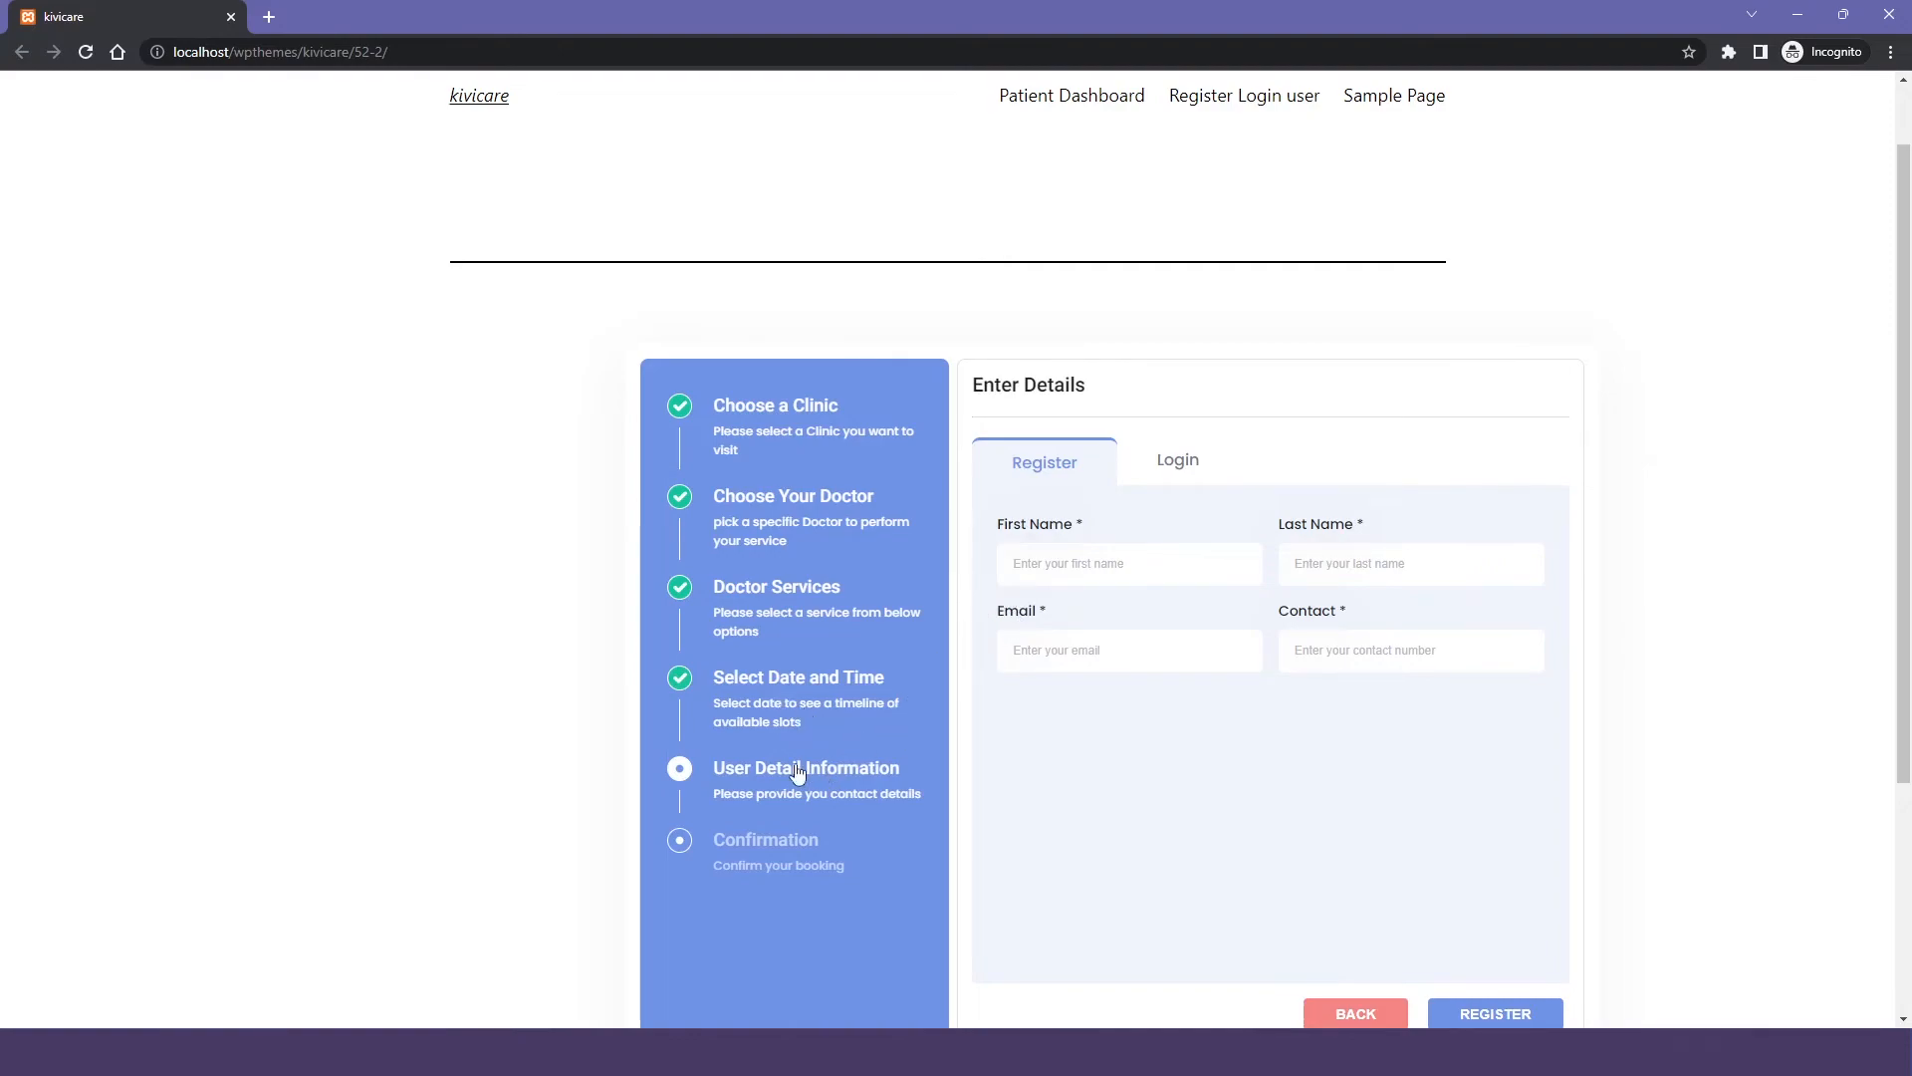
mouse_move(883, 790)
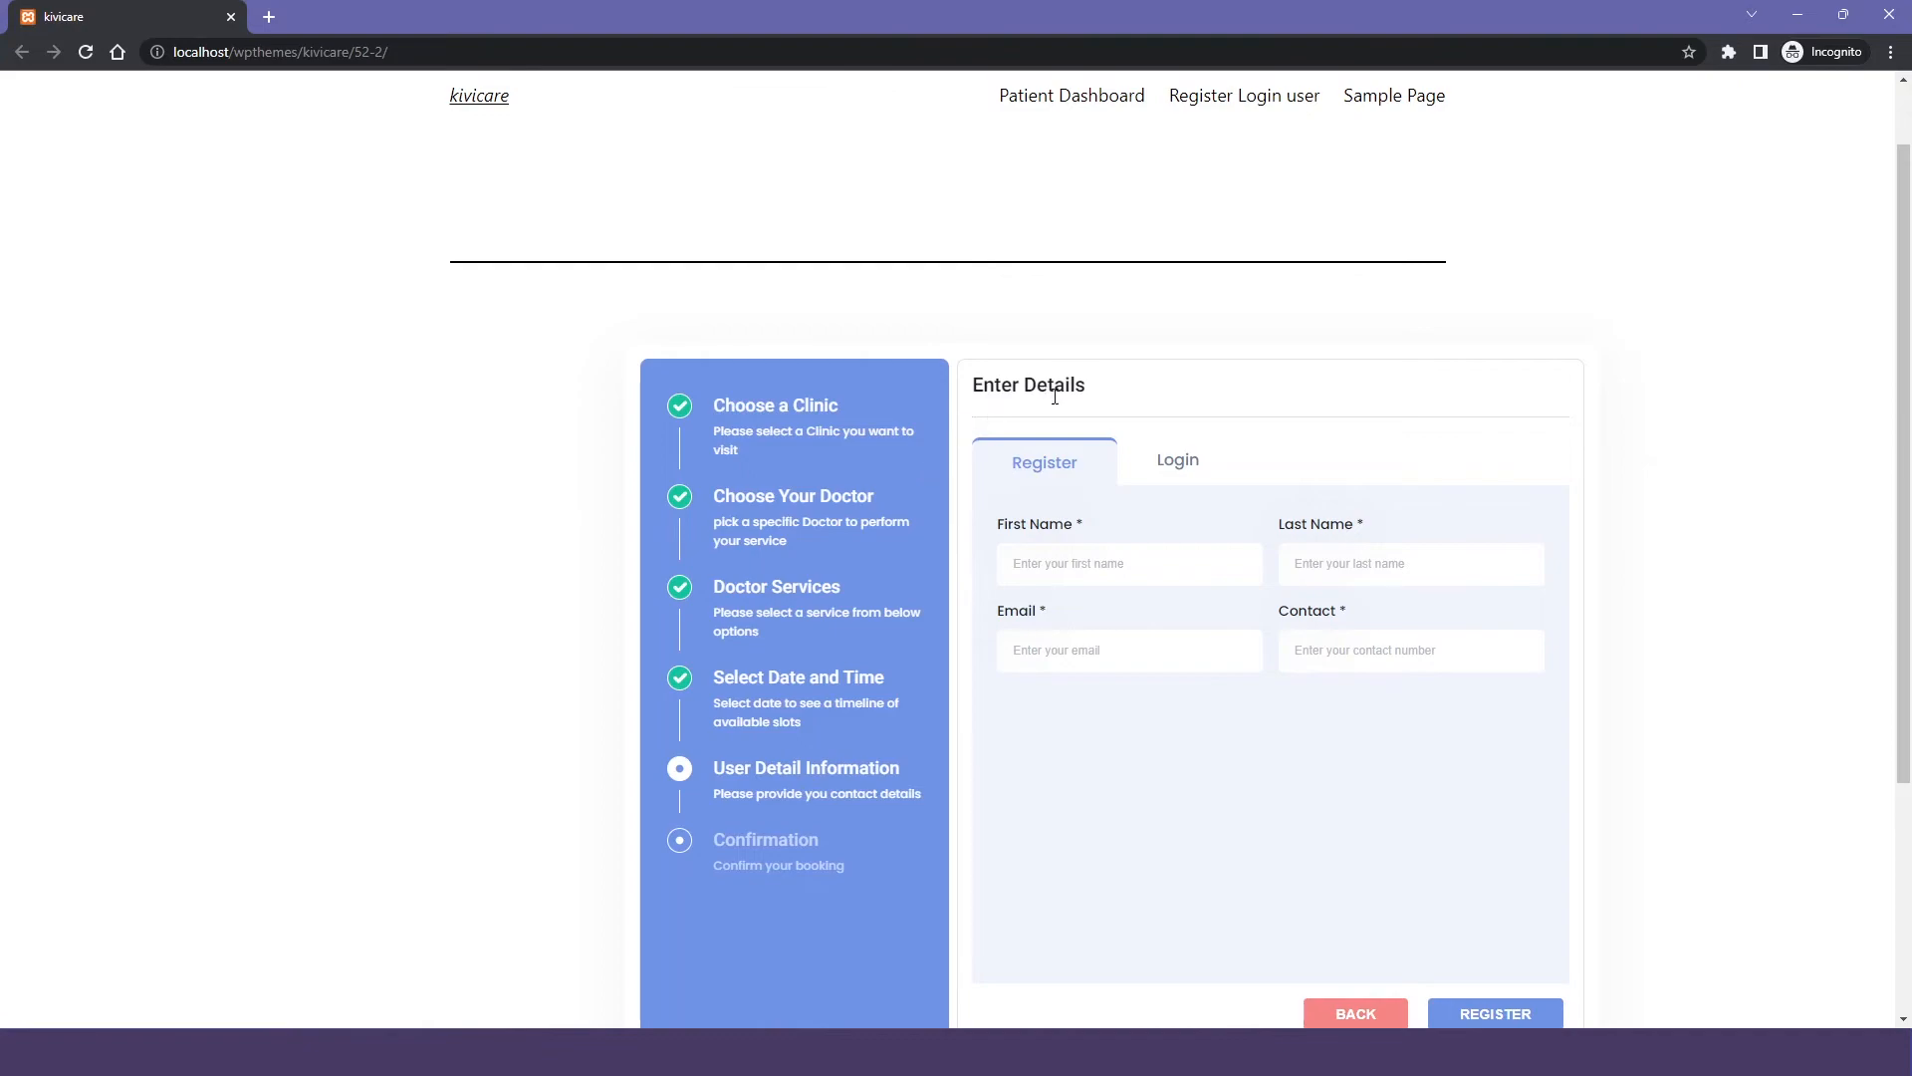
mouse_move(727, 745)
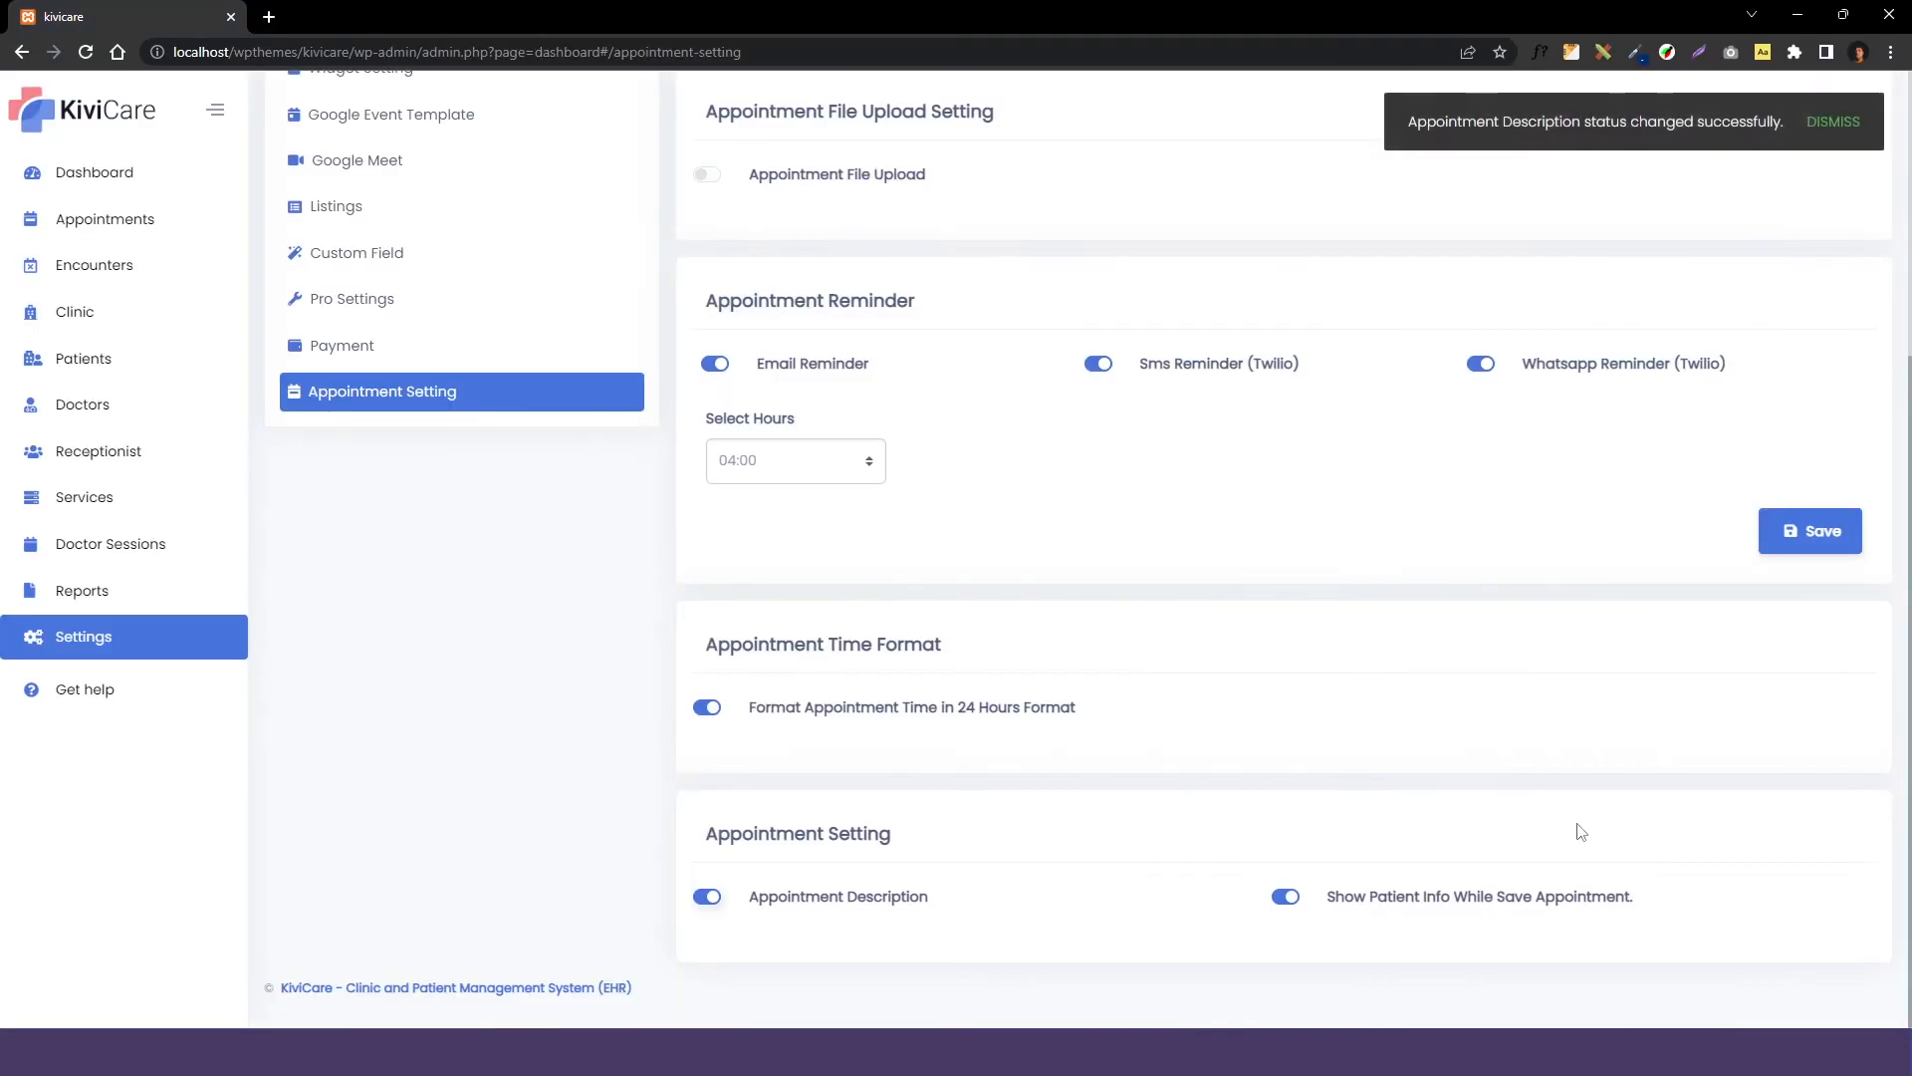
mouse_move(1339, 923)
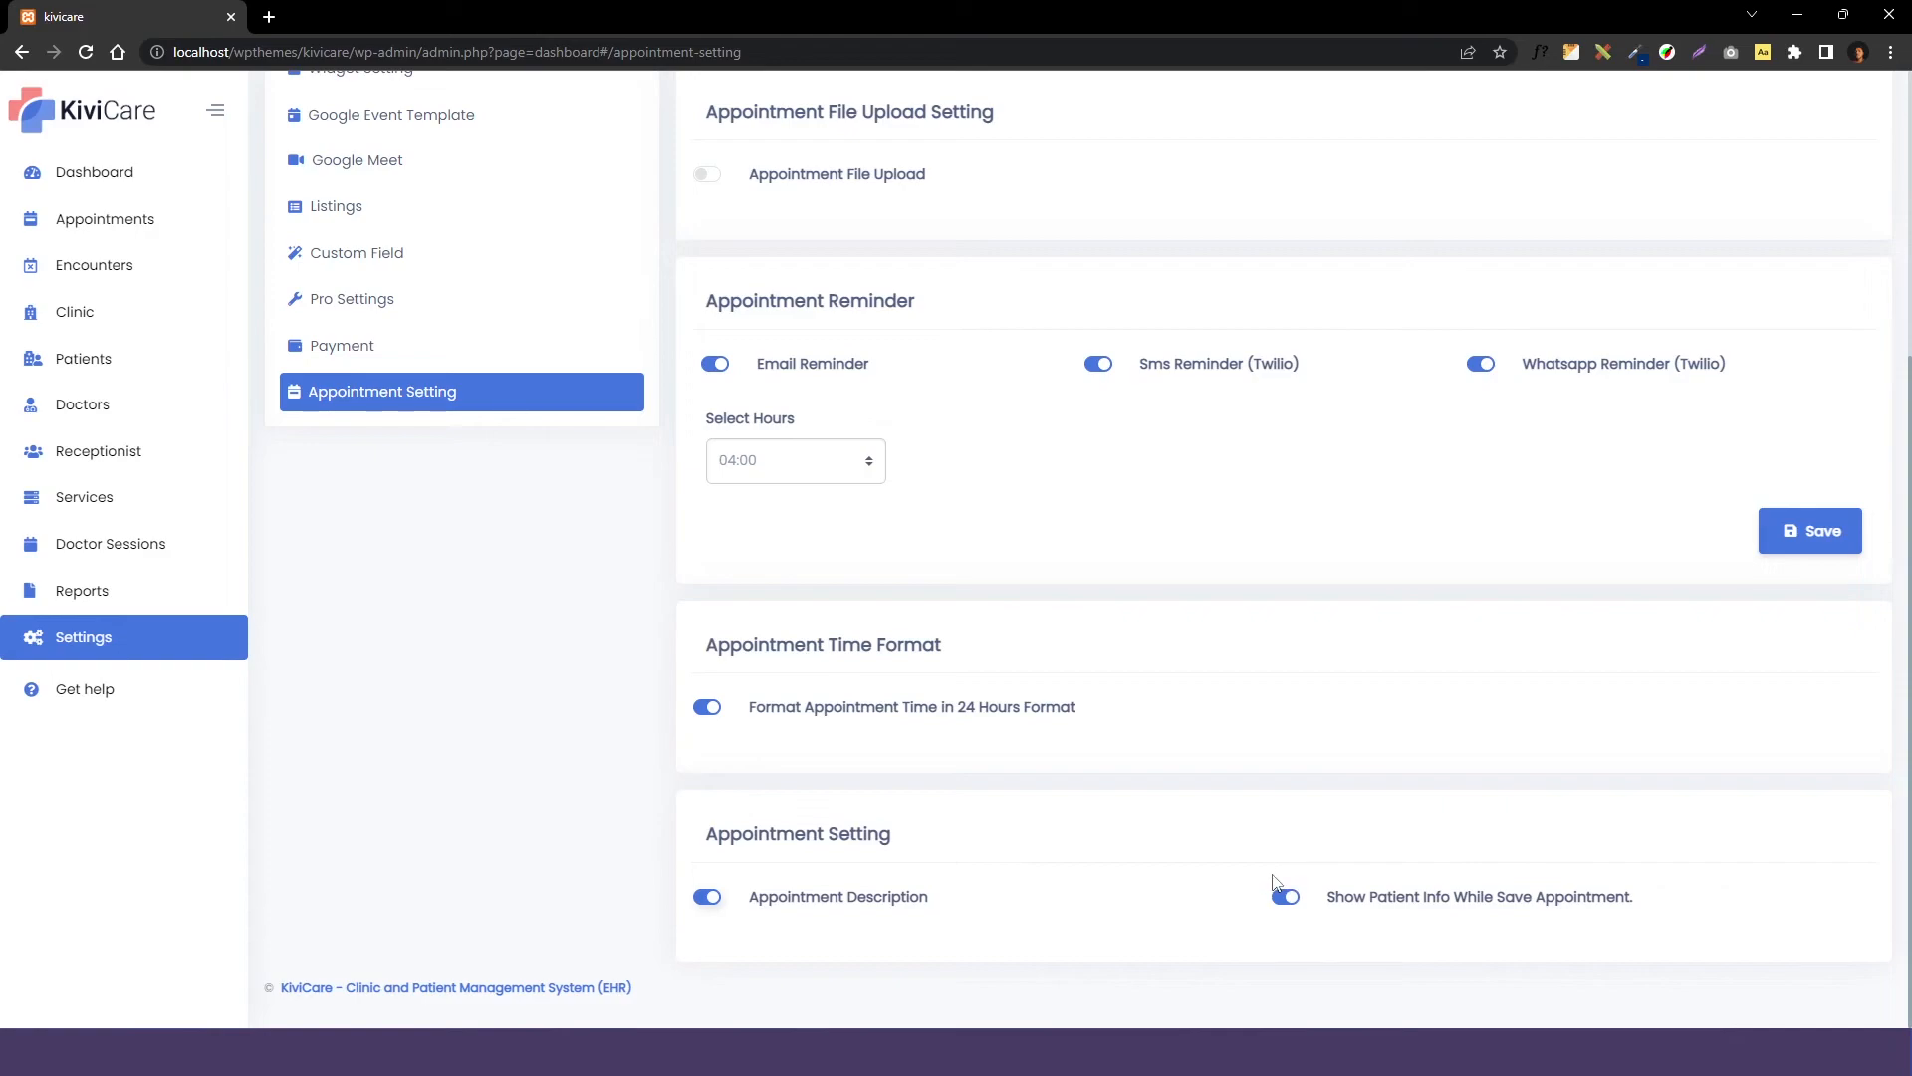
mouse_move(1498, 898)
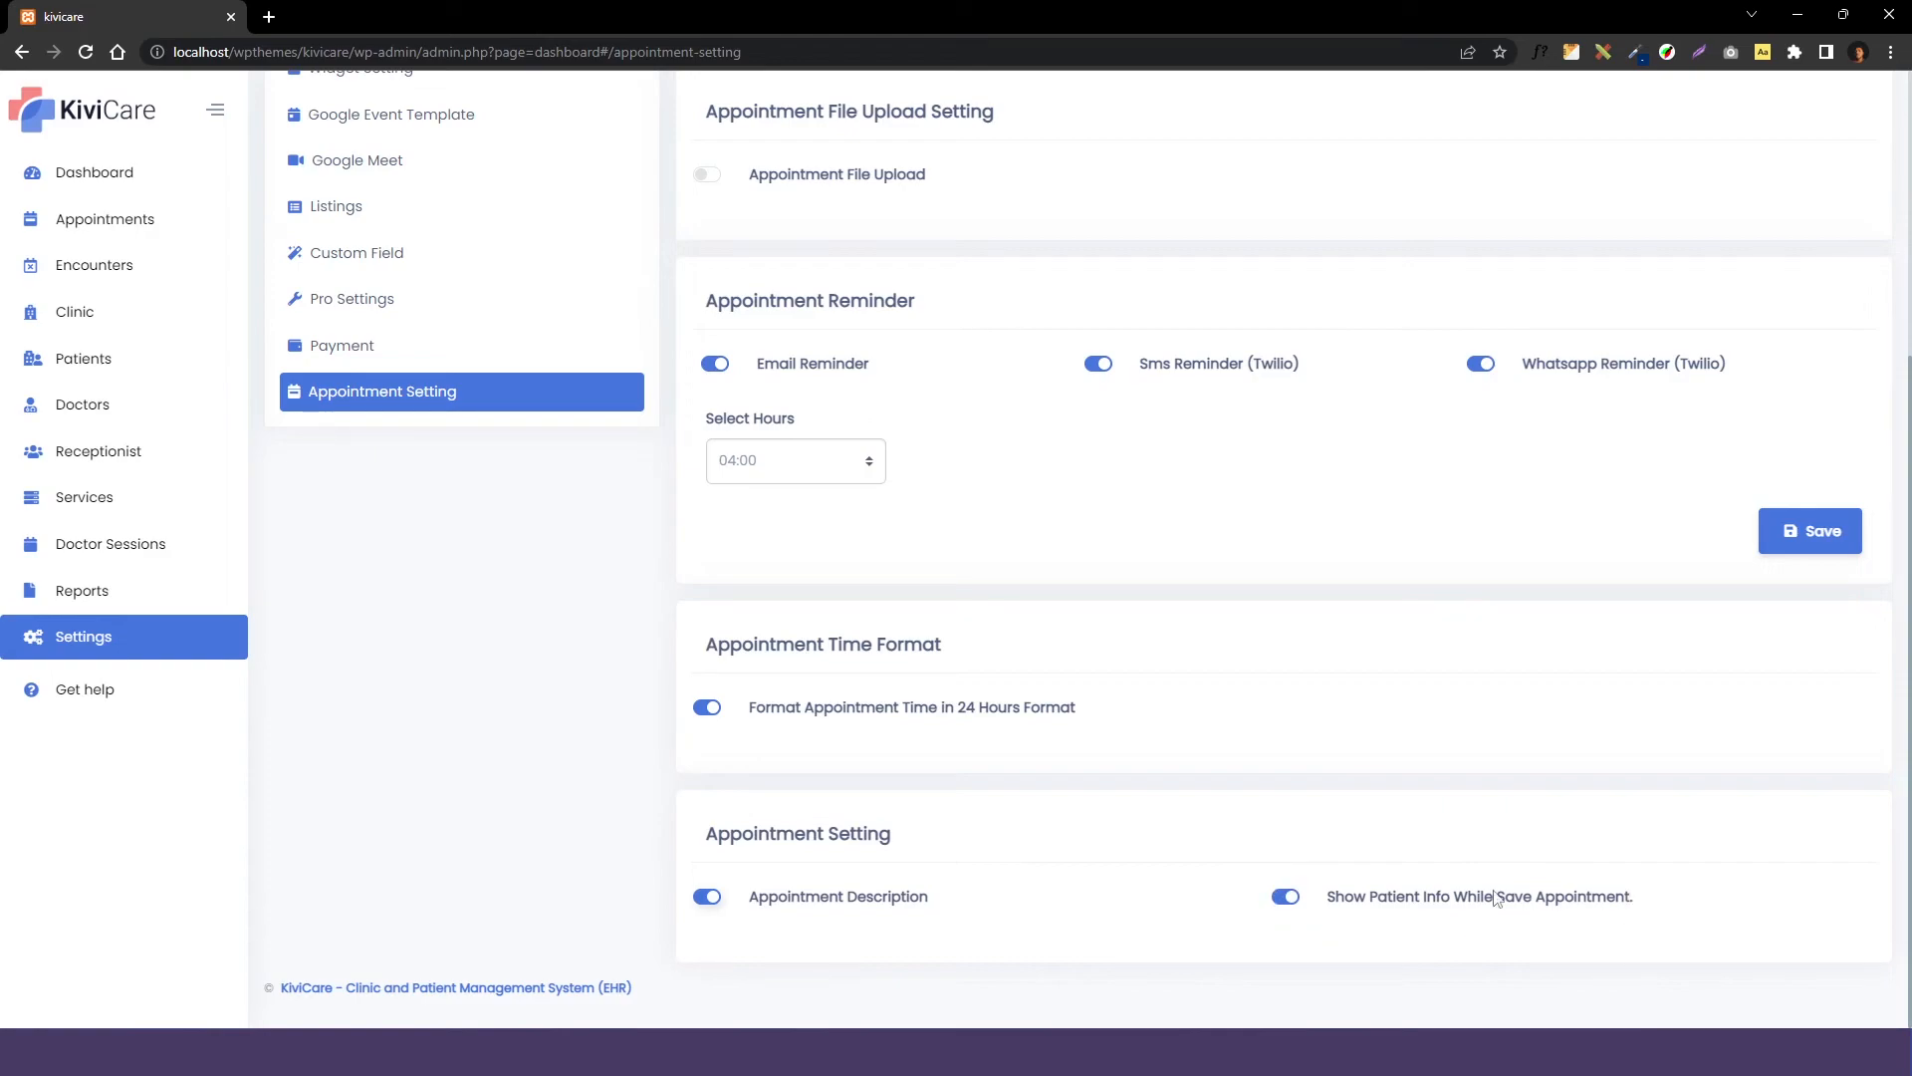
mouse_move(1241, 894)
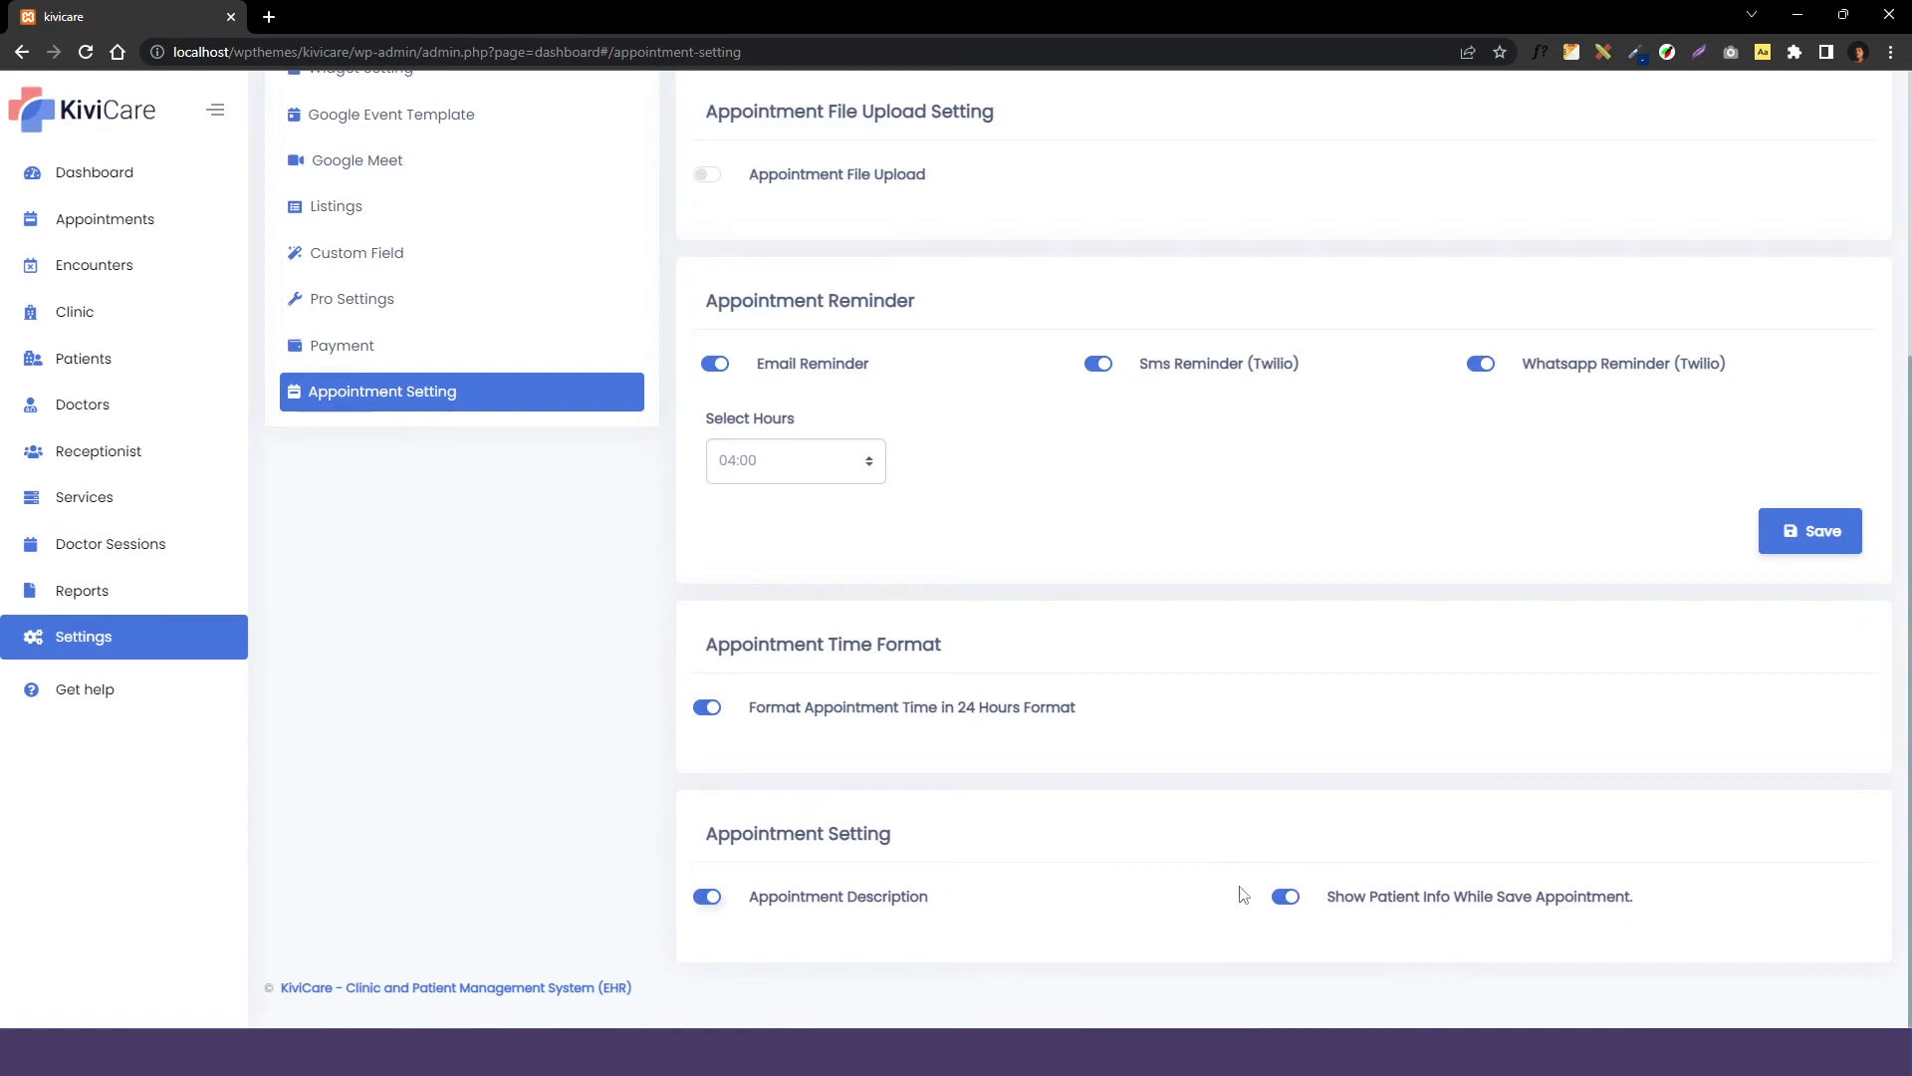
mouse_move(1656, 880)
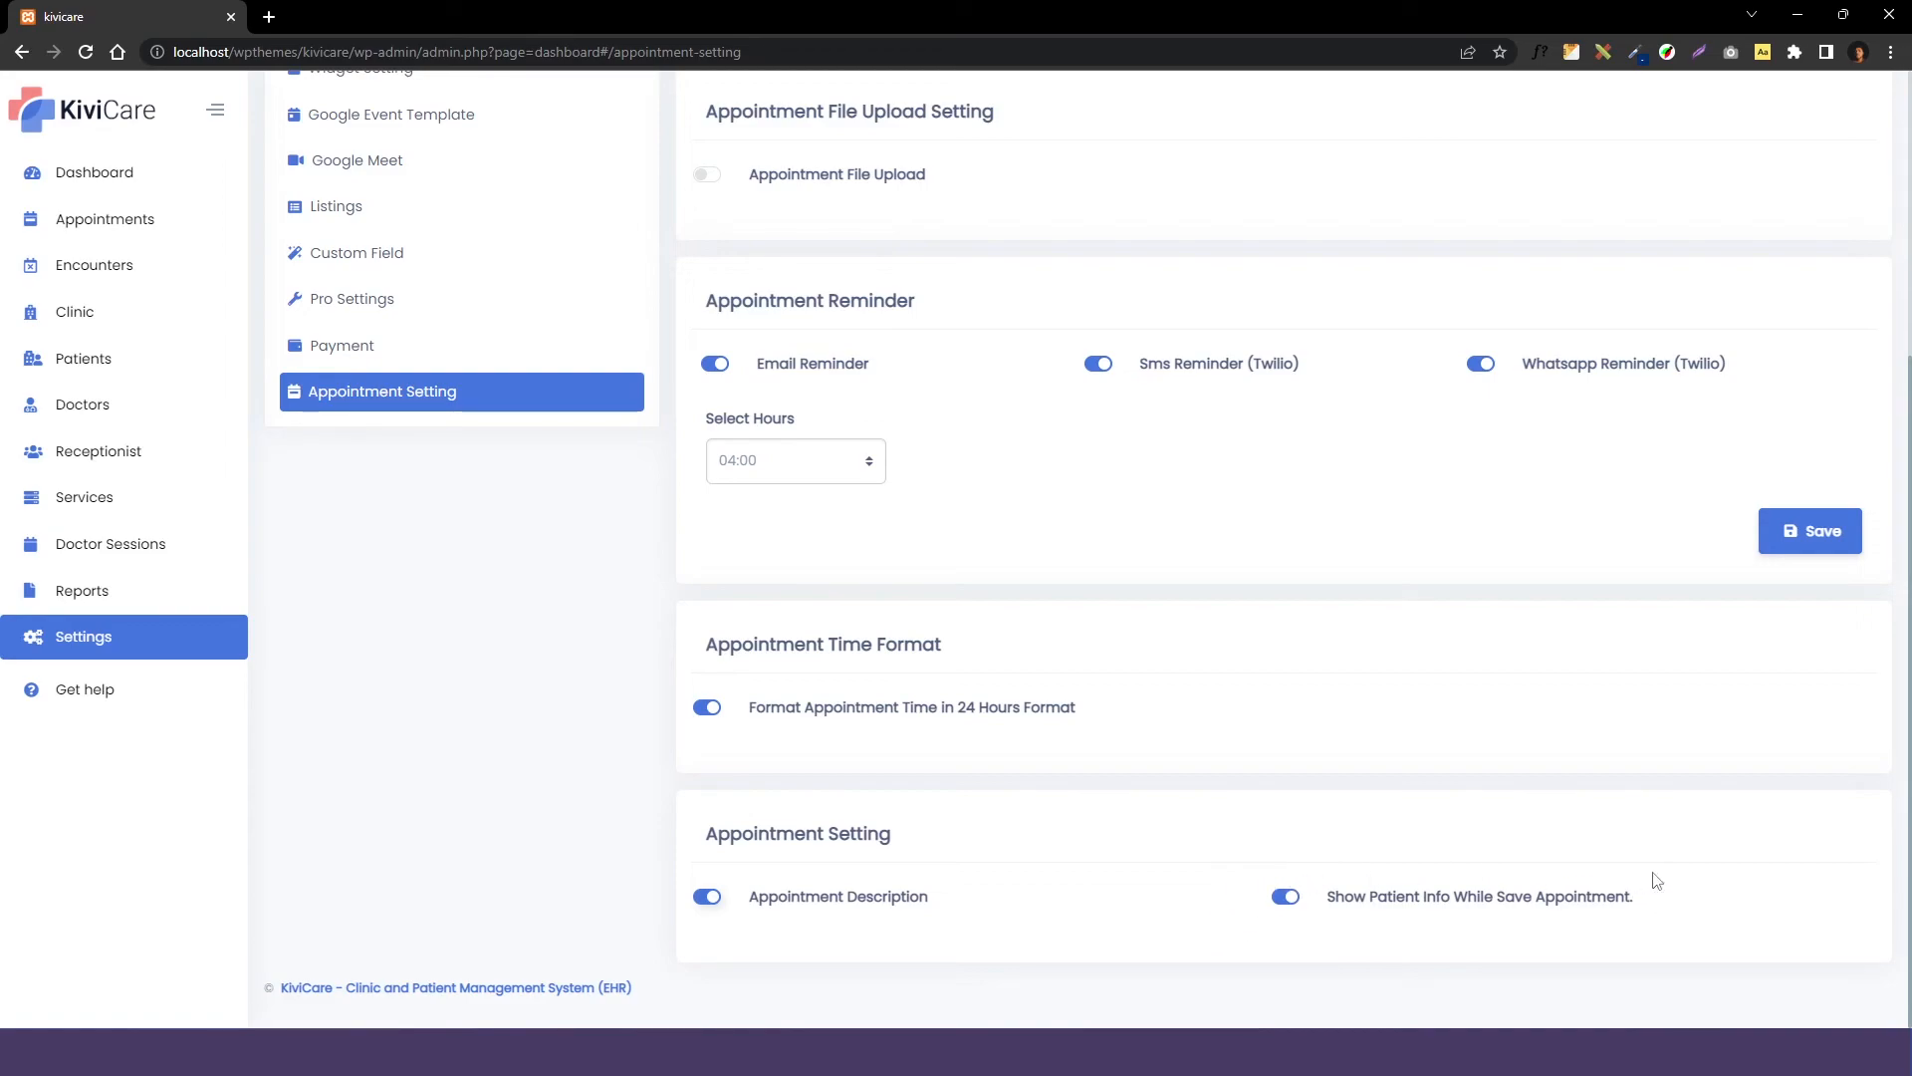
mouse_move(1281, 923)
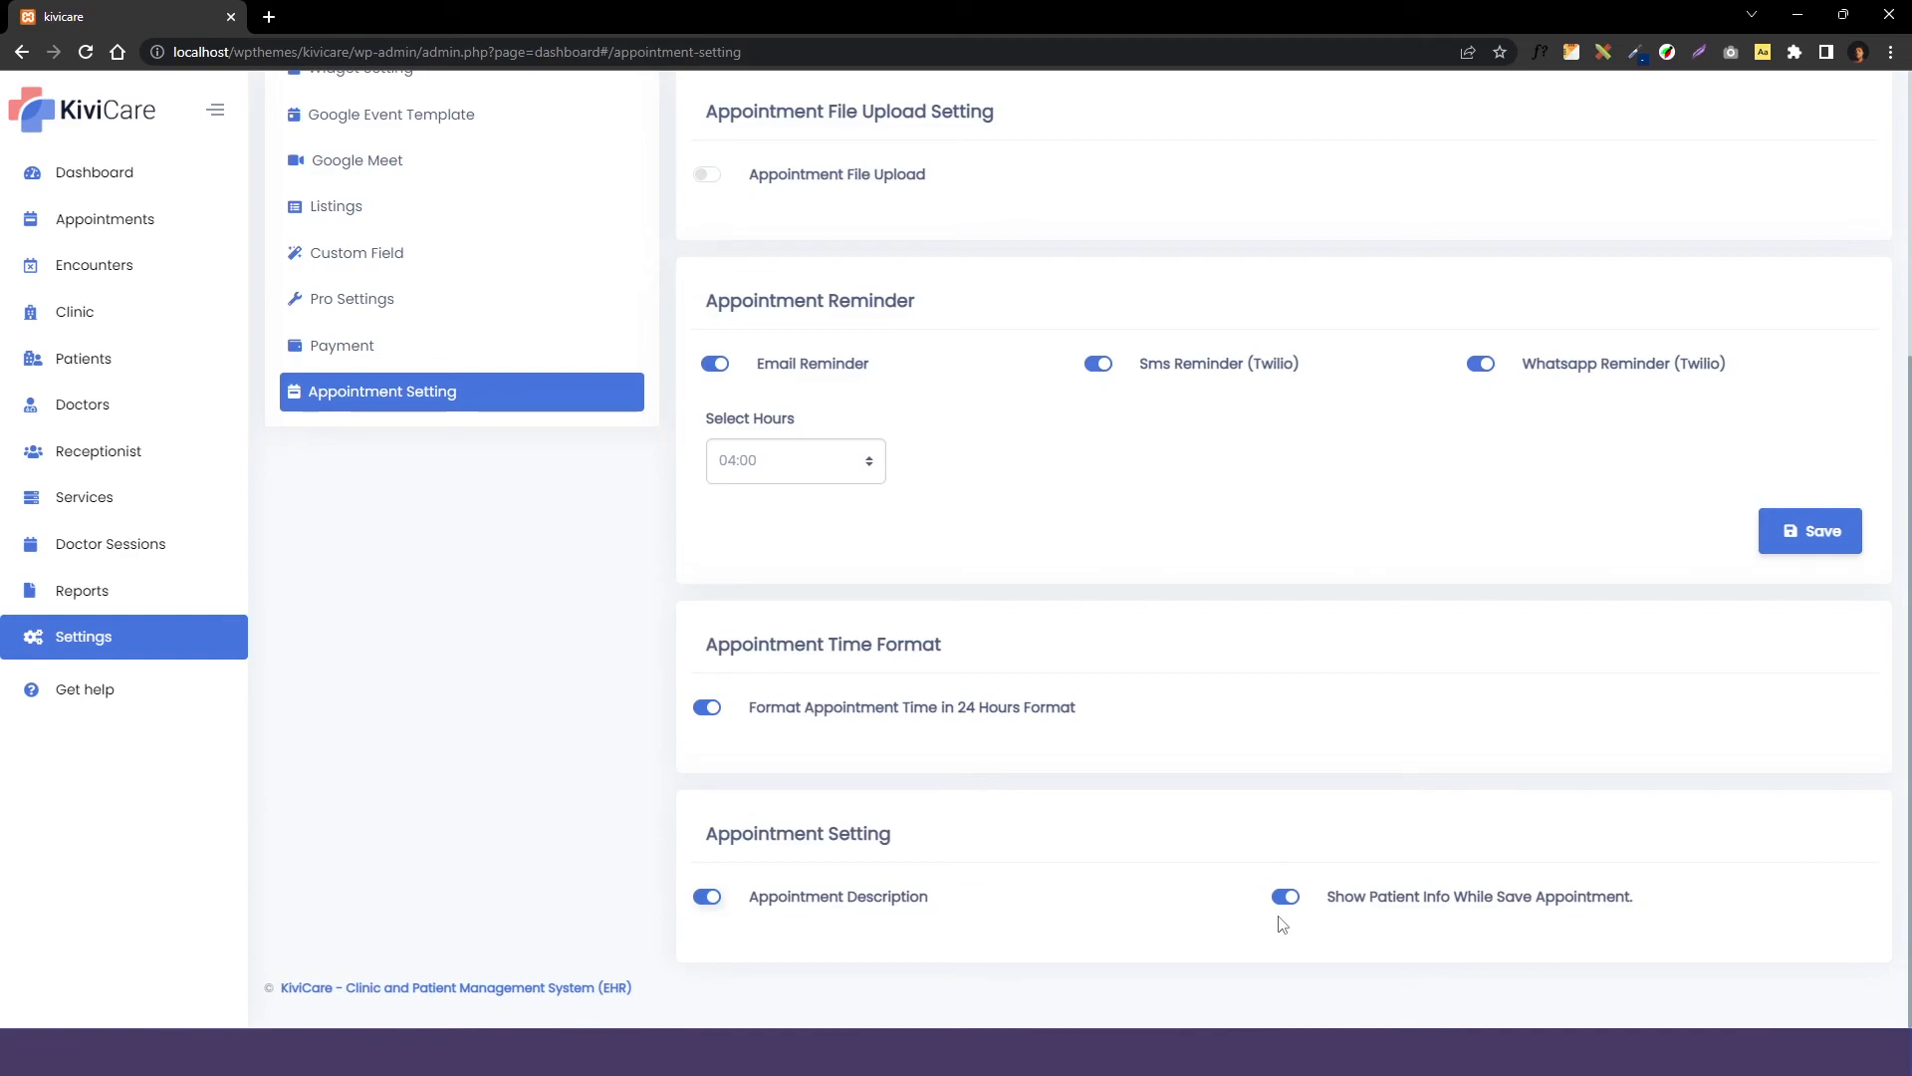
mouse_move(1235, 974)
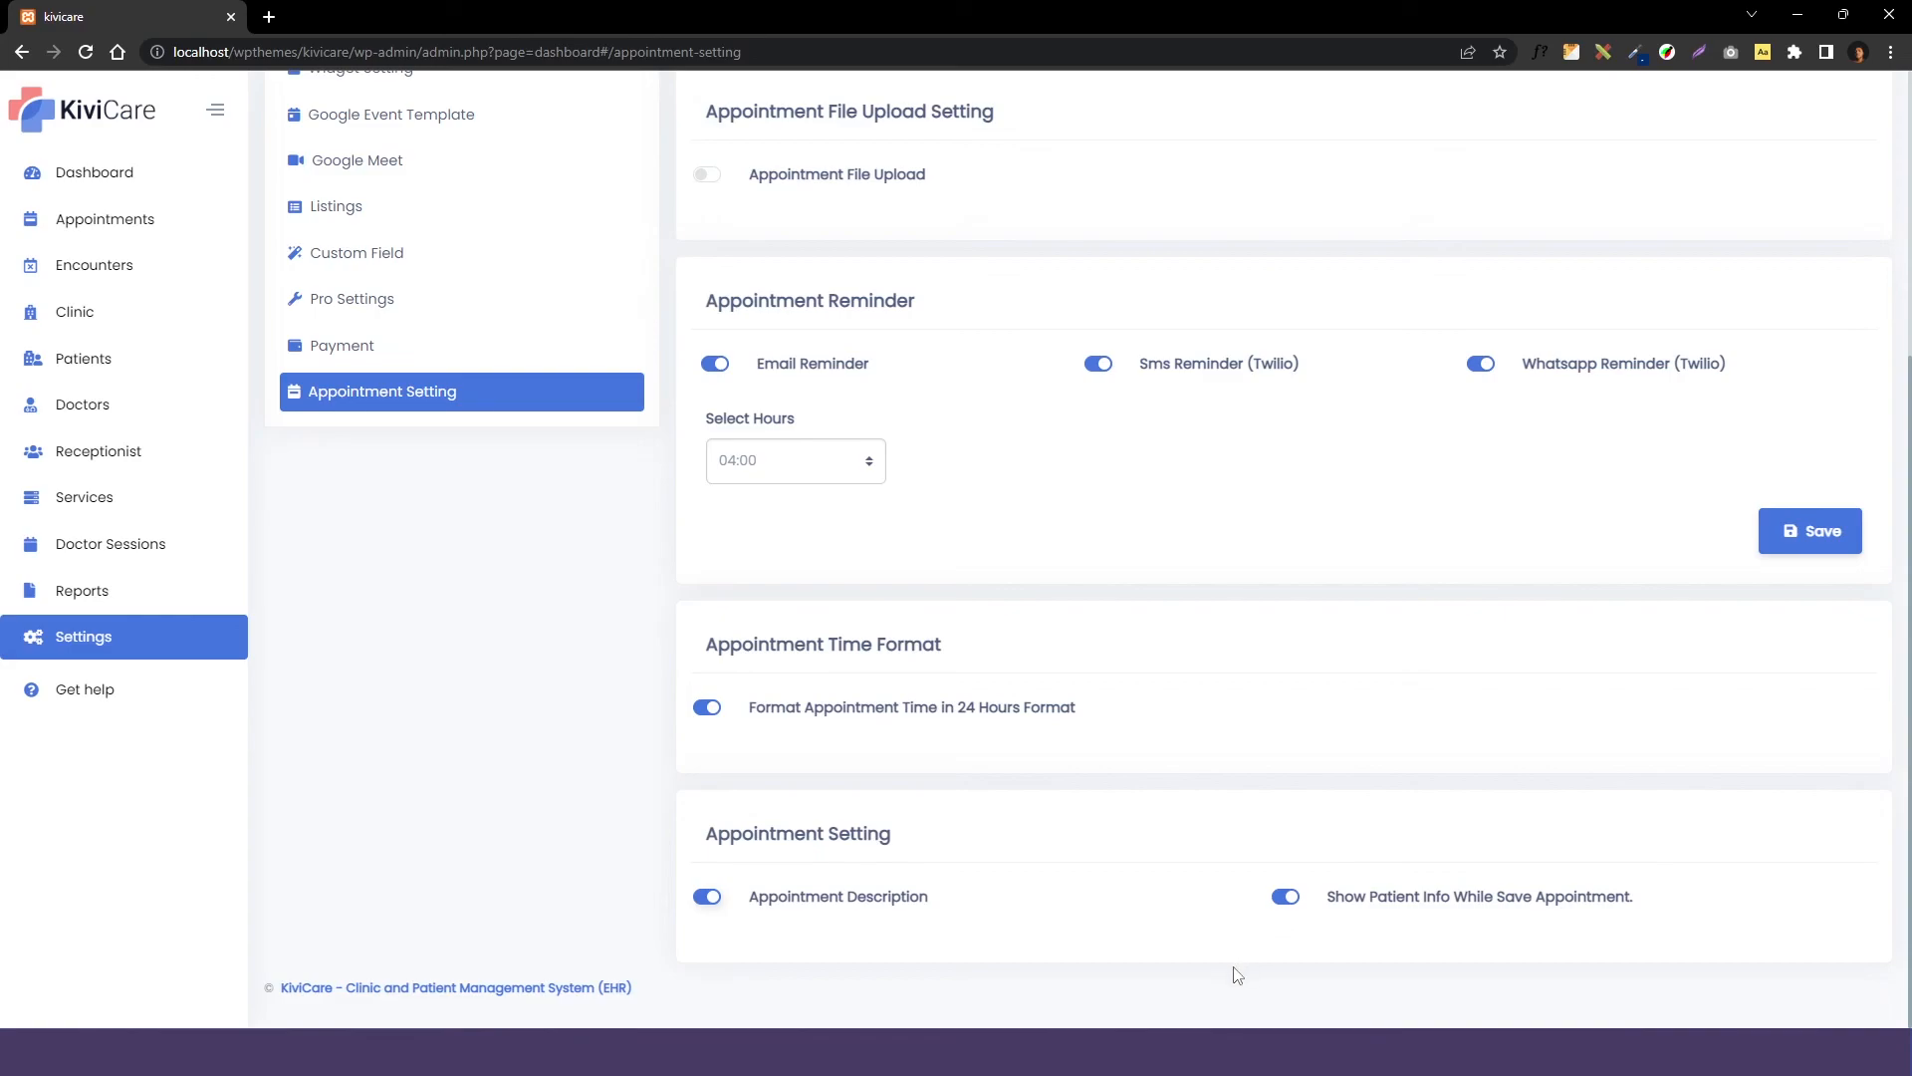